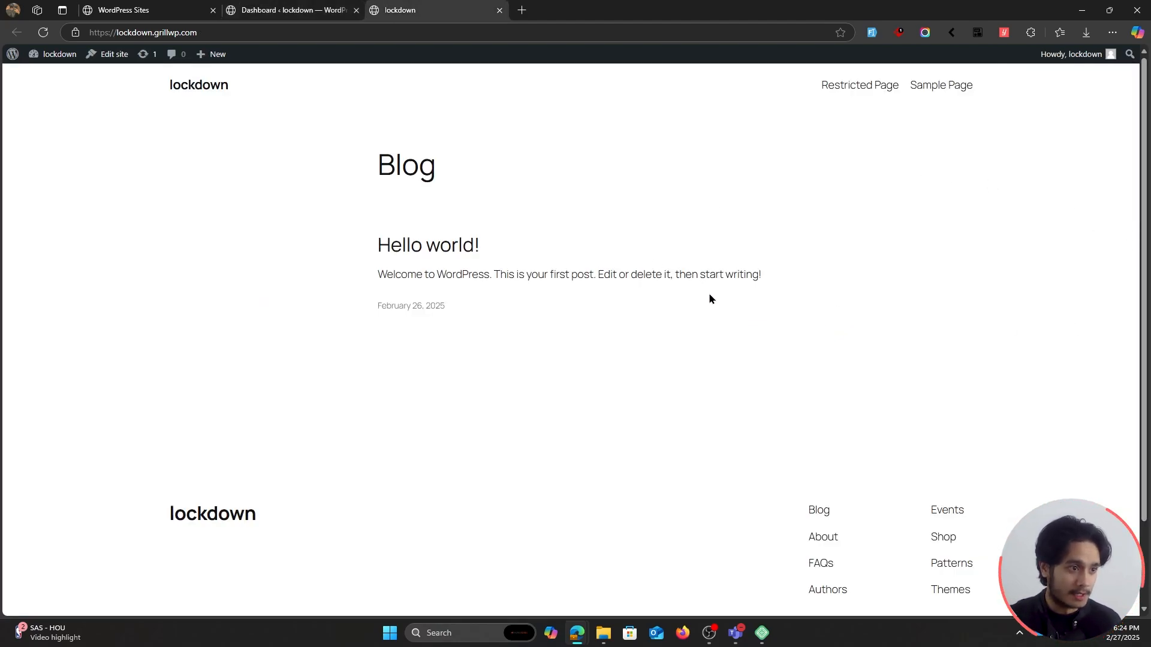
Switch to the site's admin dashboard and open the Add New Plugin page
click(291, 10)
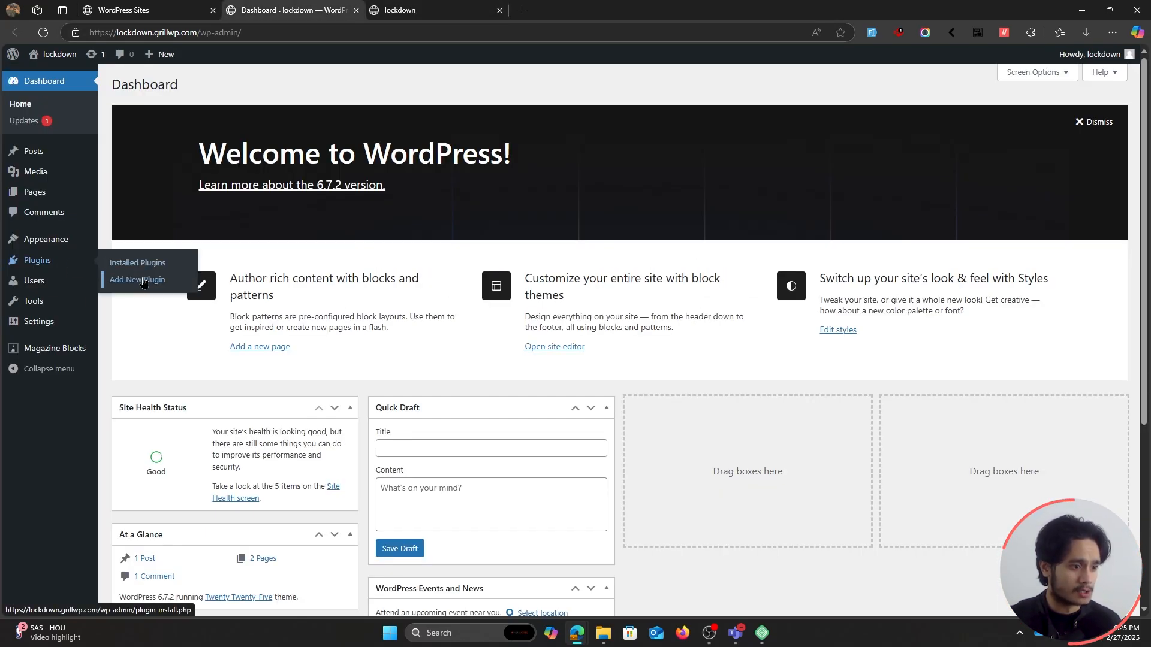
click(137, 282)
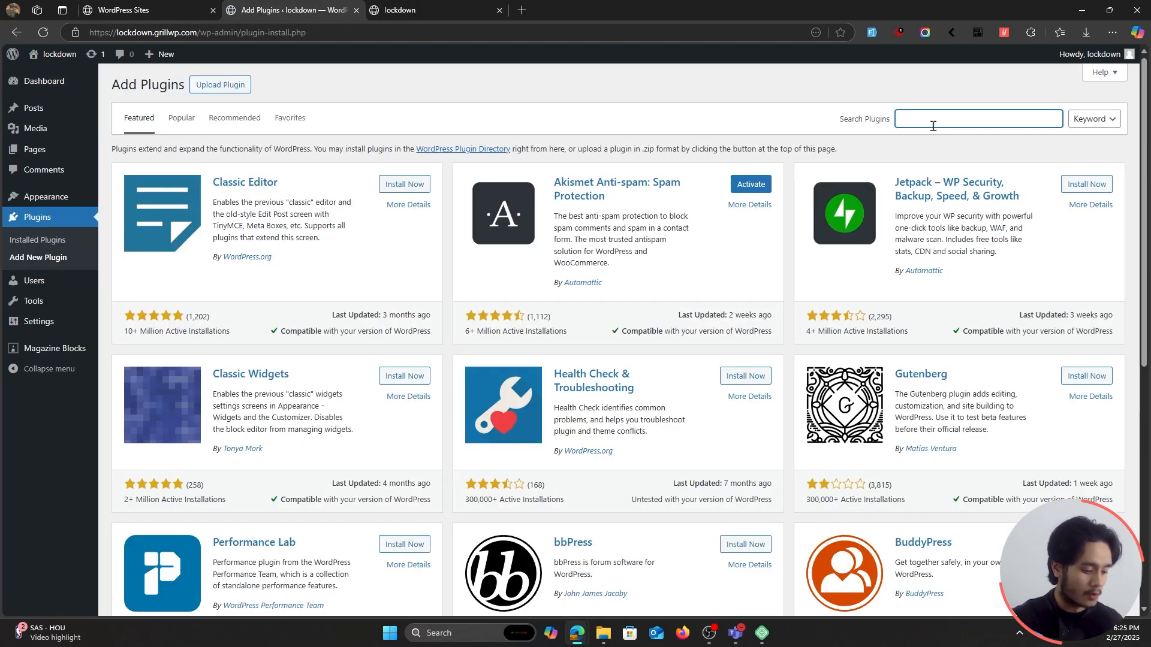
Search for 'user registration and membership' and install the User Registration & Membership plugin
text(user registration and membership)
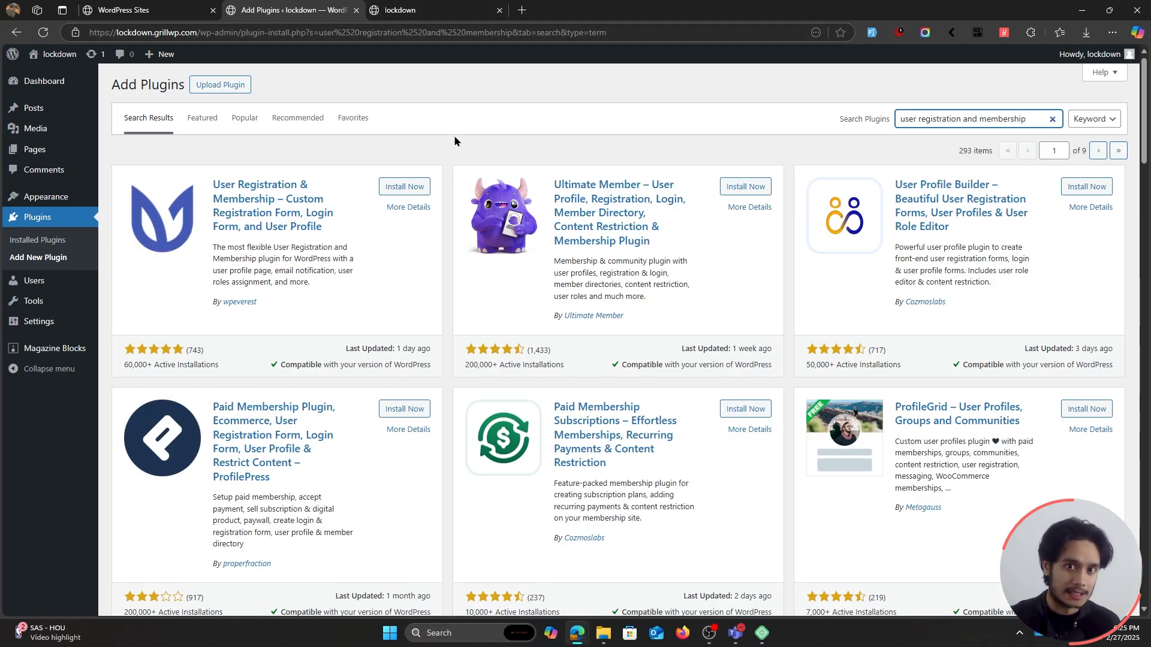
mouse_move(403, 187)
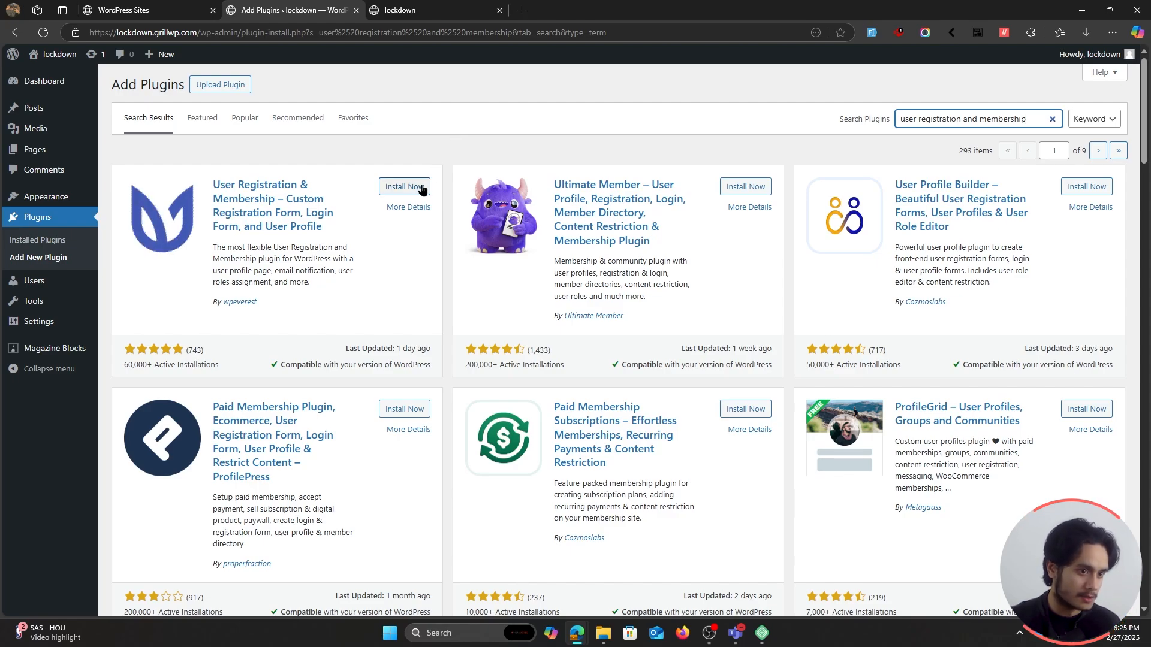
click(402, 186)
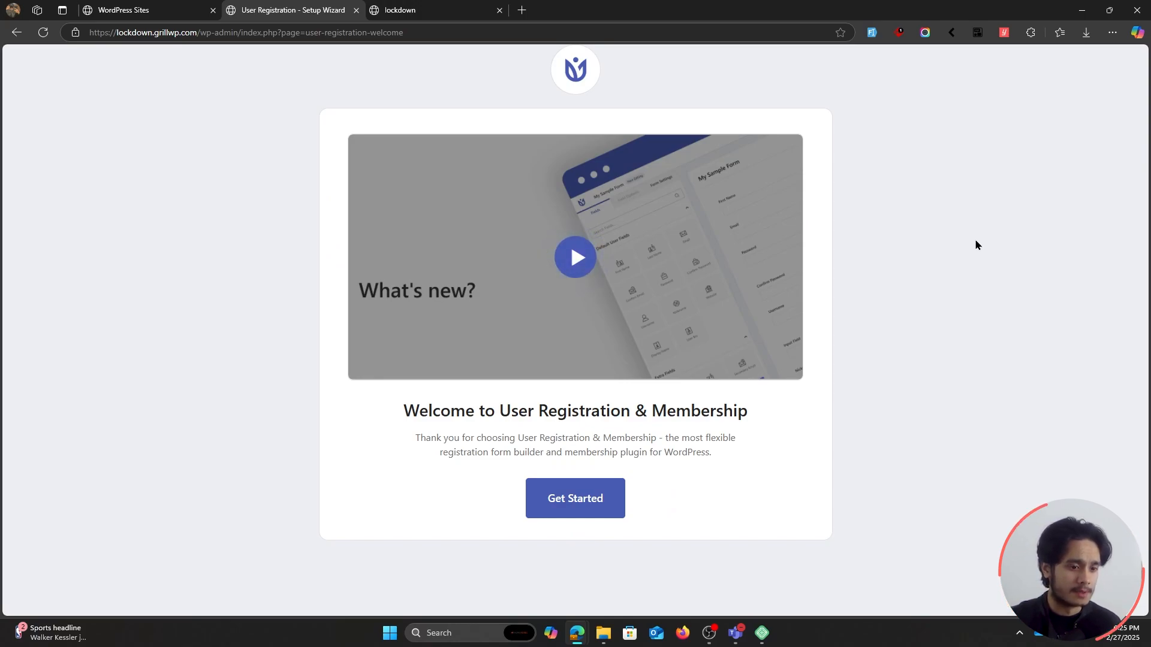
mouse_move(719, 522)
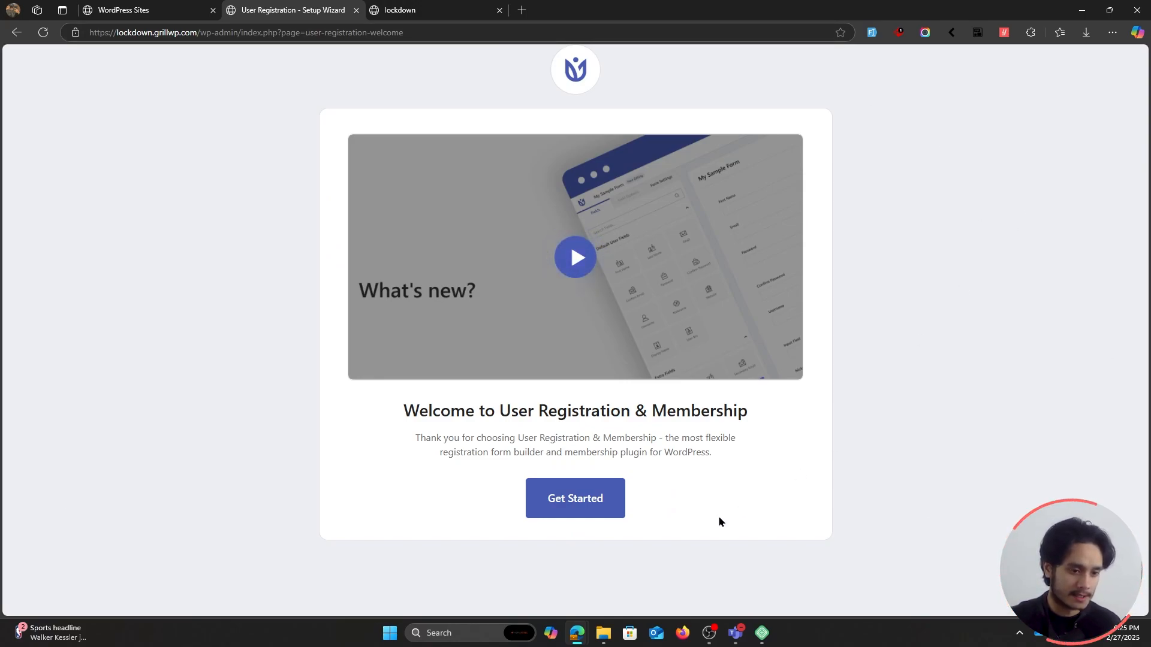
Start the plugin's setup wizard, select Normal registration and continue
click(575, 498)
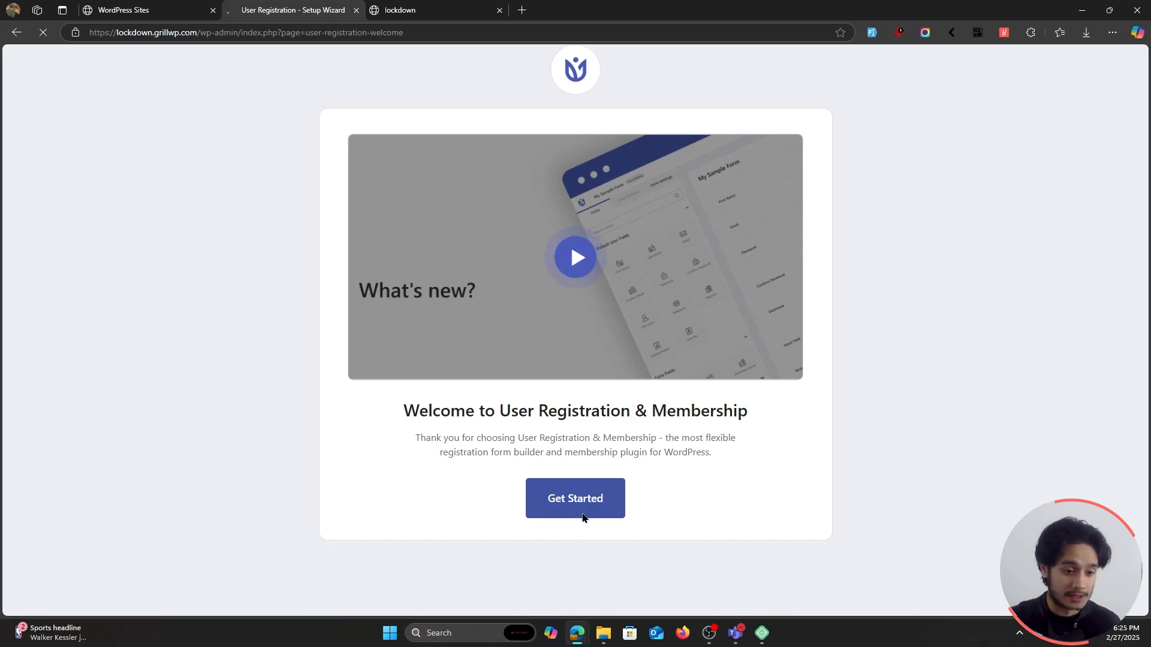
click(575, 497)
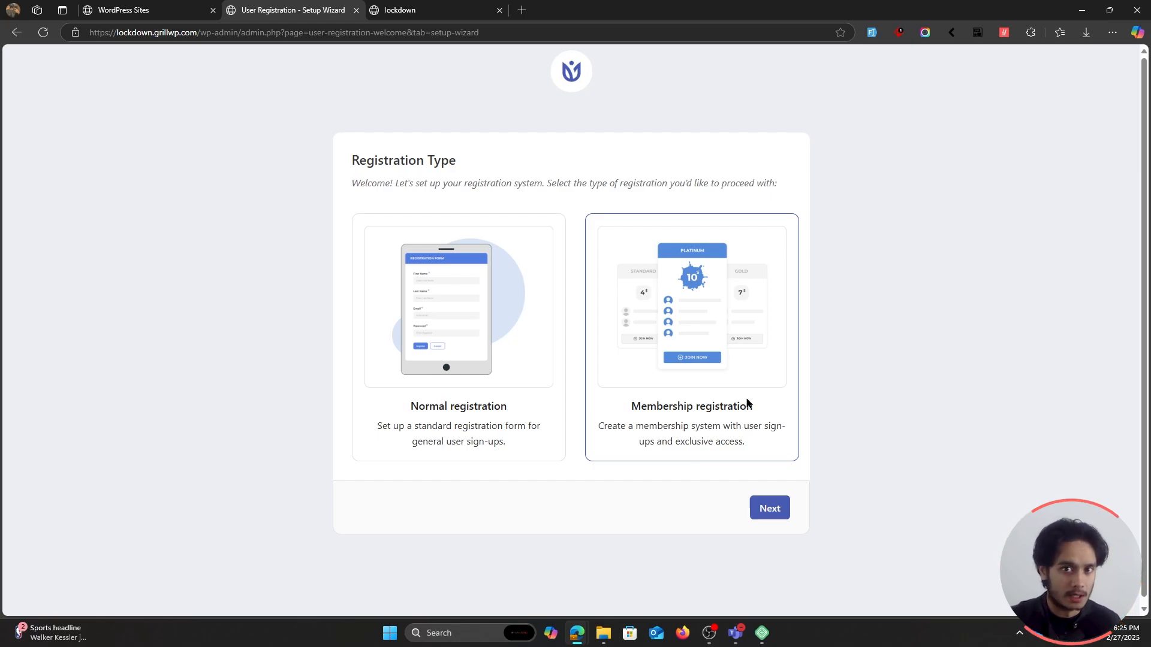
mouse_move(745, 358)
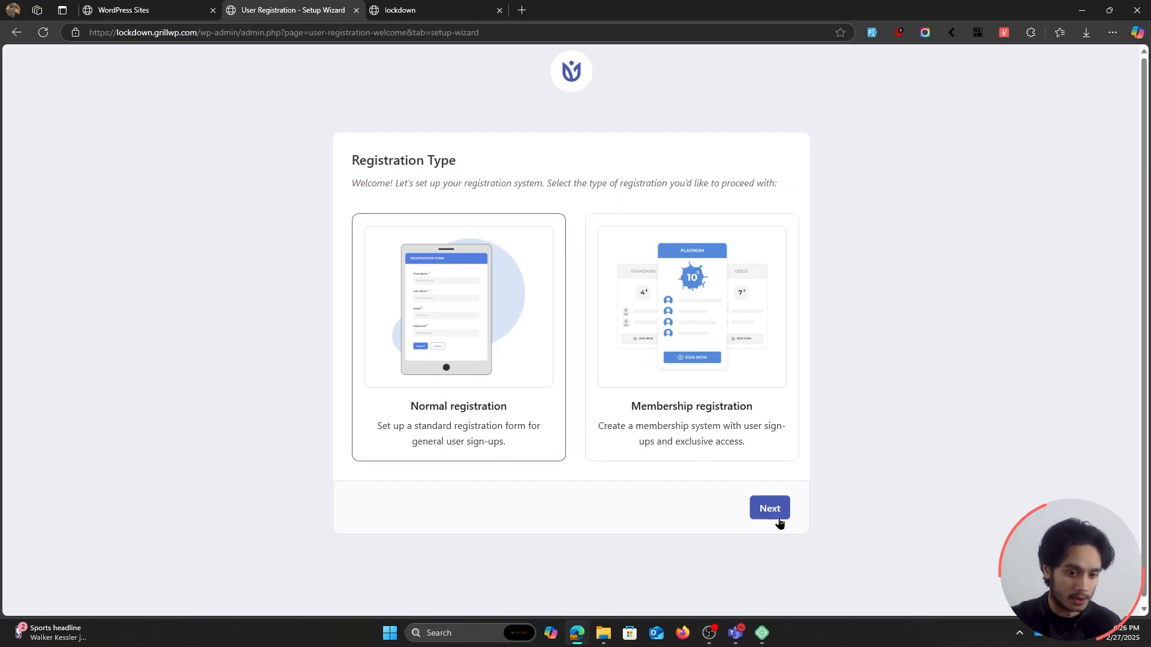
click(769, 508)
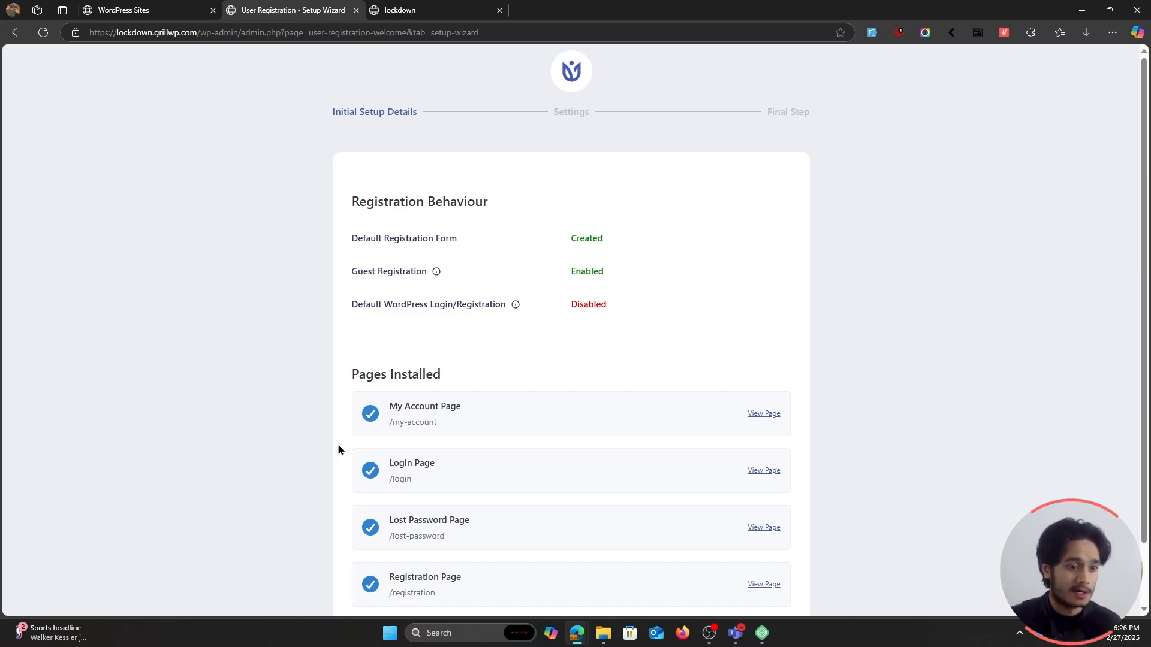
mouse_move(328, 236)
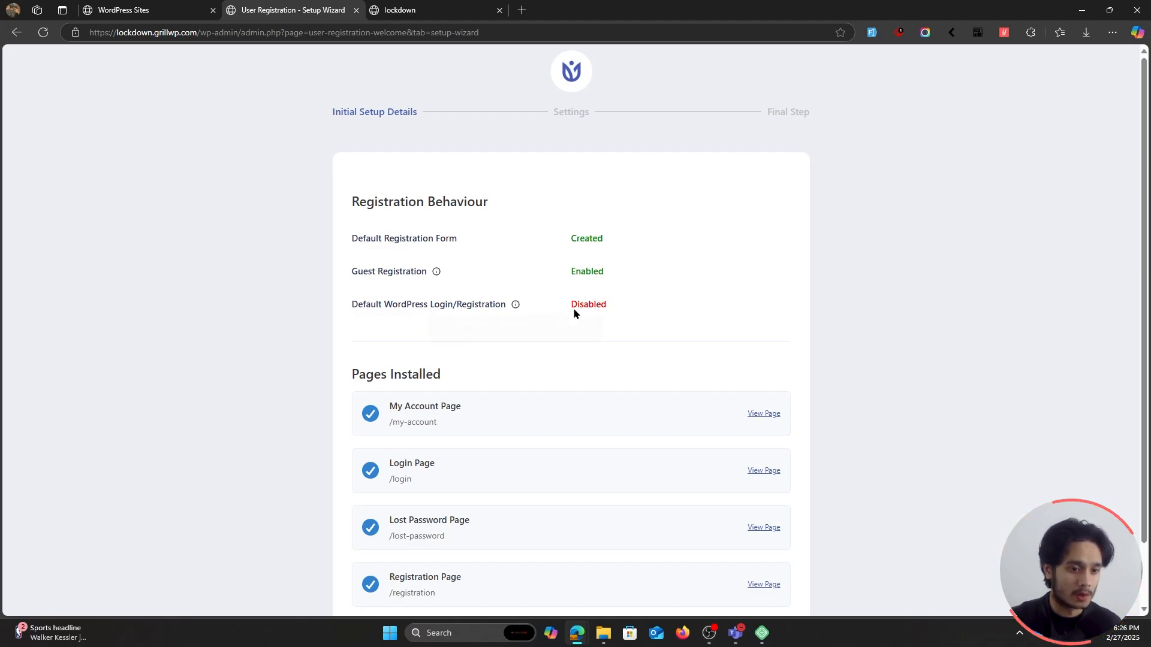
mouse_move(329, 303)
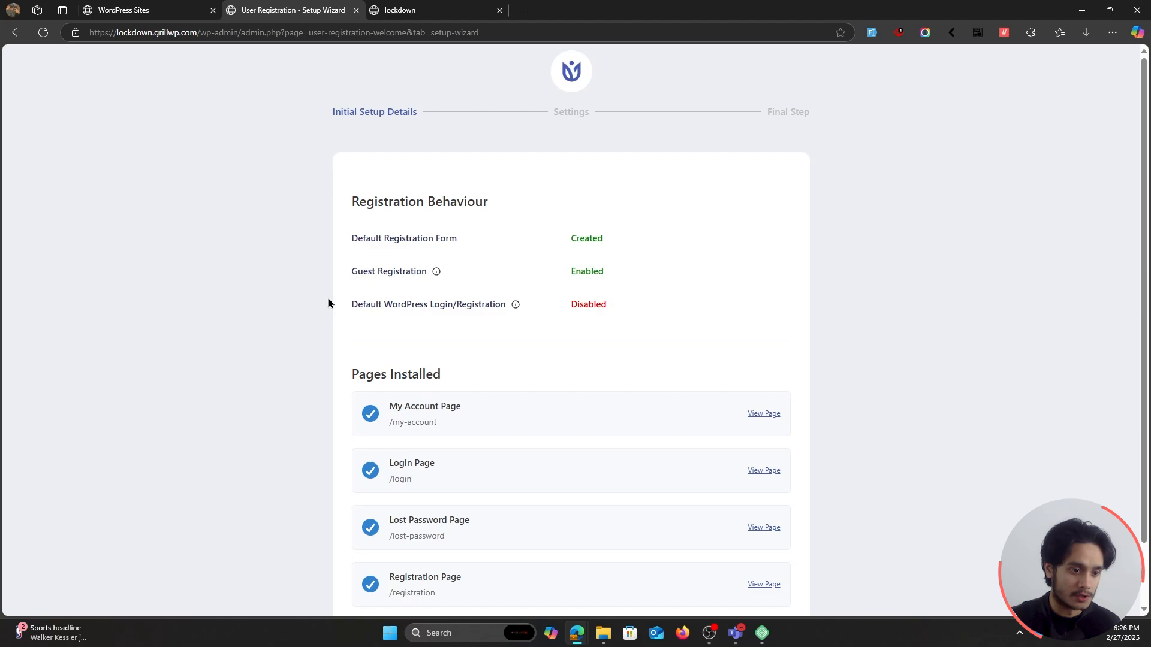
mouse_move(860, 353)
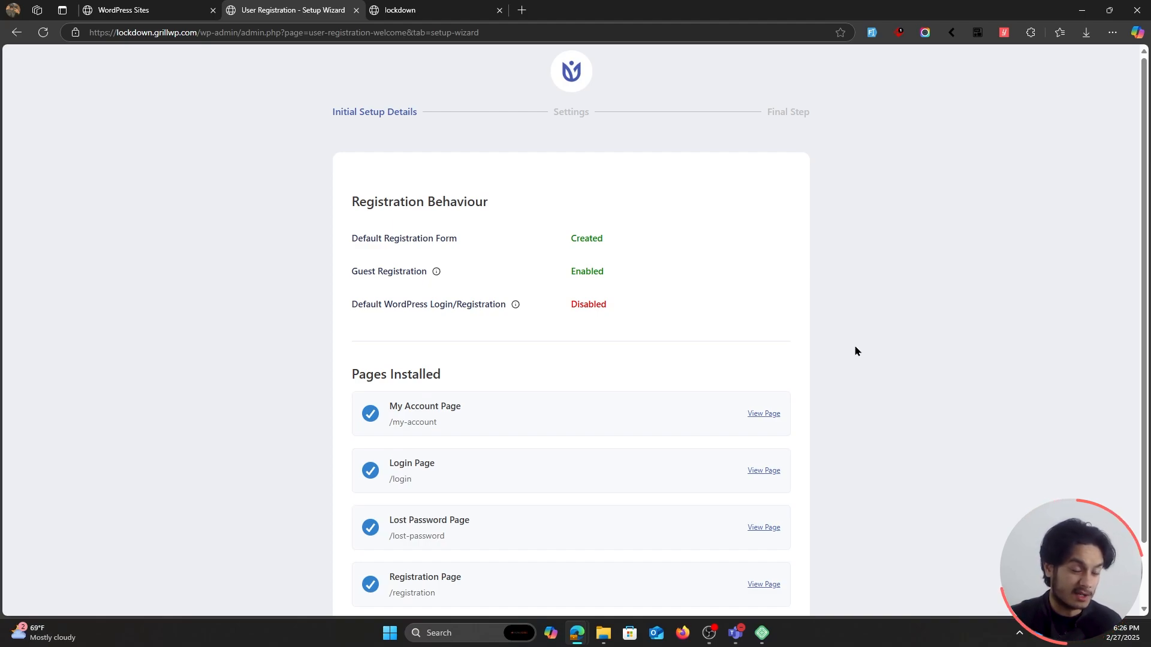
Review the default form and installed account, login, lost password and registration pages, then advance
scroll(down, 3)
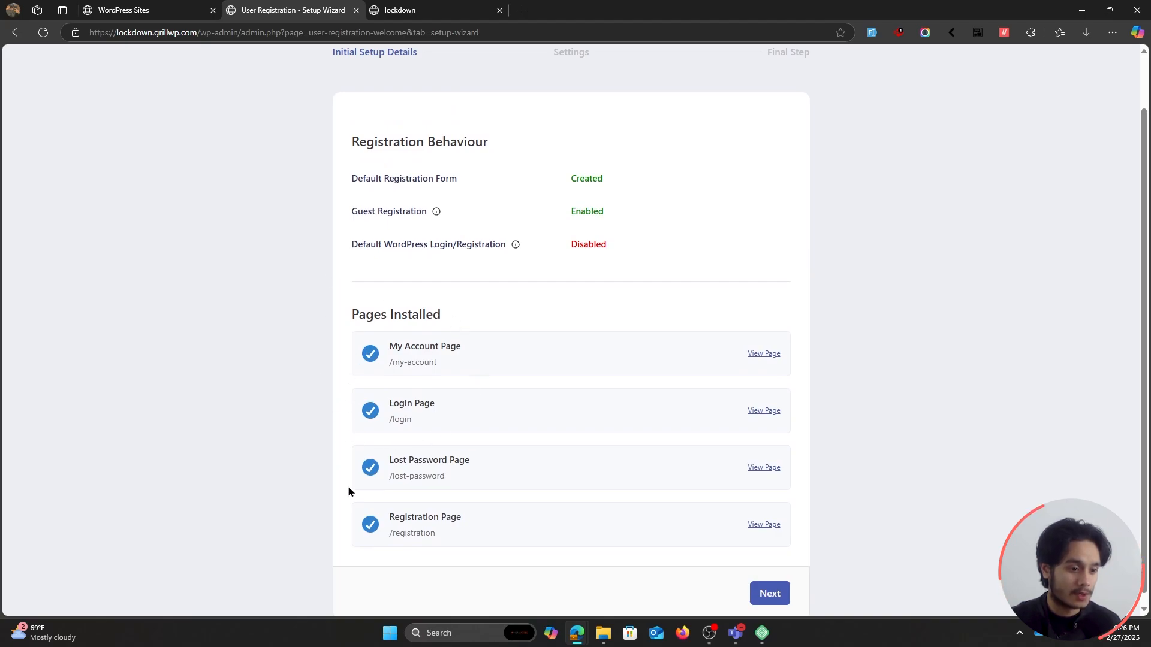
mouse_move(456, 539)
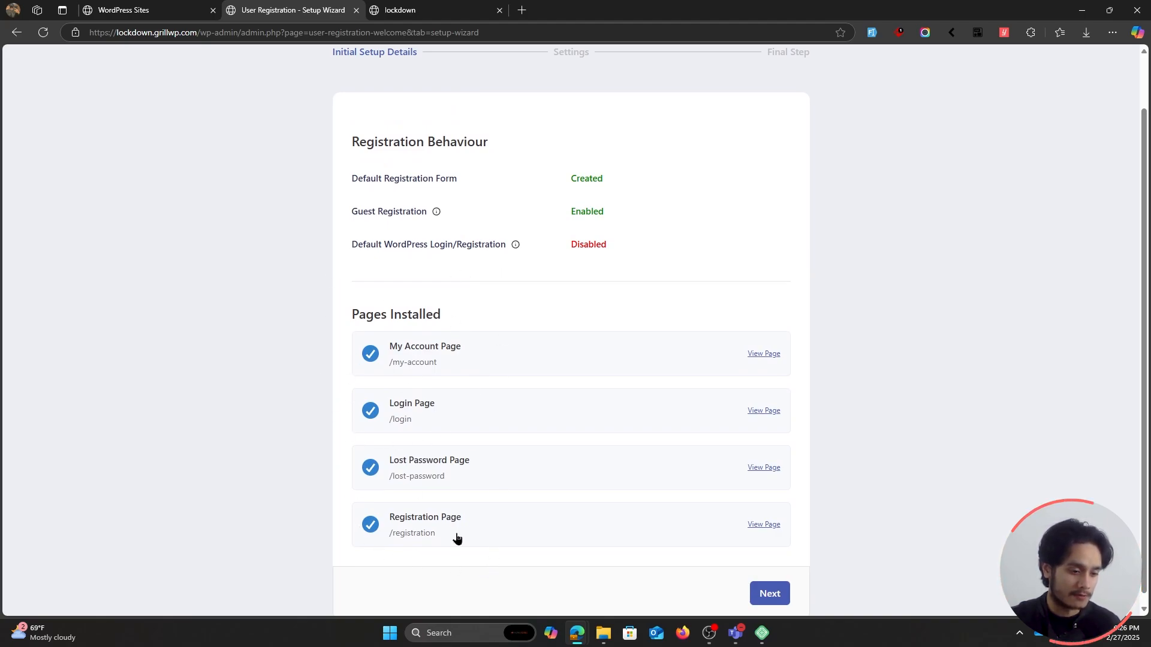
mouse_move(441, 466)
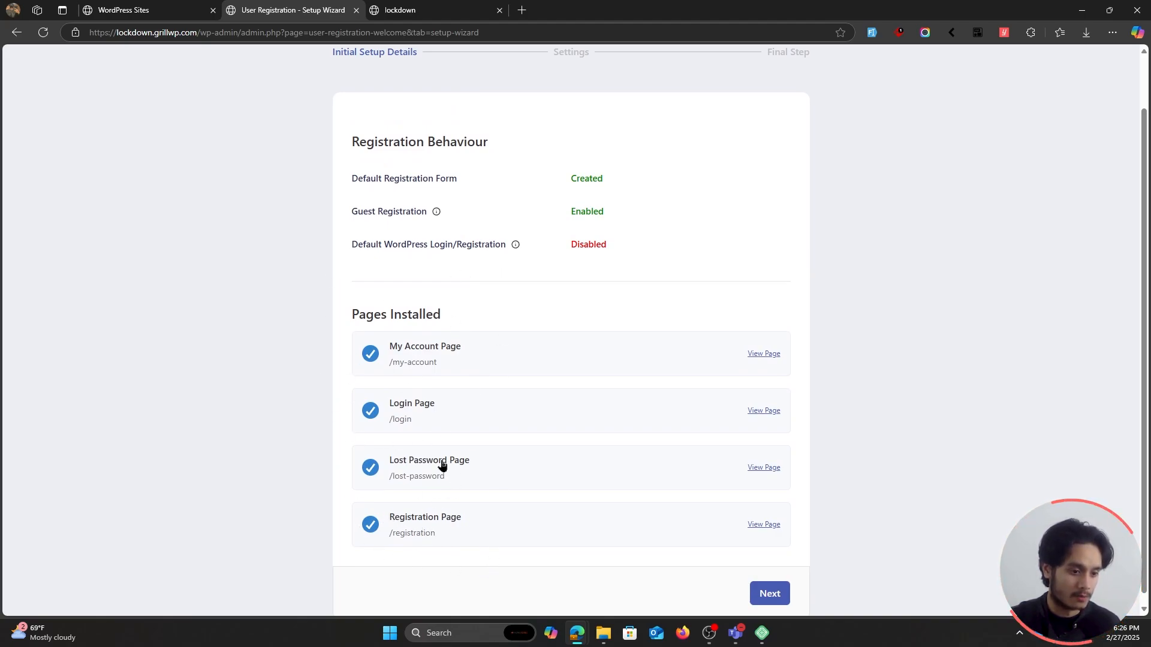
mouse_move(478, 374)
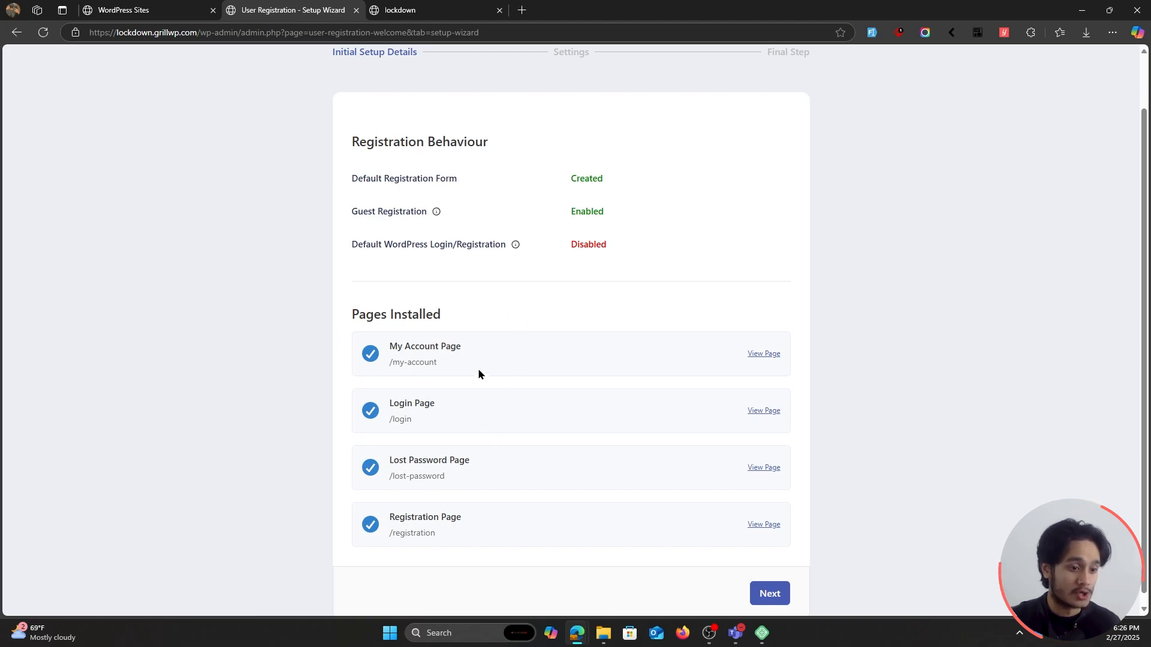
mouse_move(592, 287)
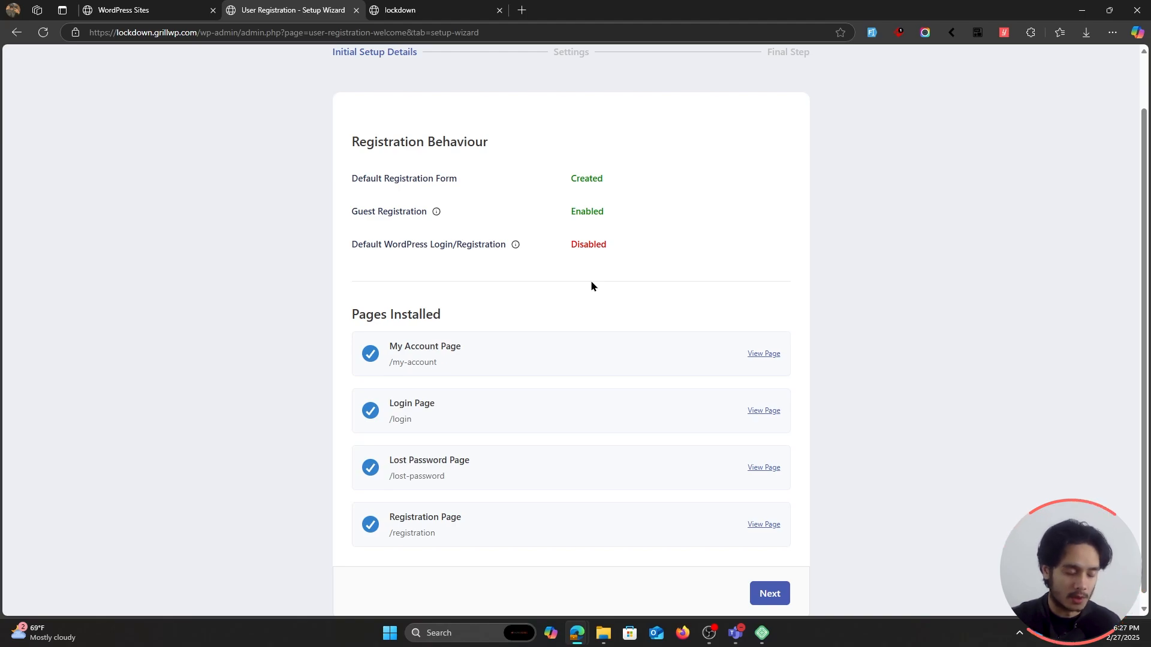
mouse_move(766, 579)
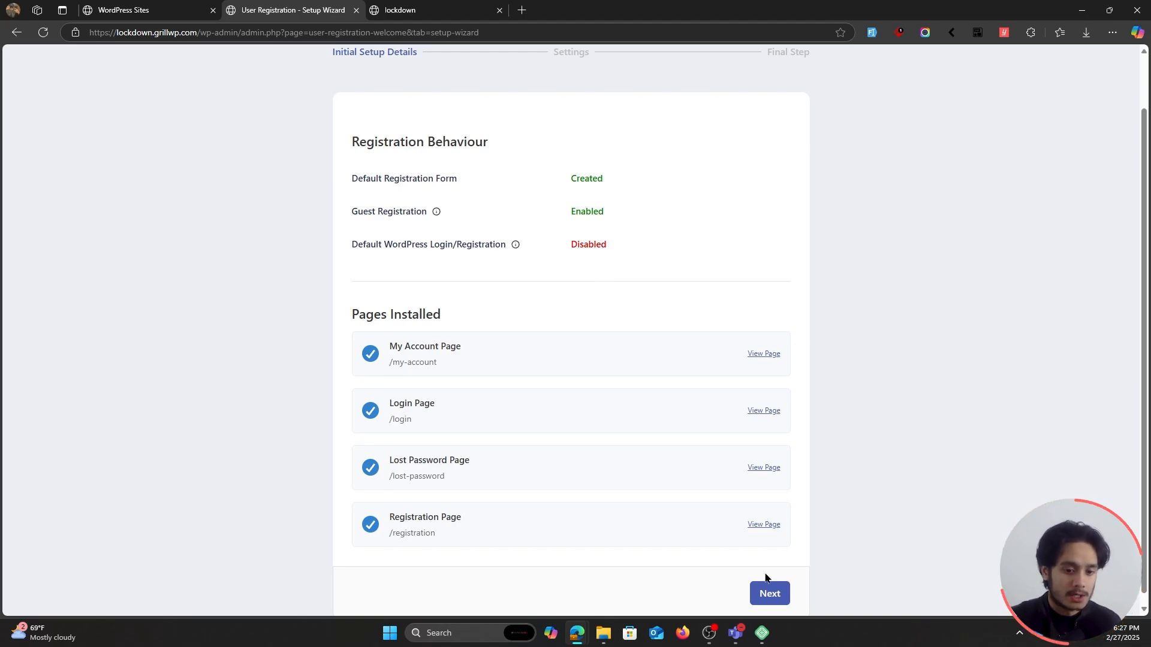
click(768, 593)
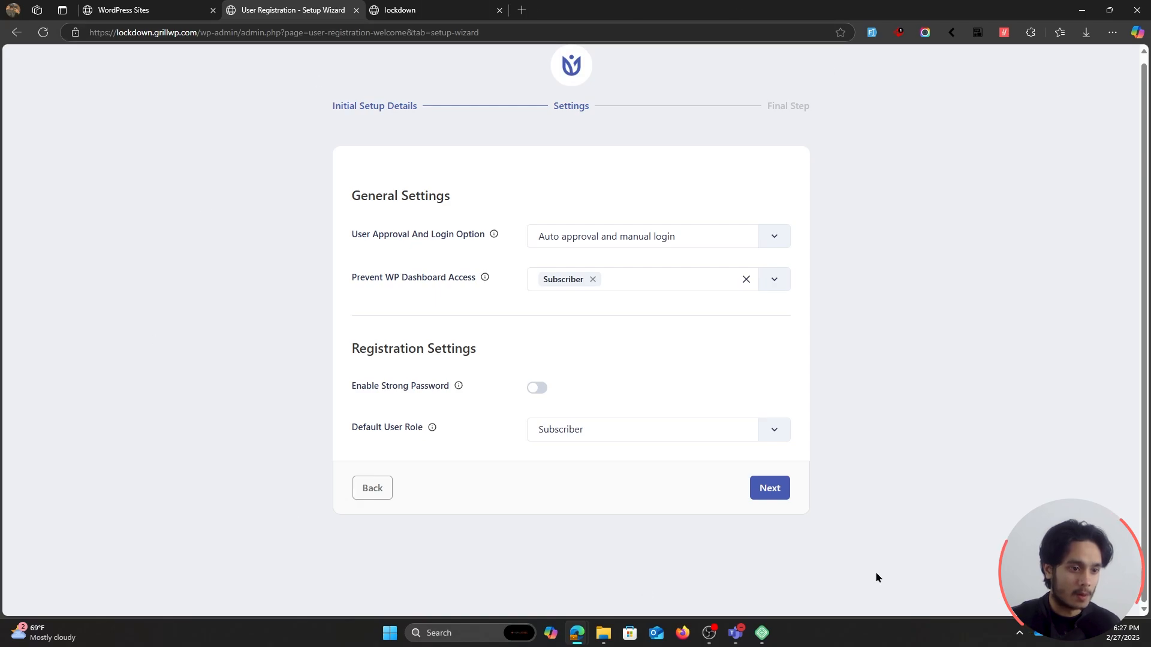
mouse_move(515, 181)
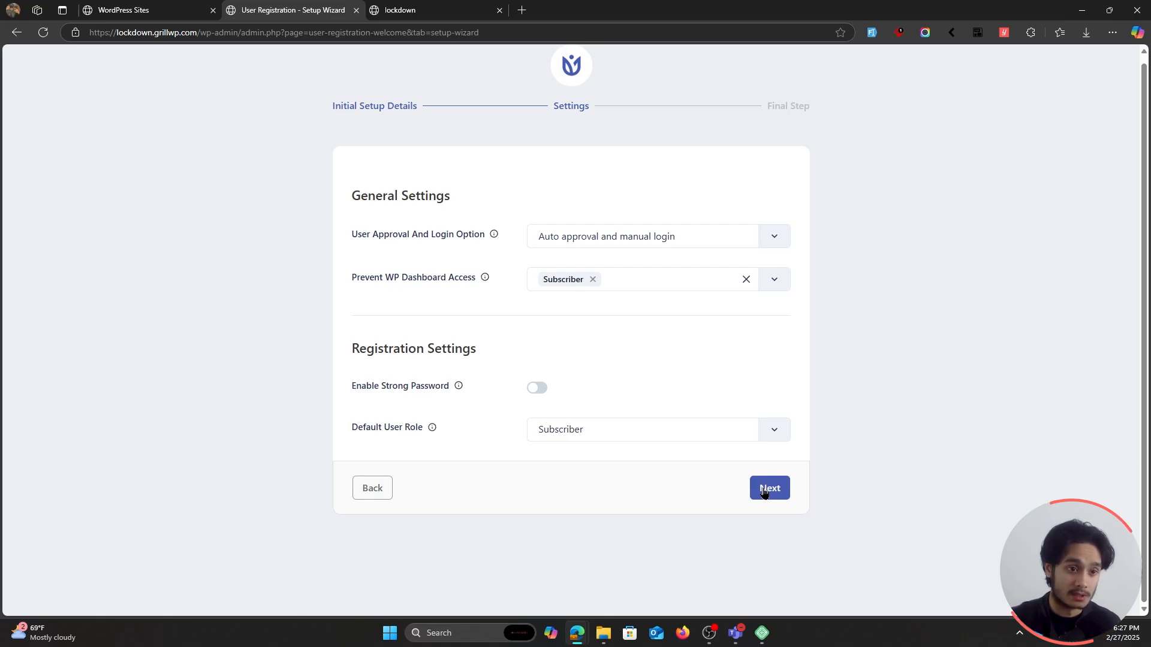
Keep auto-approval, subscriber dashboard blocking and subscriber role, then view the new registration page
click(769, 487)
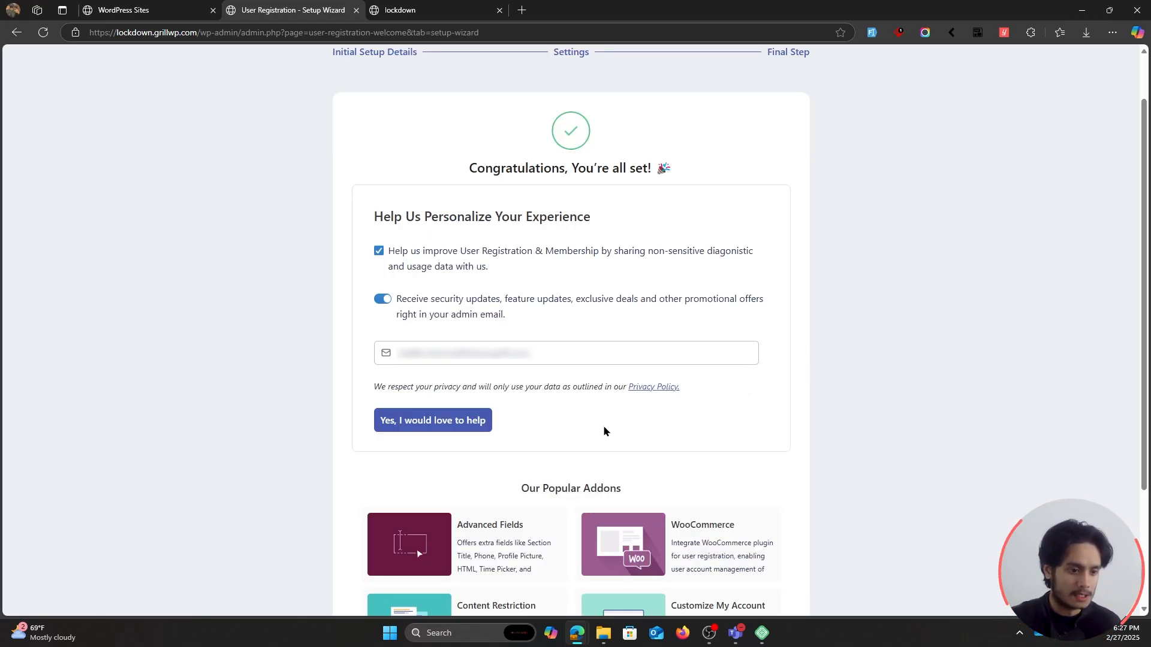
mouse_move(432, 426)
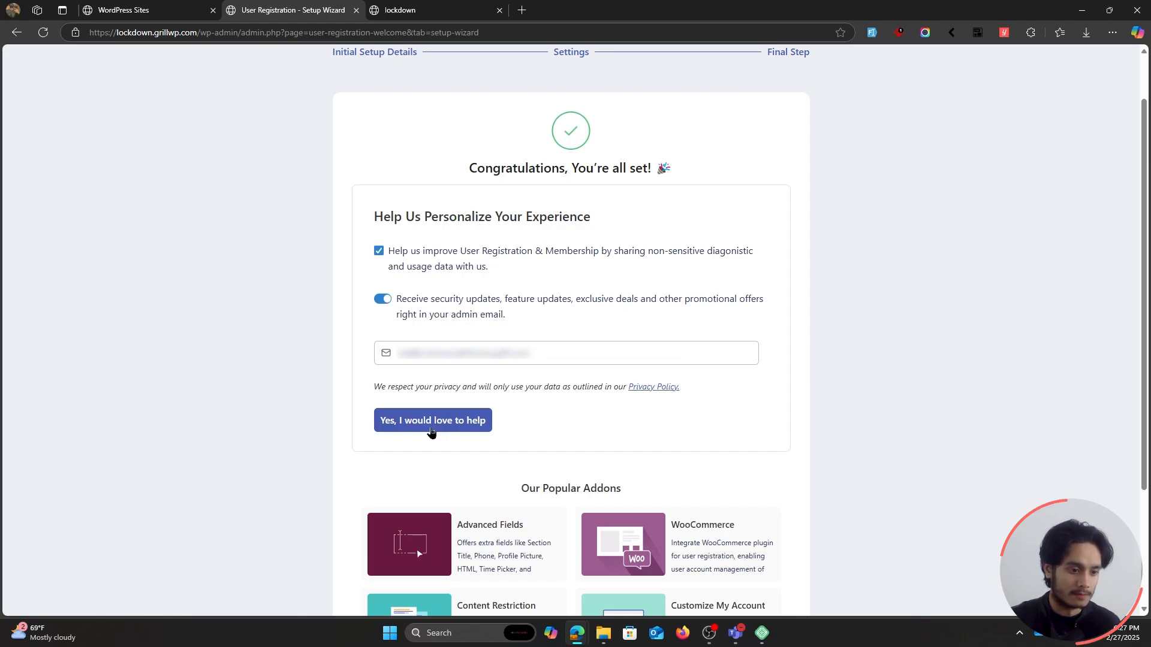
scroll(down, 3)
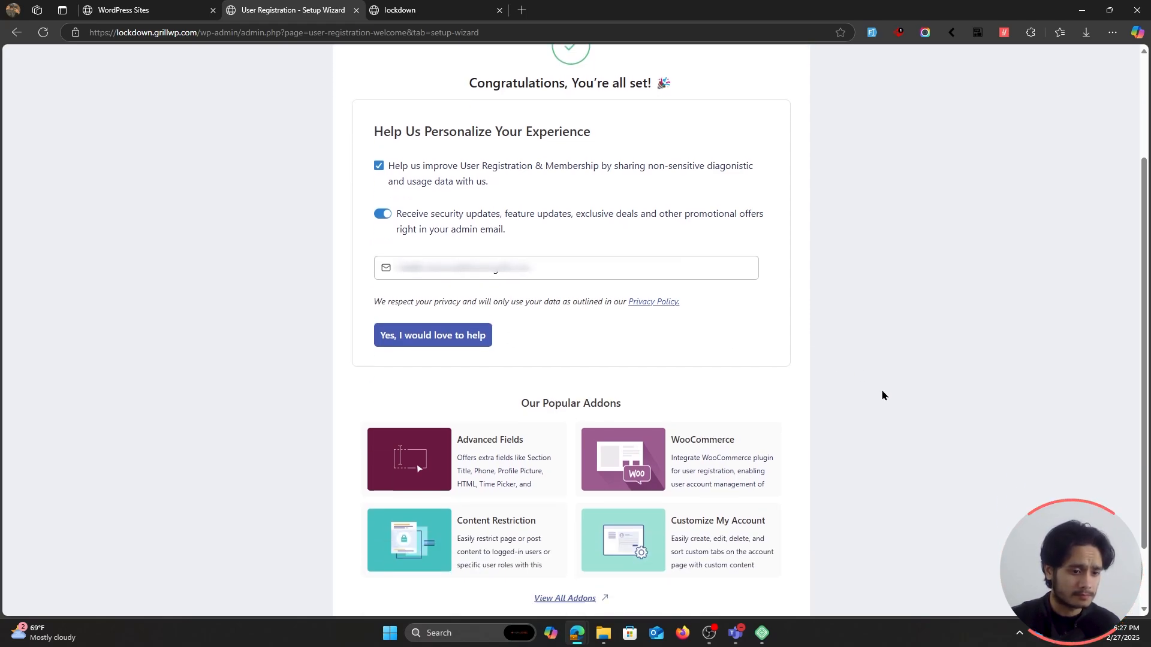
scroll(down, 3)
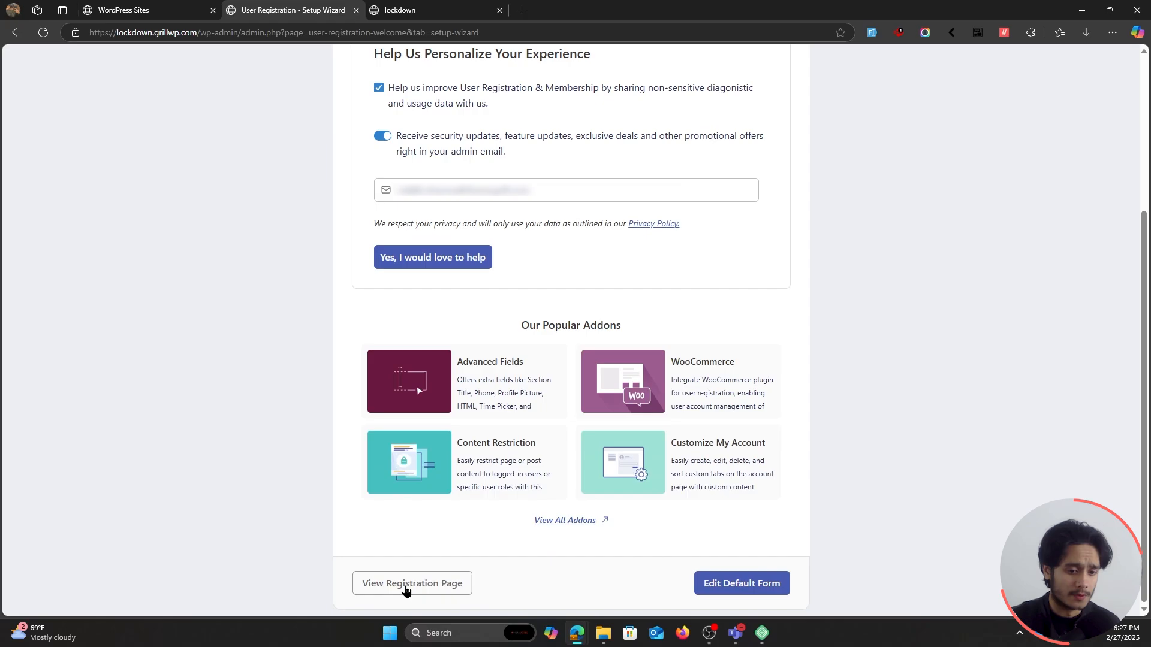
click(411, 583)
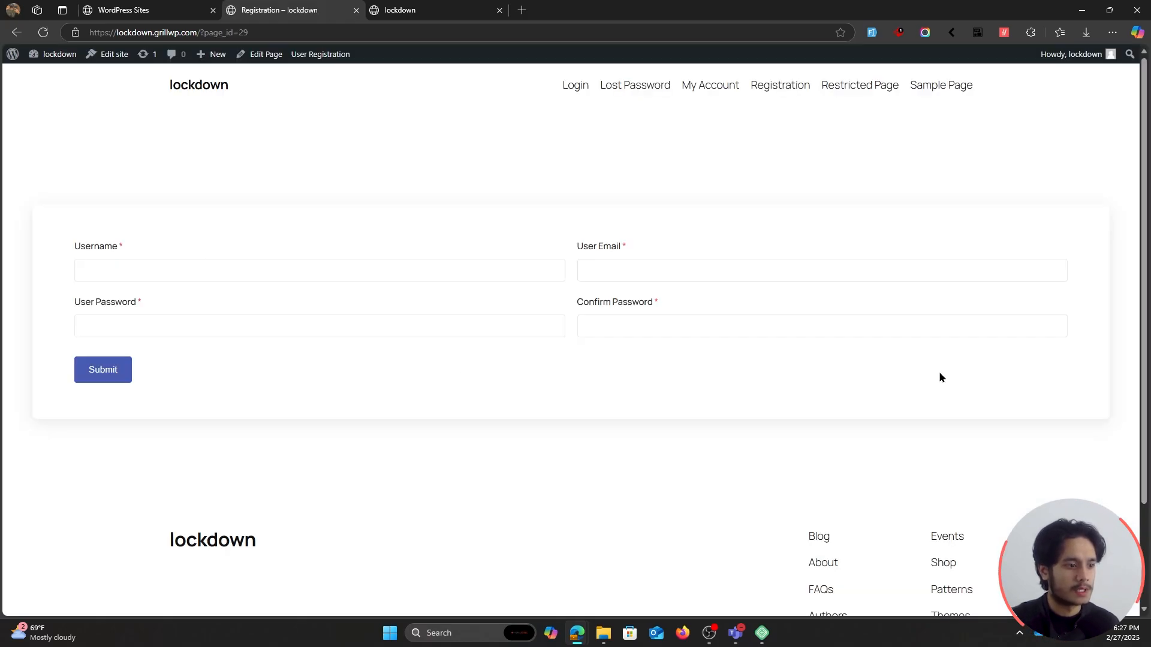
mouse_move(31, 194)
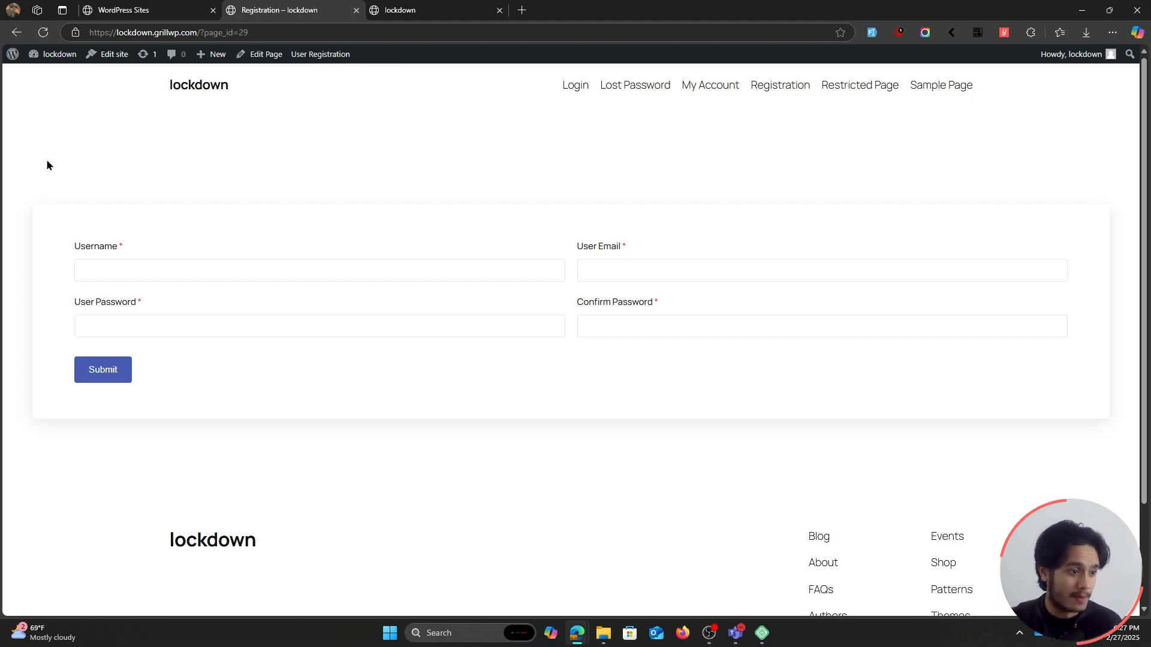
mouse_move(602, 204)
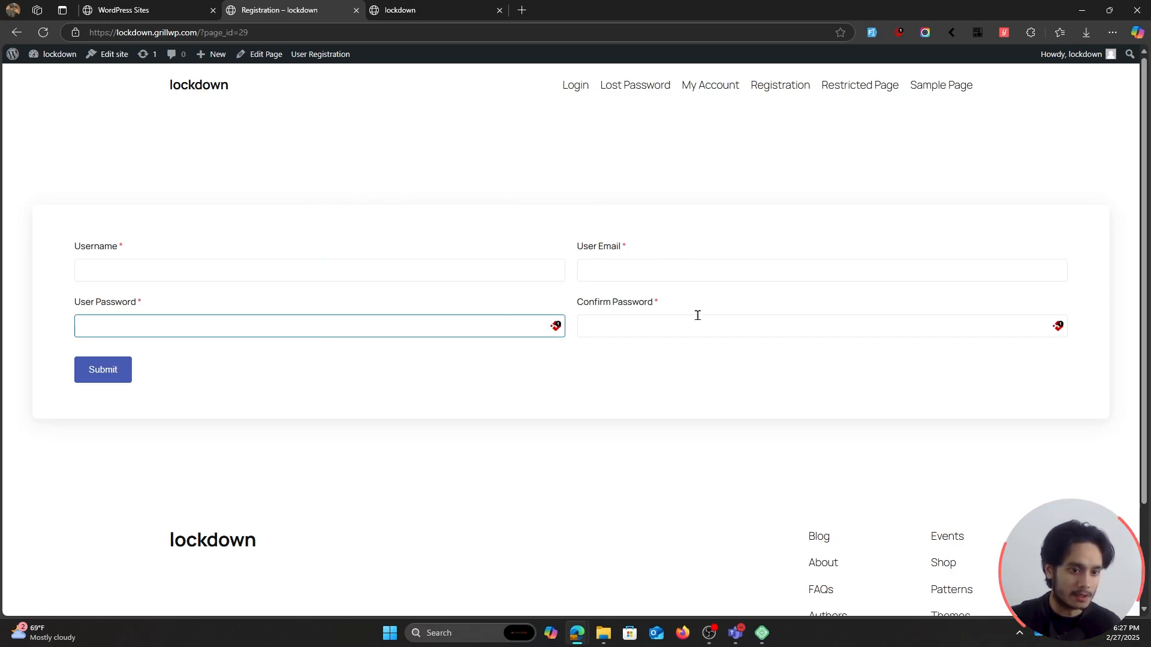
Return to the admin area's About WordPress 6.7.2 page
click(807, 326)
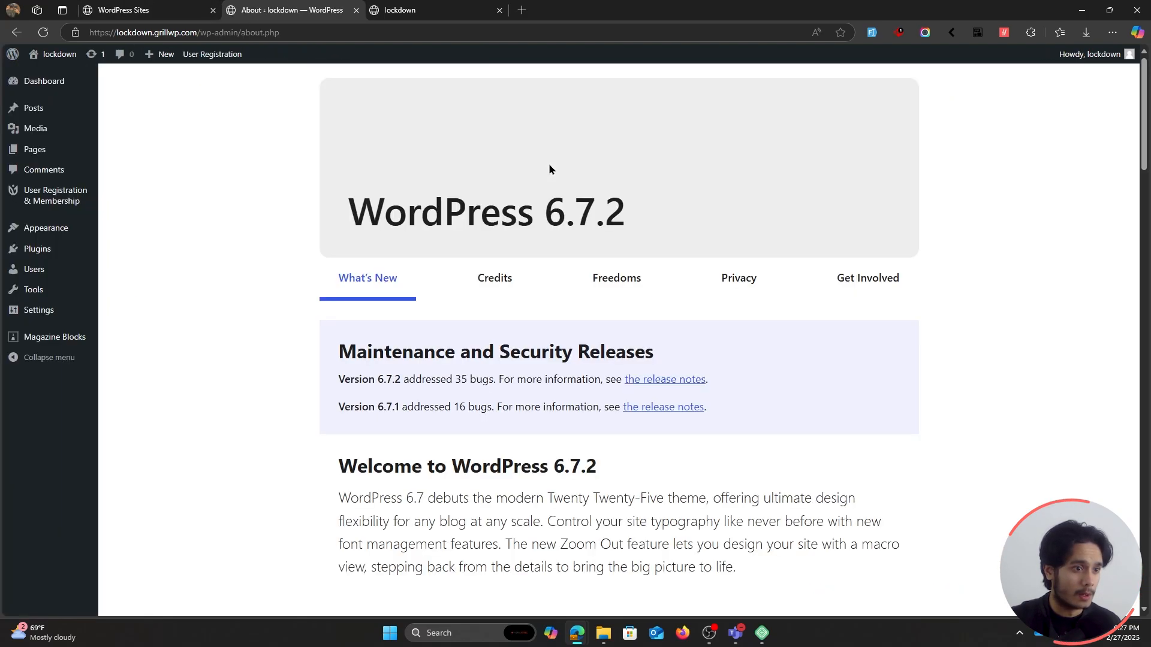
Search 'Restriction' in the plugin's All Features list and enable Content Restriction
click(54, 195)
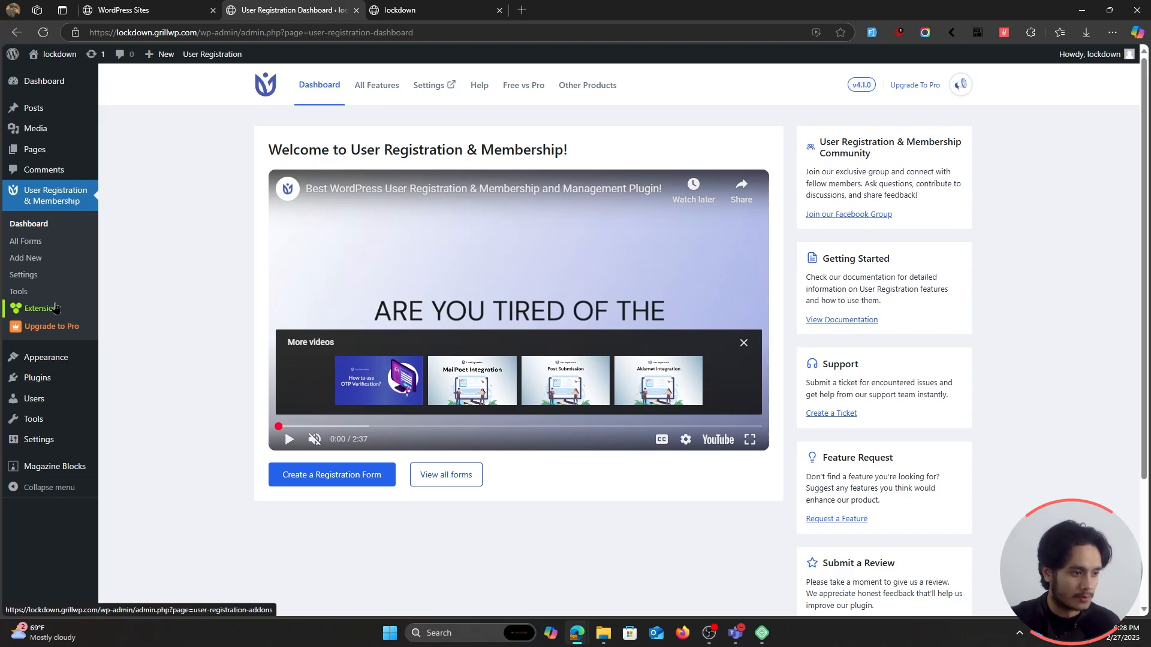
click(376, 85)
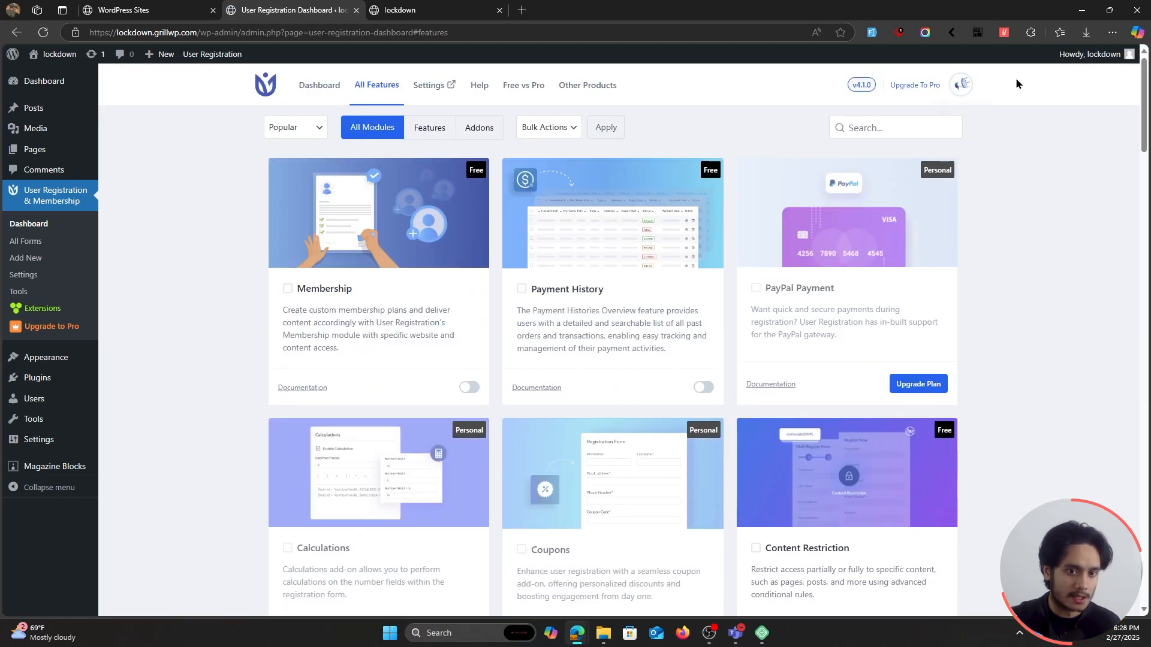
click(895, 127)
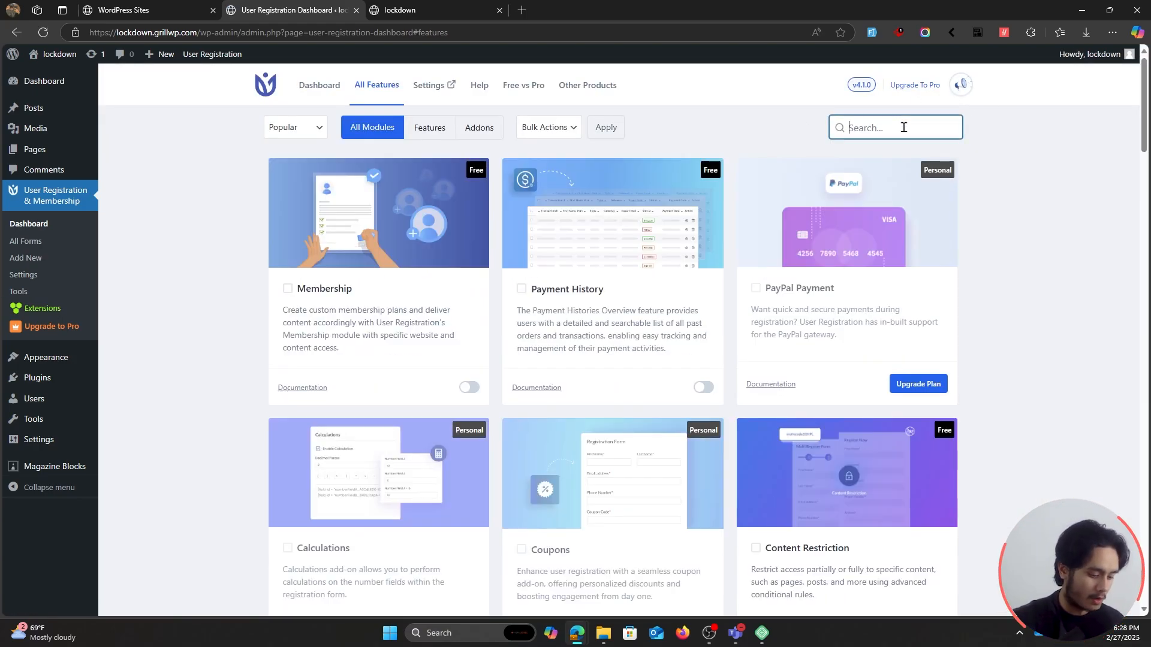
text(Restriction)
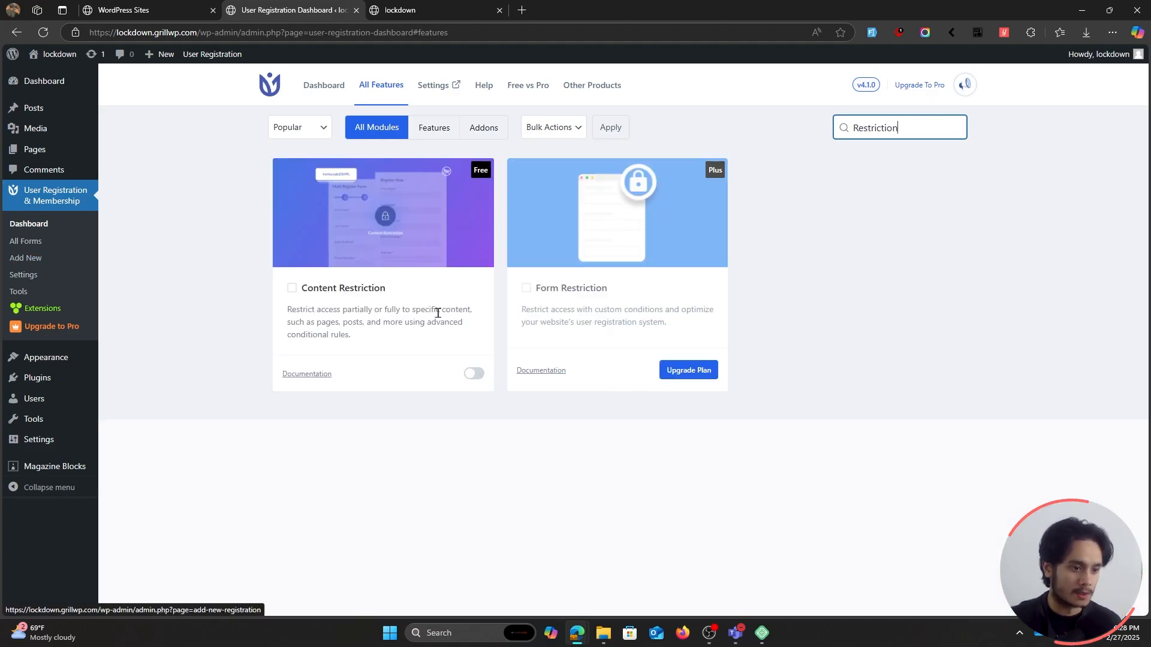
click(473, 373)
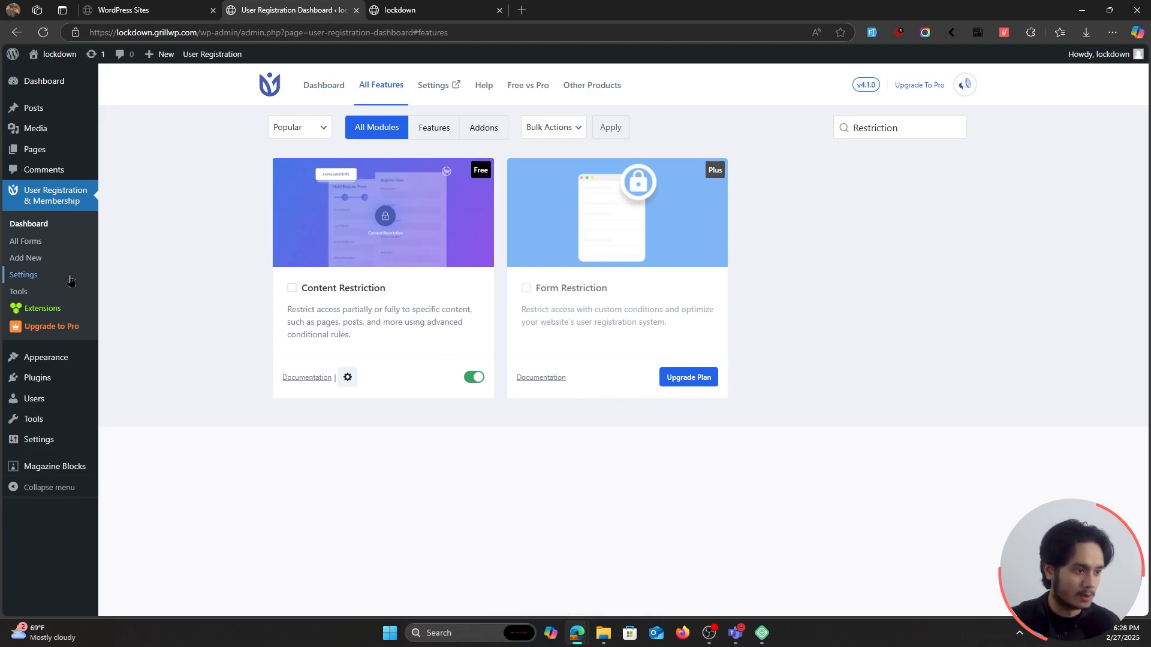
Open the Content Restriction tab in the User Registration plugin's settings
click(23, 274)
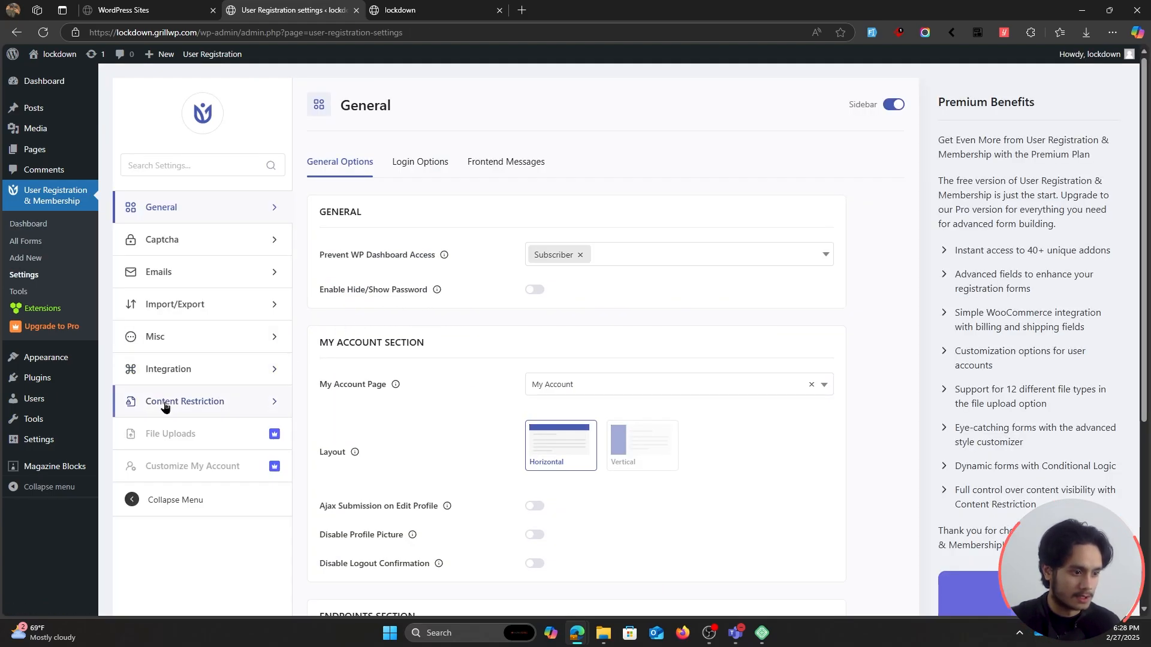
click(184, 401)
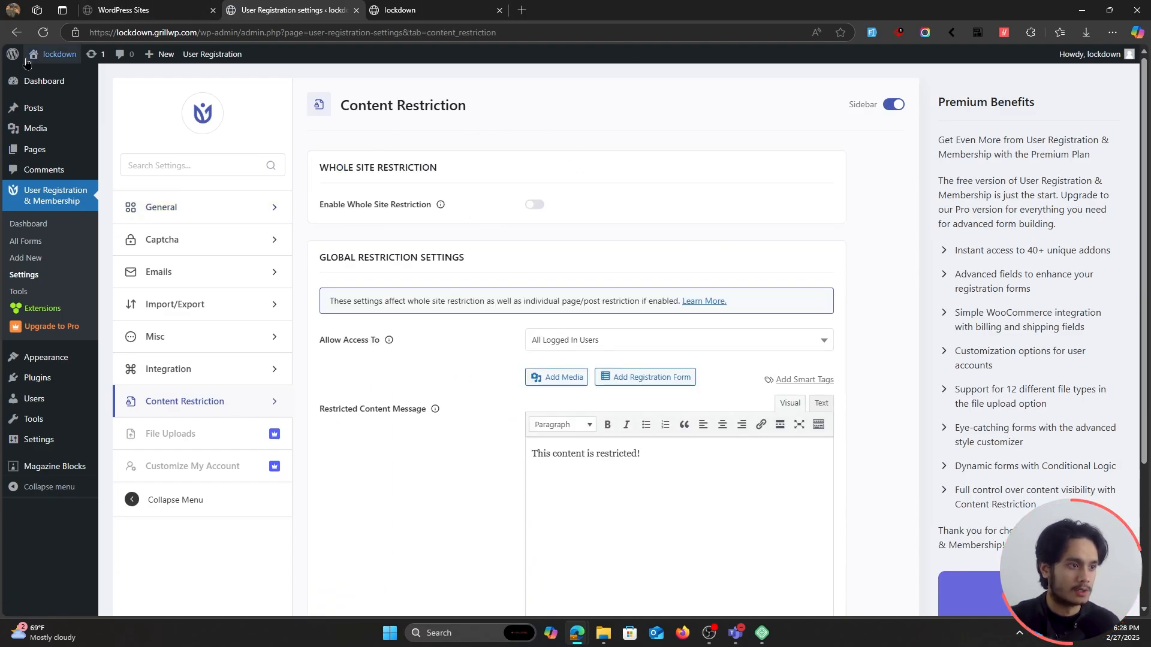
click(294, 32)
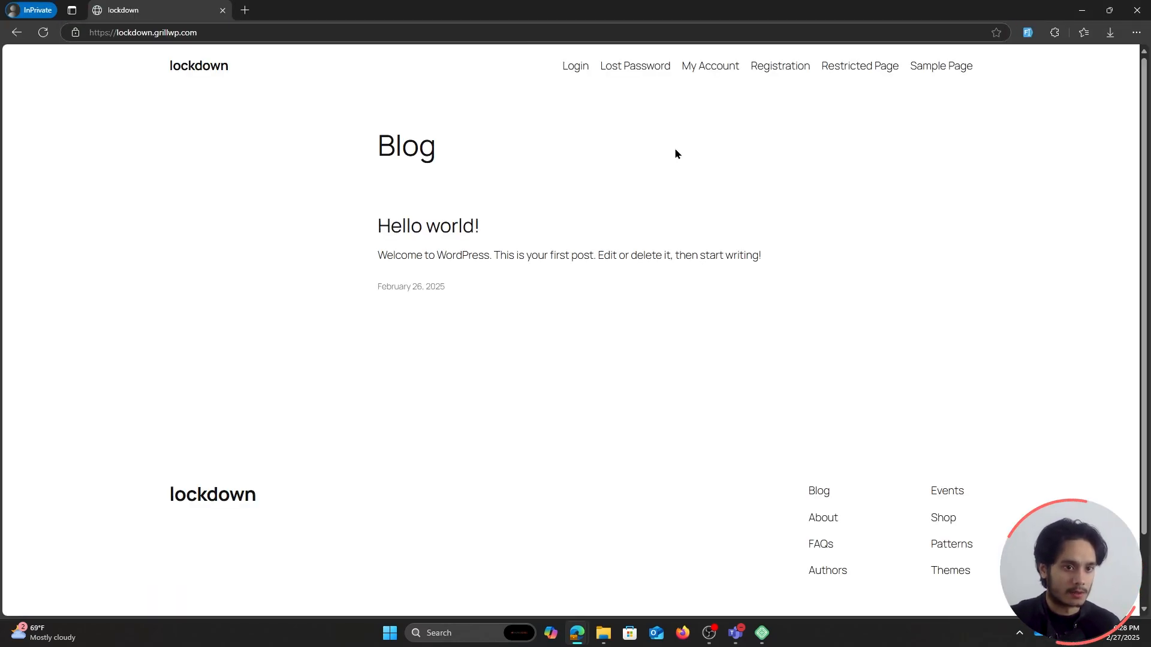
mouse_move(753, 351)
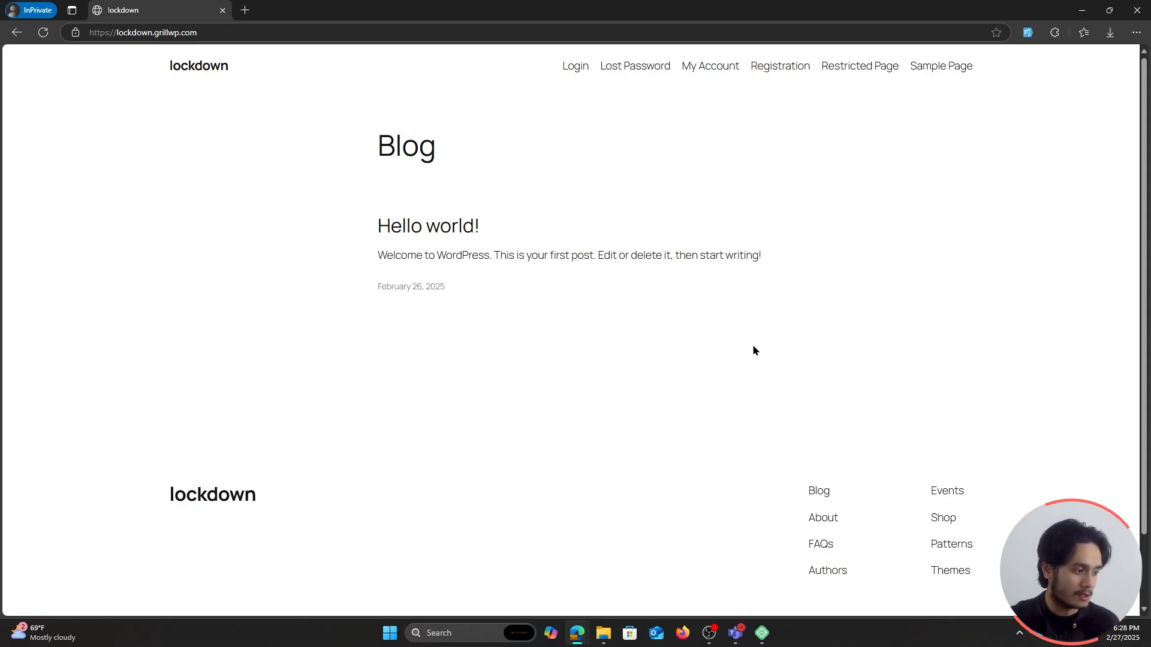
mouse_move(415, 338)
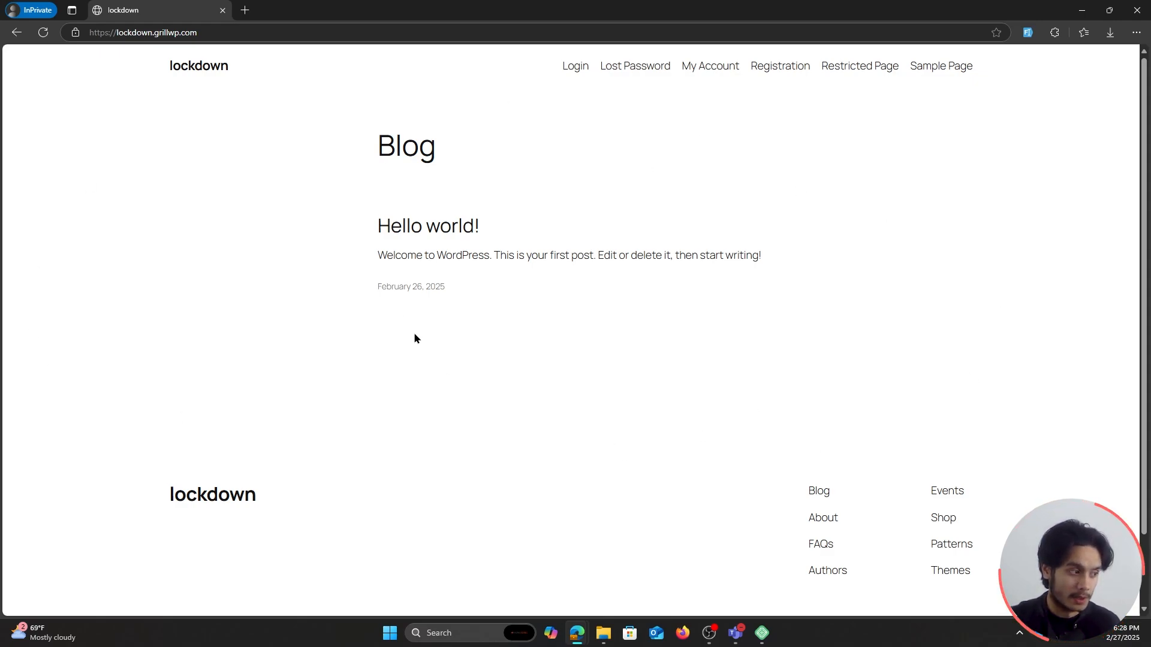
mouse_move(828, 360)
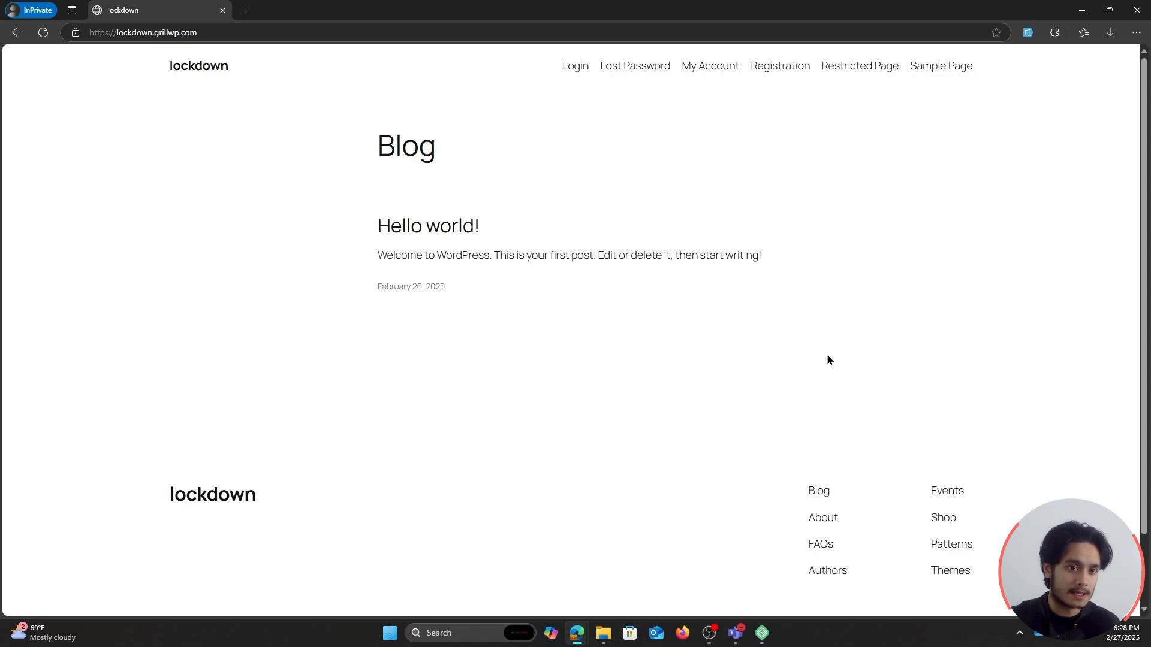
mouse_move(575, 66)
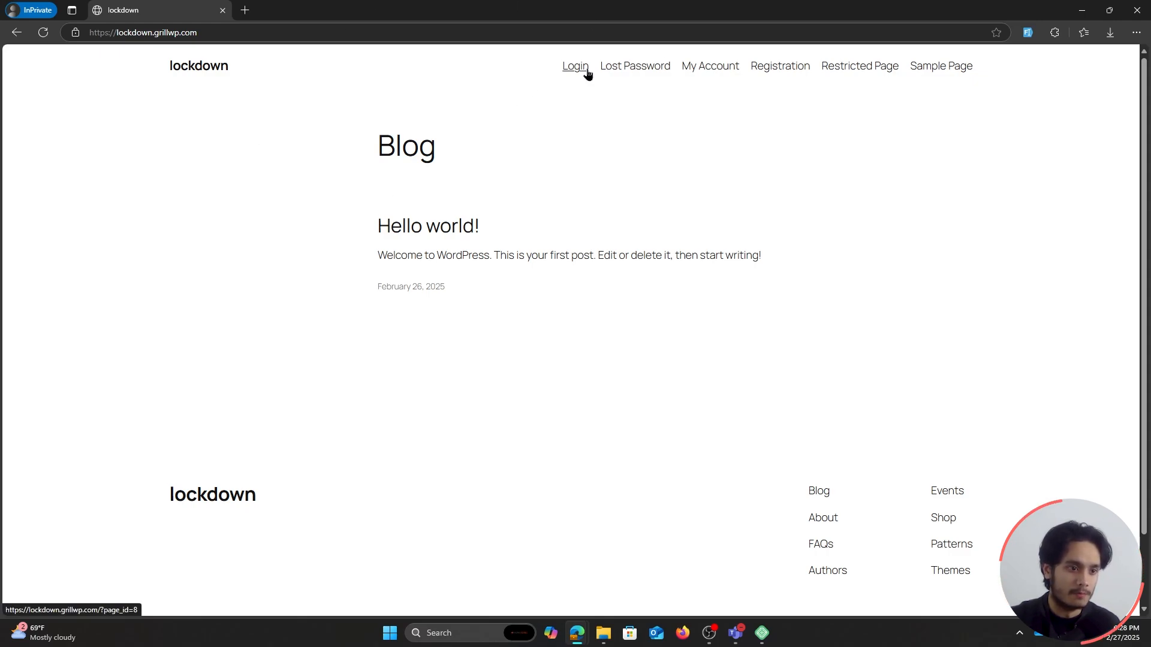
click(428, 225)
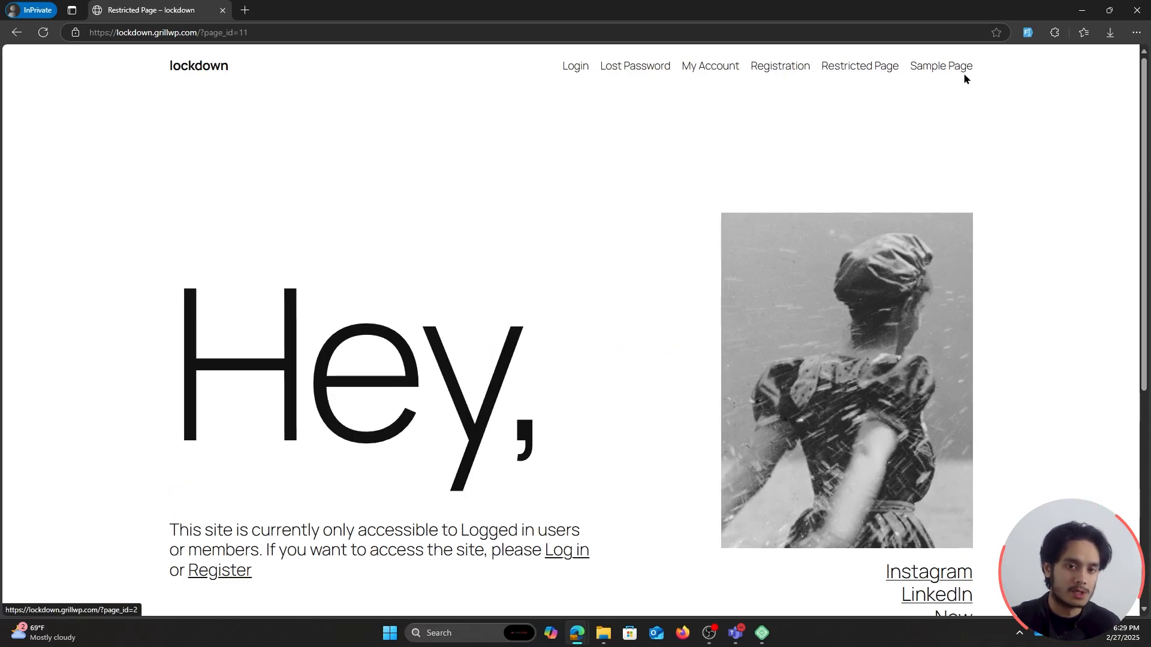
click(941, 66)
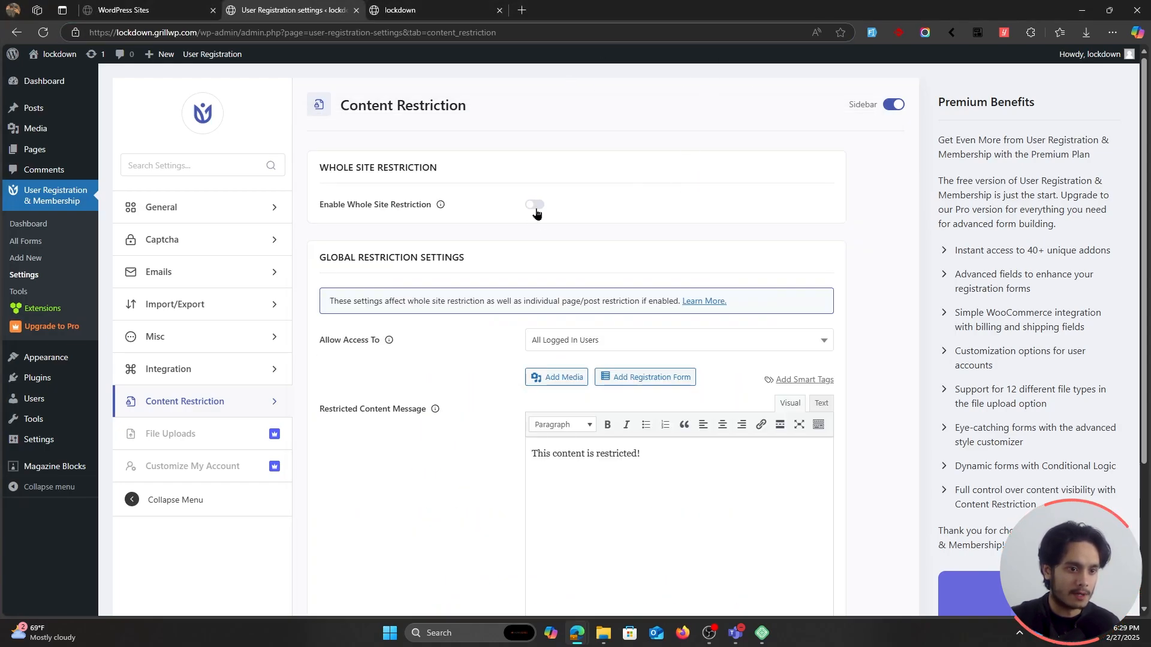
Turn on Enable Whole Site Restriction with access set to All Logged In Users
click(533, 205)
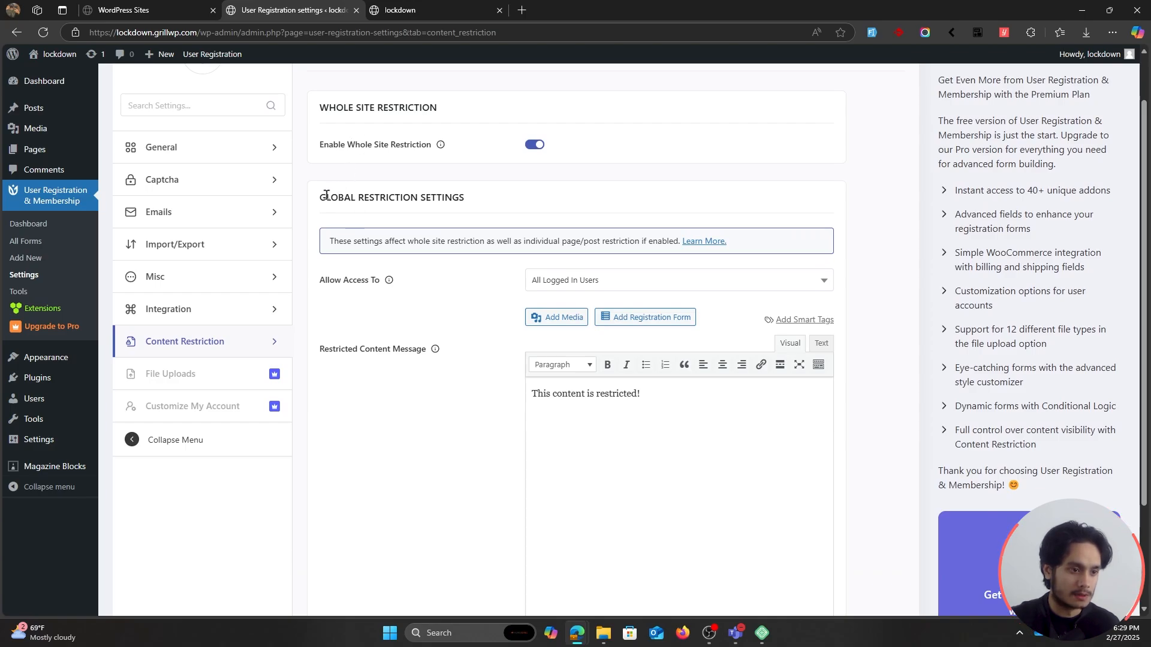
mouse_move(470, 145)
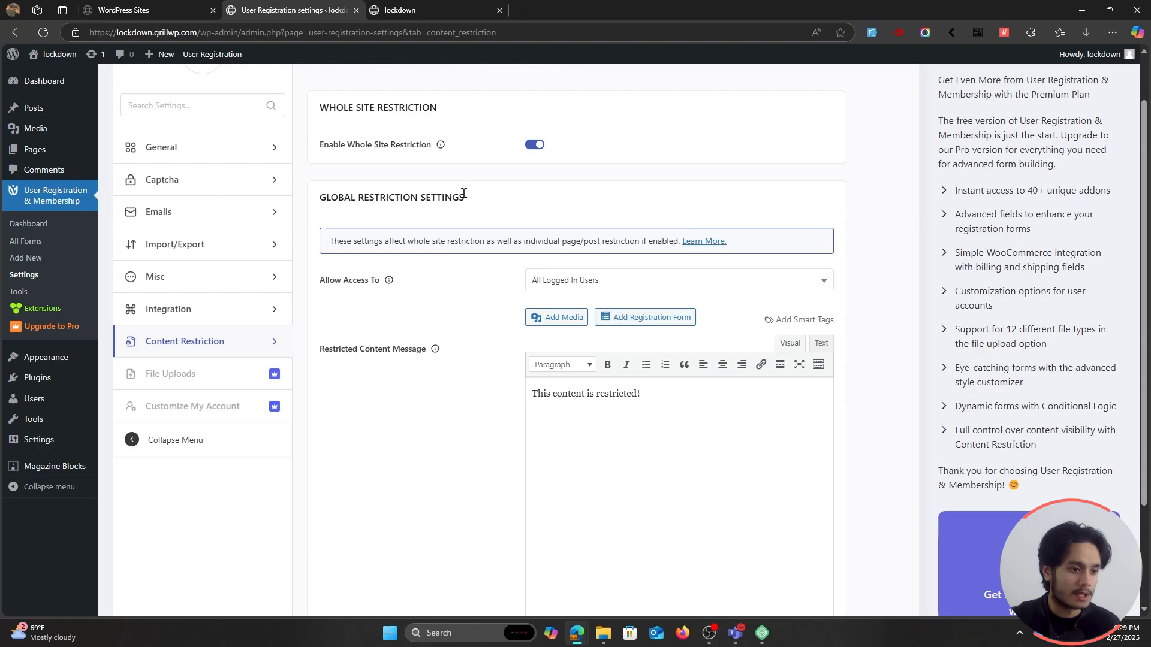
click(675, 280)
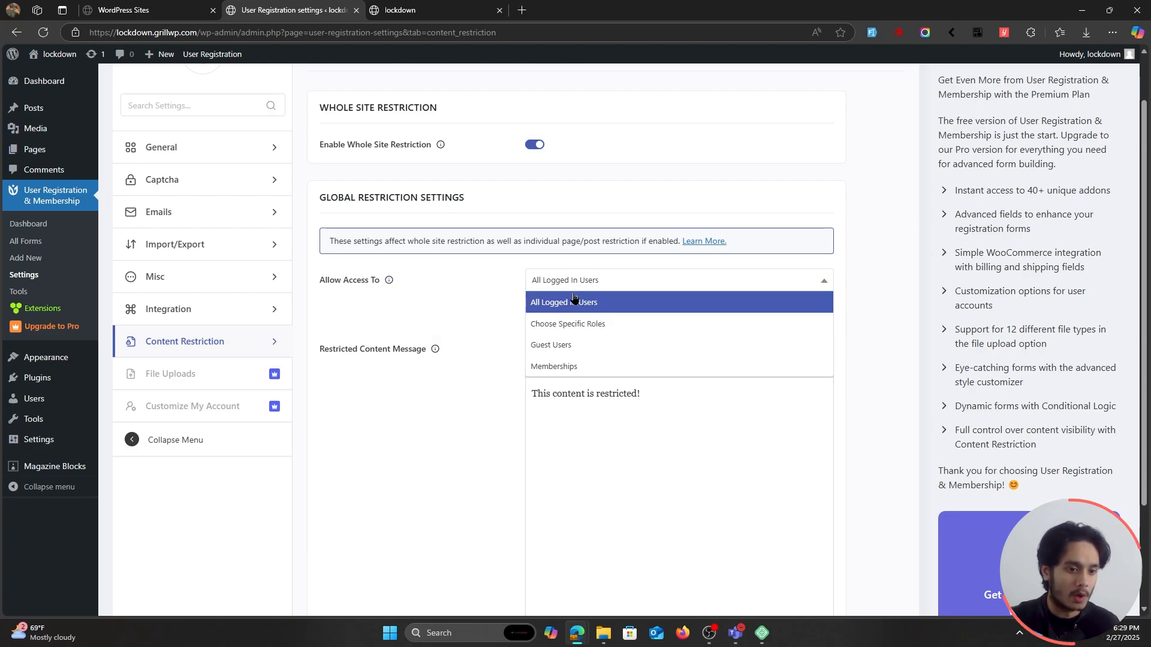
mouse_move(617, 324)
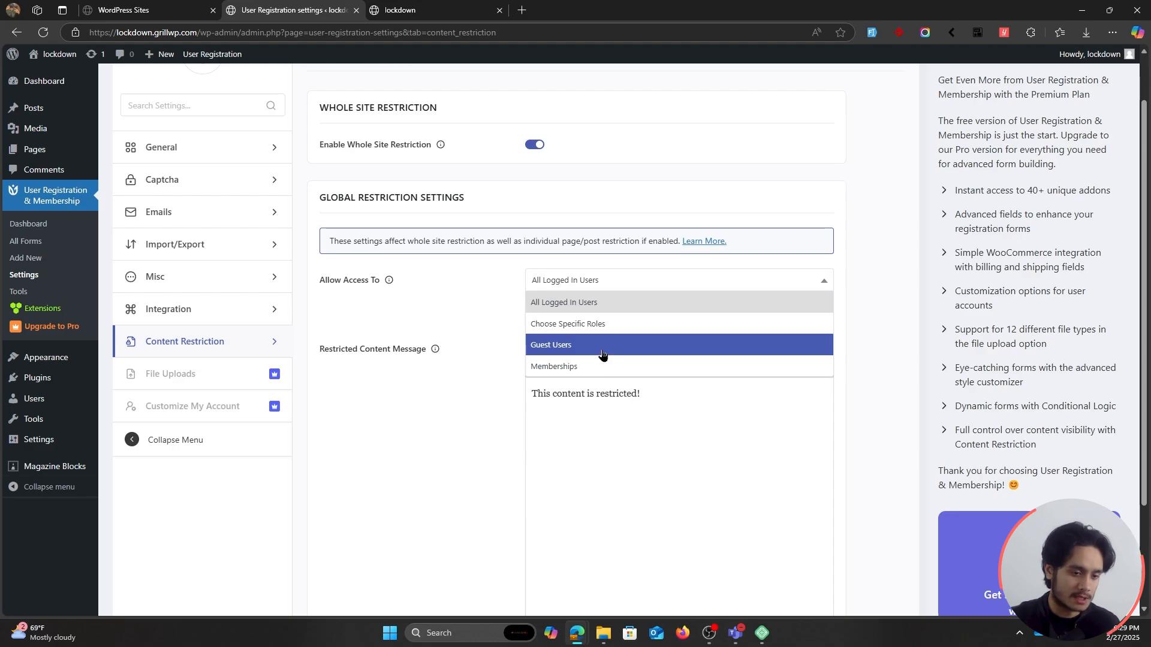
mouse_move(602, 367)
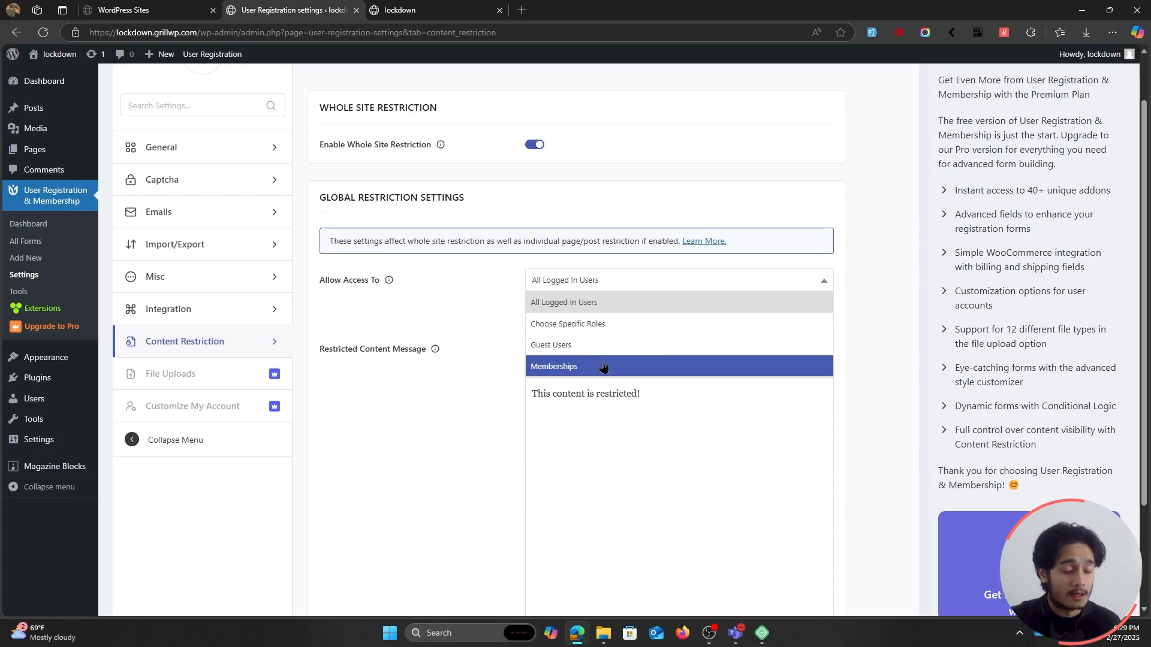
mouse_move(592, 368)
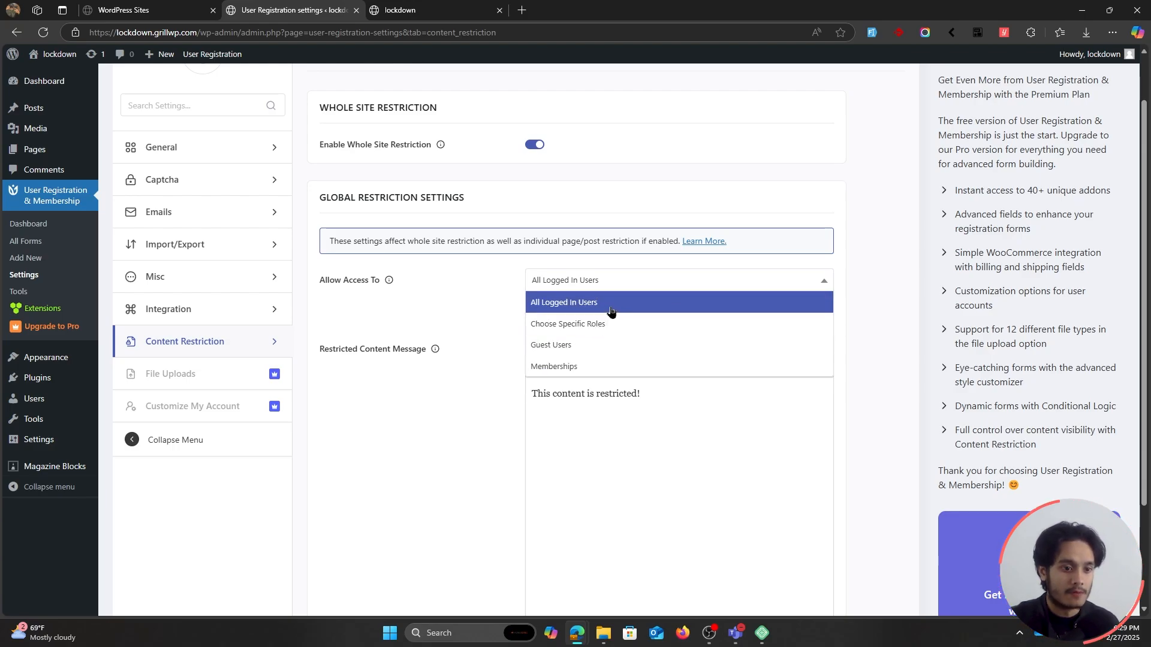
click(564, 302)
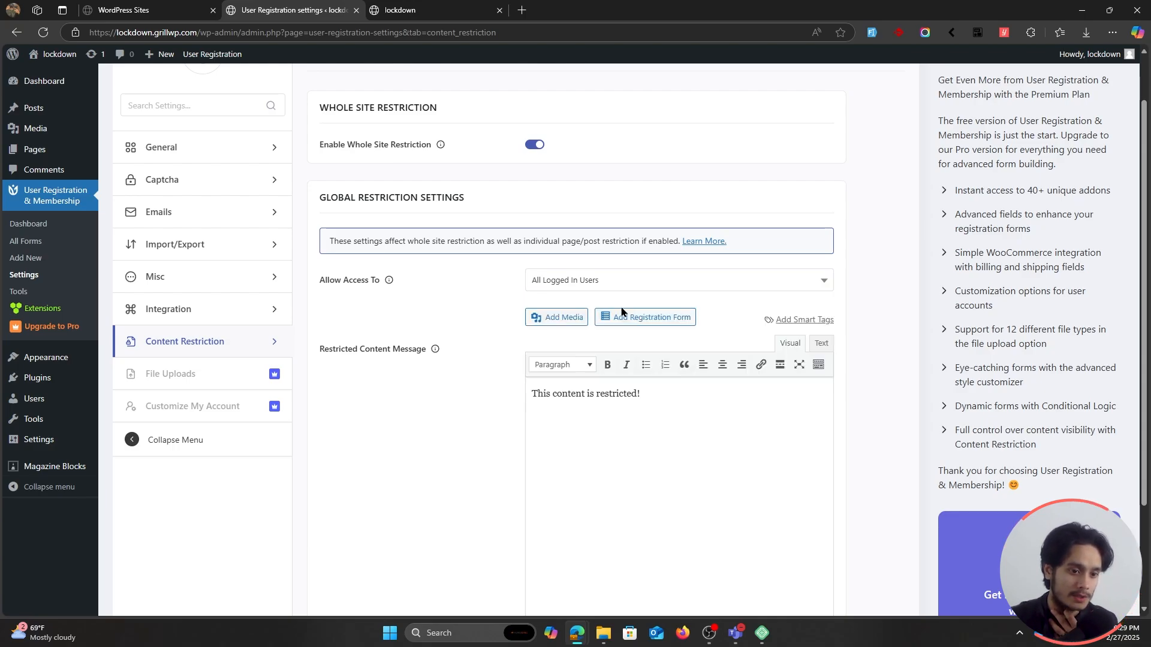
Replace the restricted content message with a notice for logged-in users or members
triple_click(585, 393)
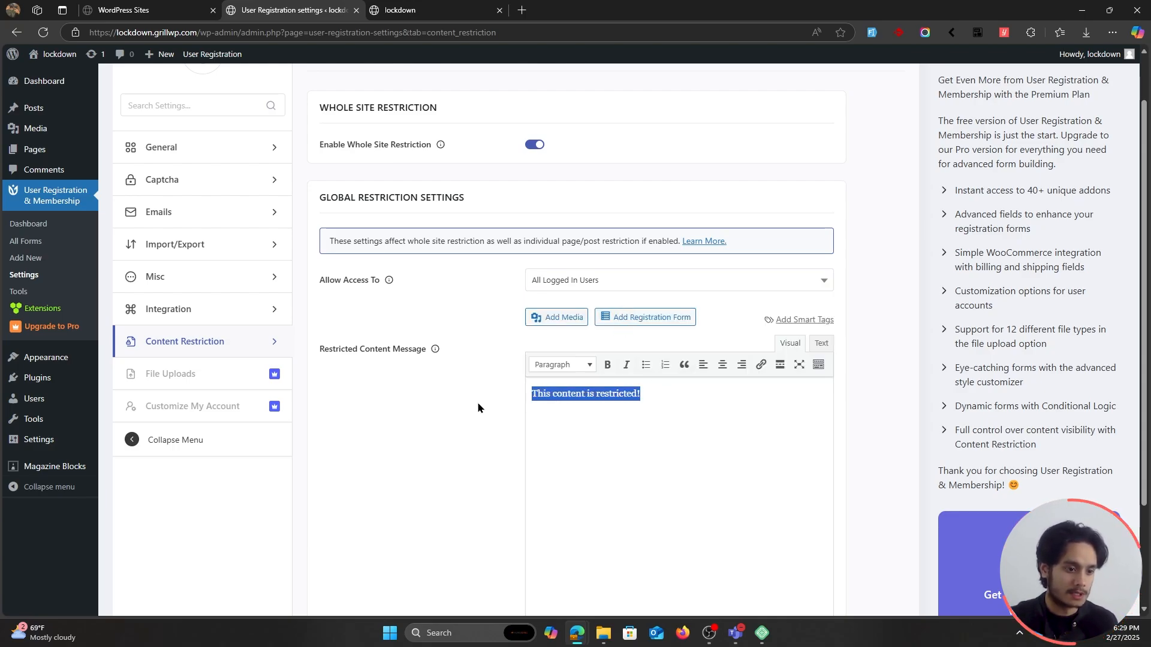
text(This site i)
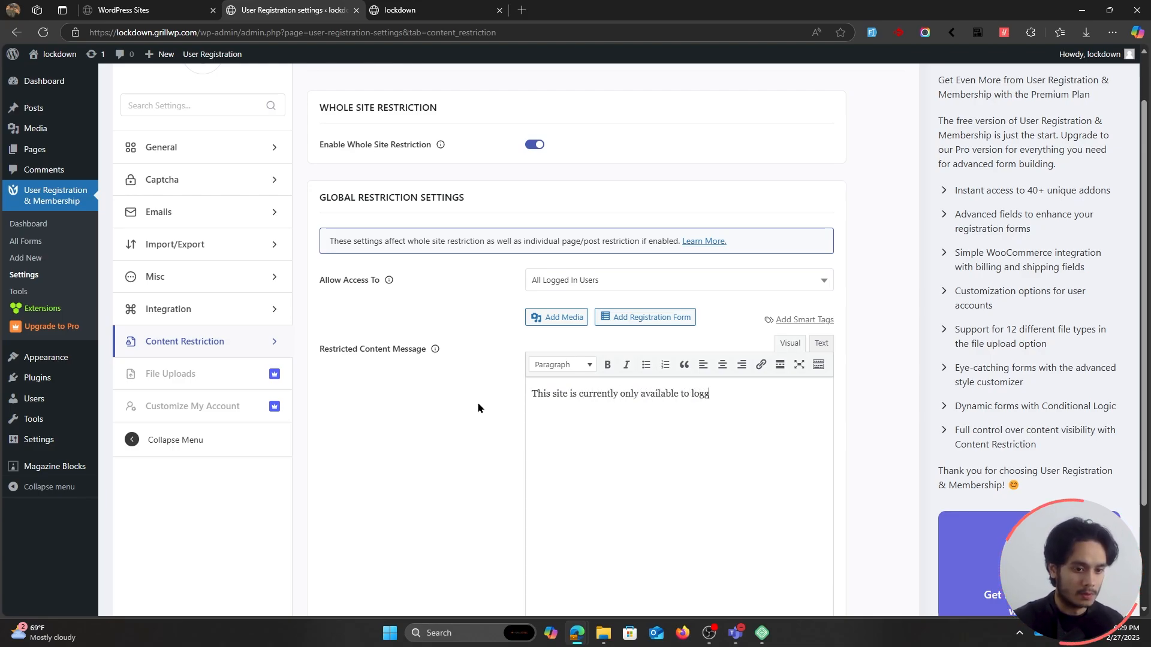
text(ed in)
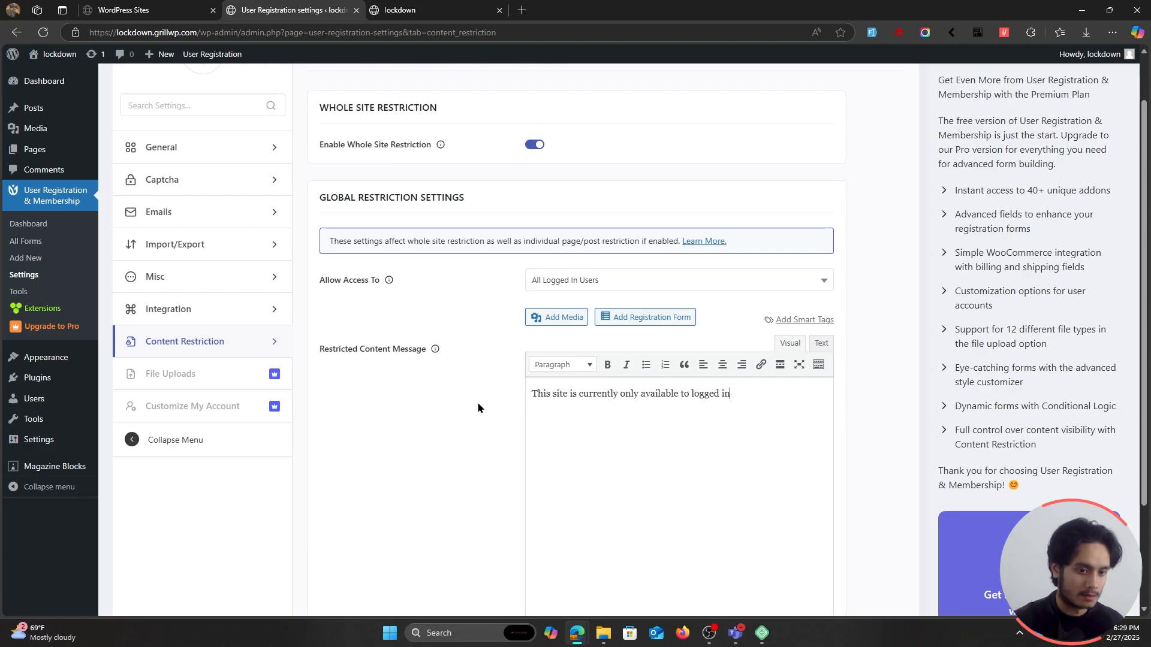
text(users or mem)
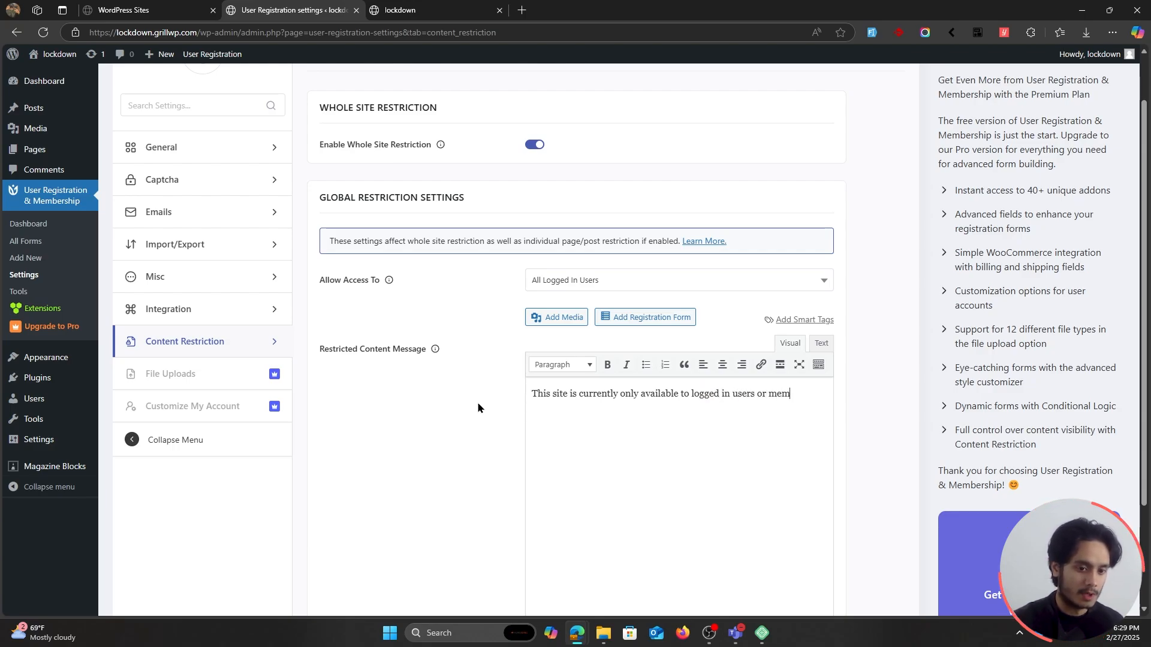
Link the word 'Register' to the Registration page URL and save the changes
click(761, 365)
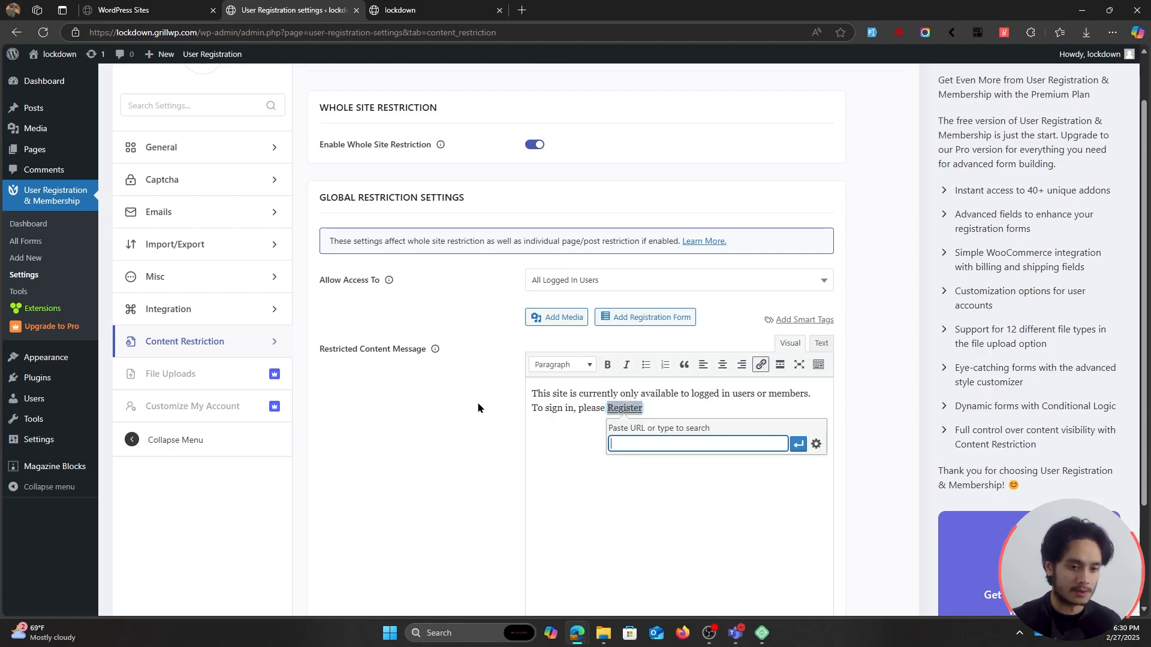
click(402, 10)
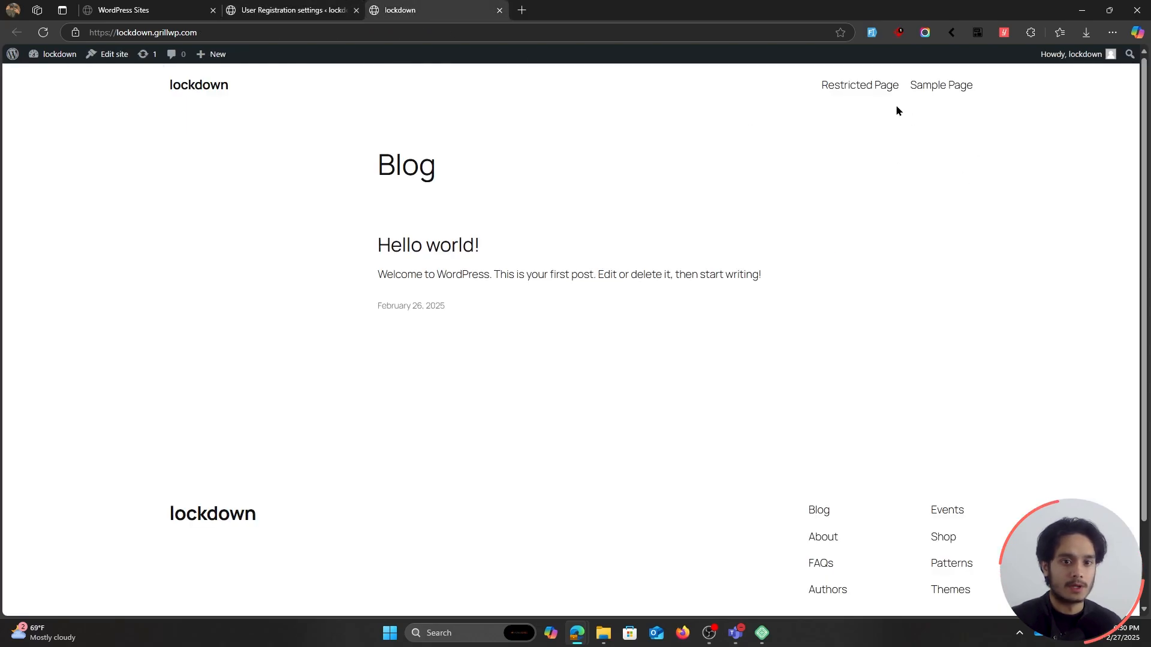
click(199, 85)
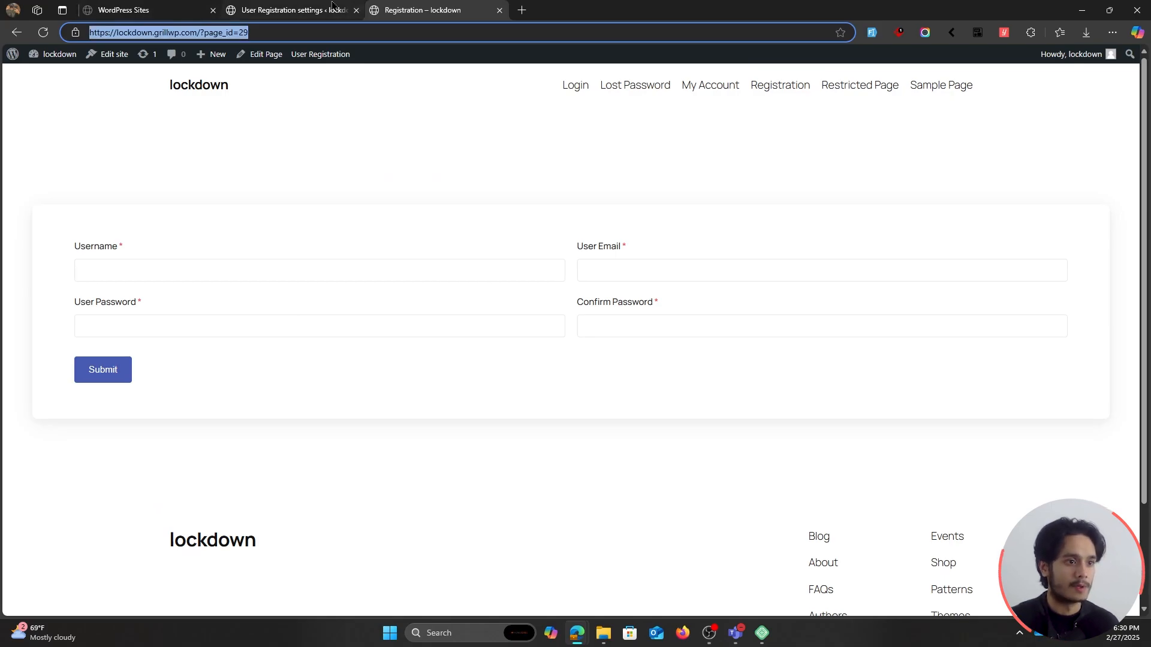
click(287, 10)
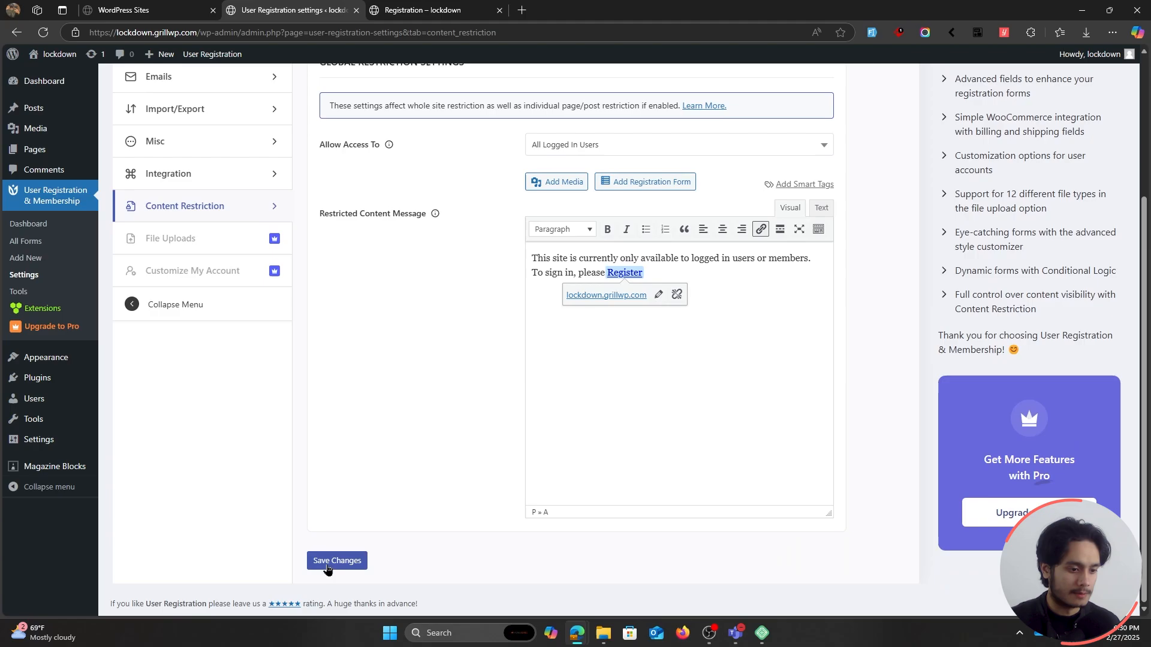
click(337, 559)
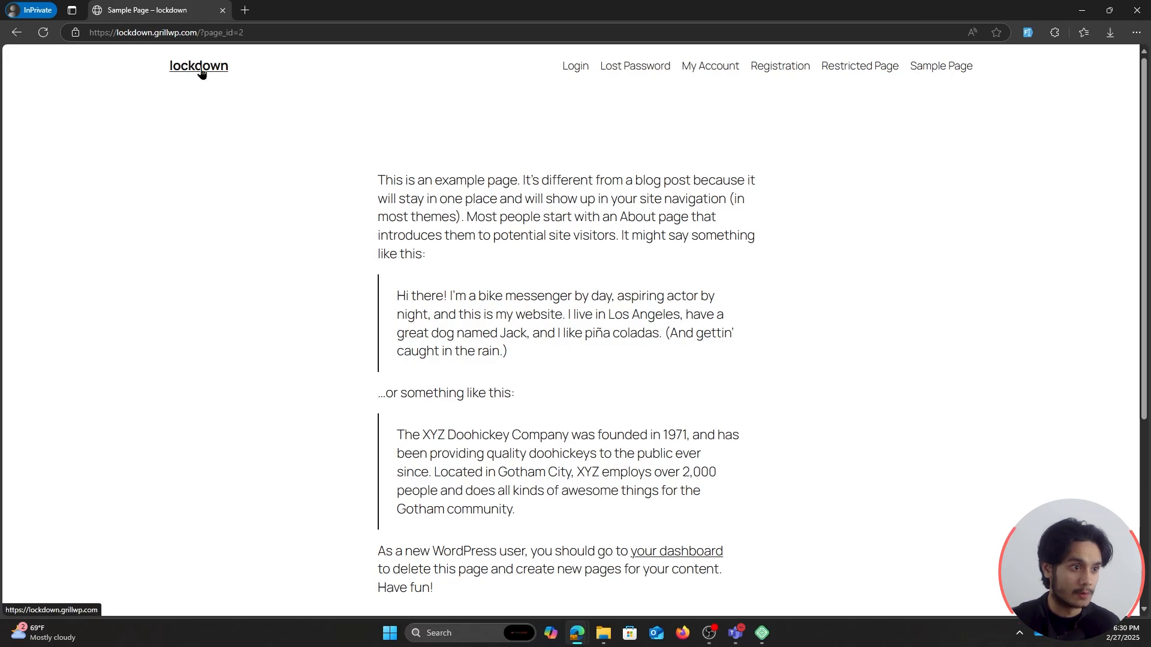
Load the homepage as a guest to confirm only the lockout message shows
click(199, 66)
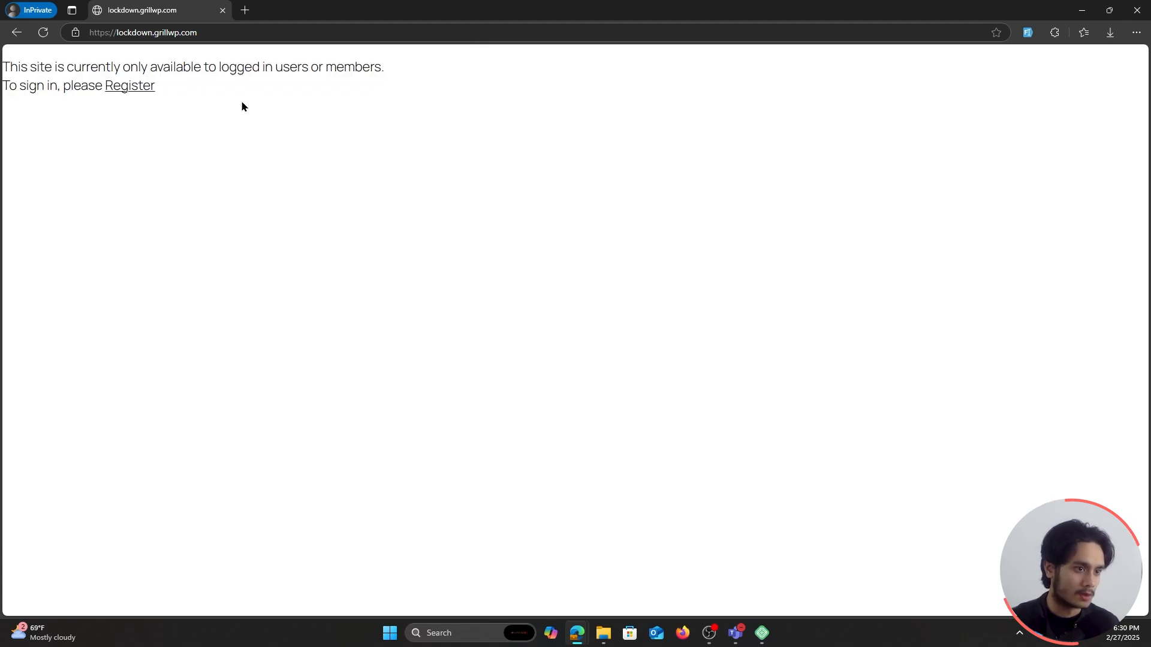
mouse_move(129, 85)
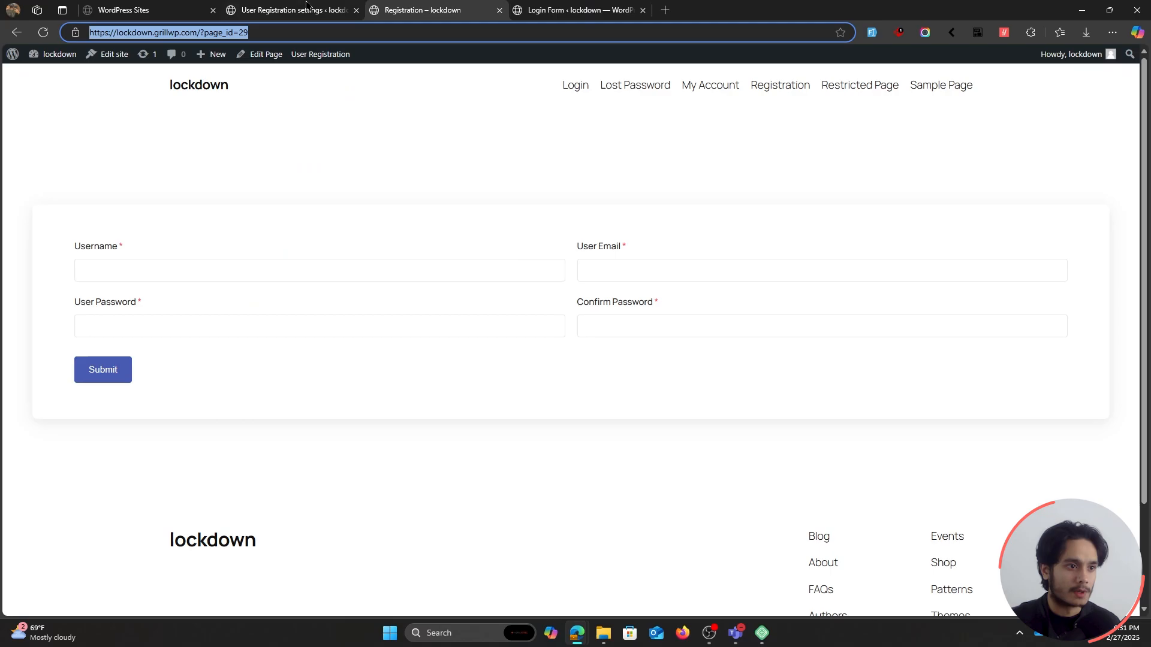
Add the [user_registration_login] shortcode beneath the lockout message and save
click(291, 9)
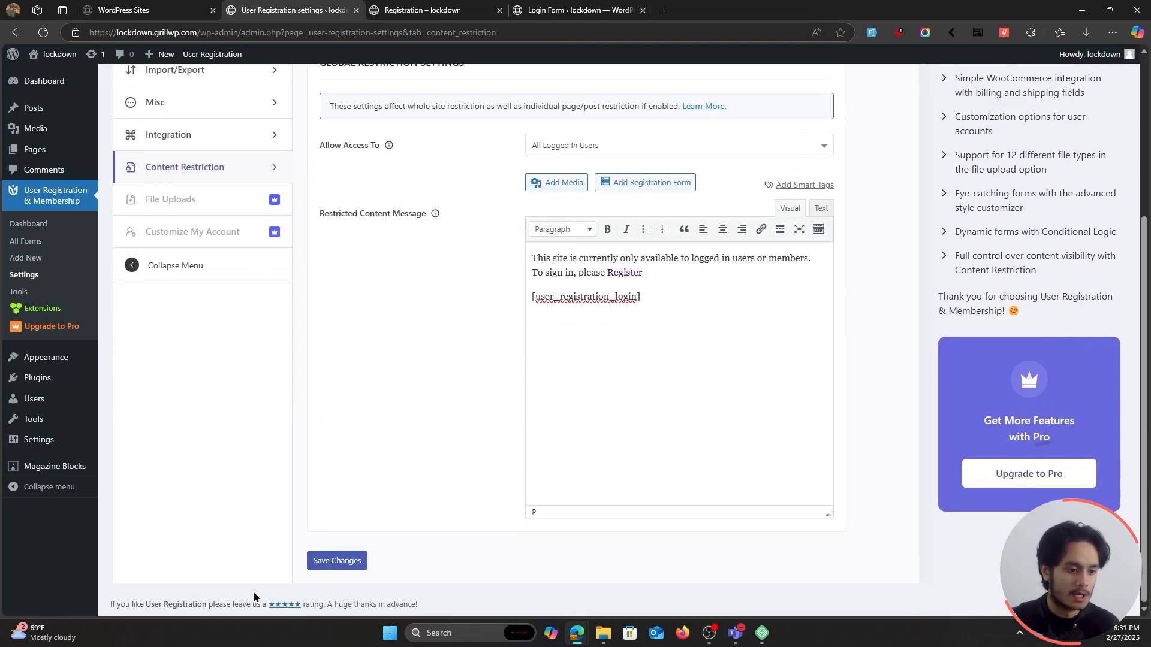
click(336, 560)
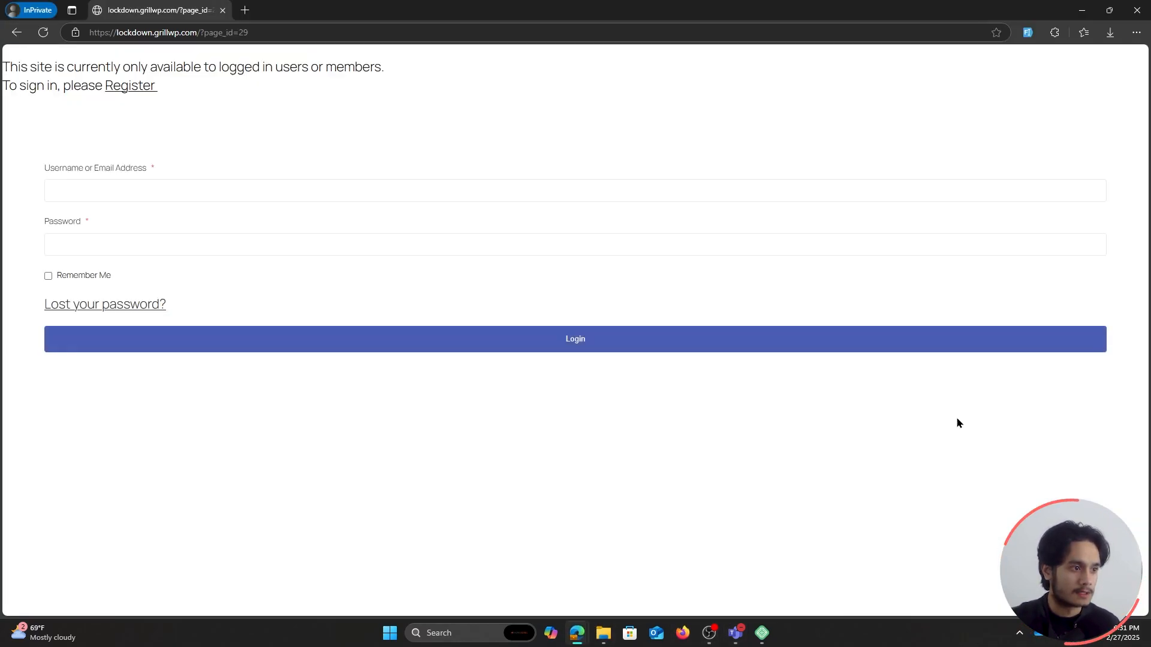
mouse_move(437, 130)
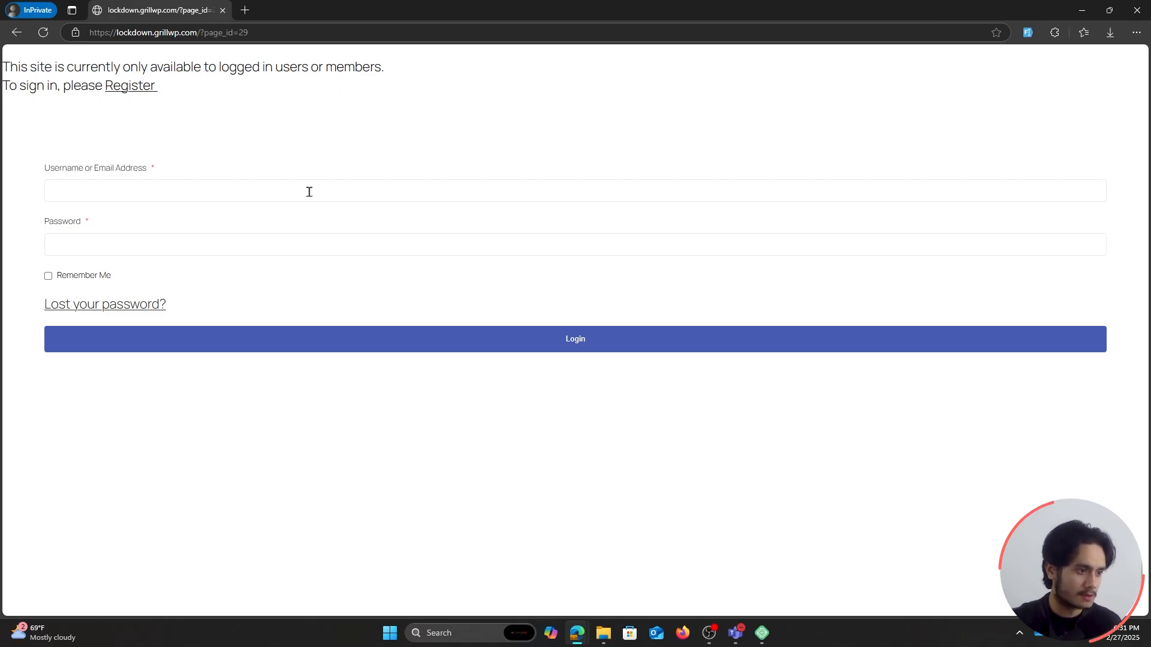
text(ewastwet)
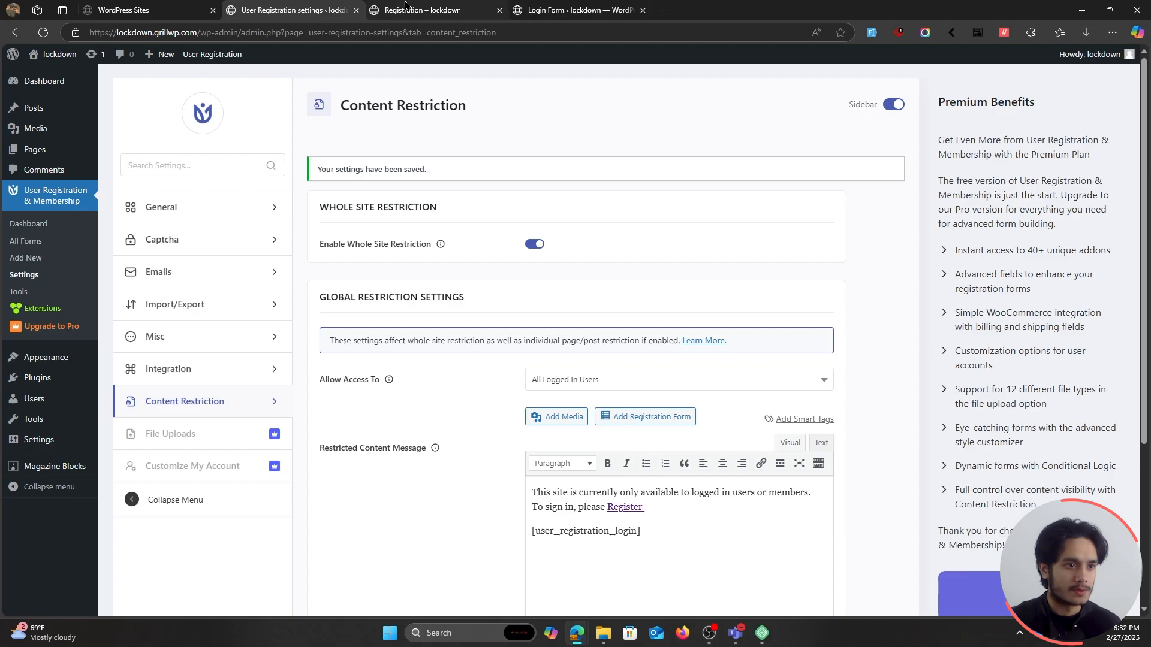
Open the Registration page in the page editor
click(433, 10)
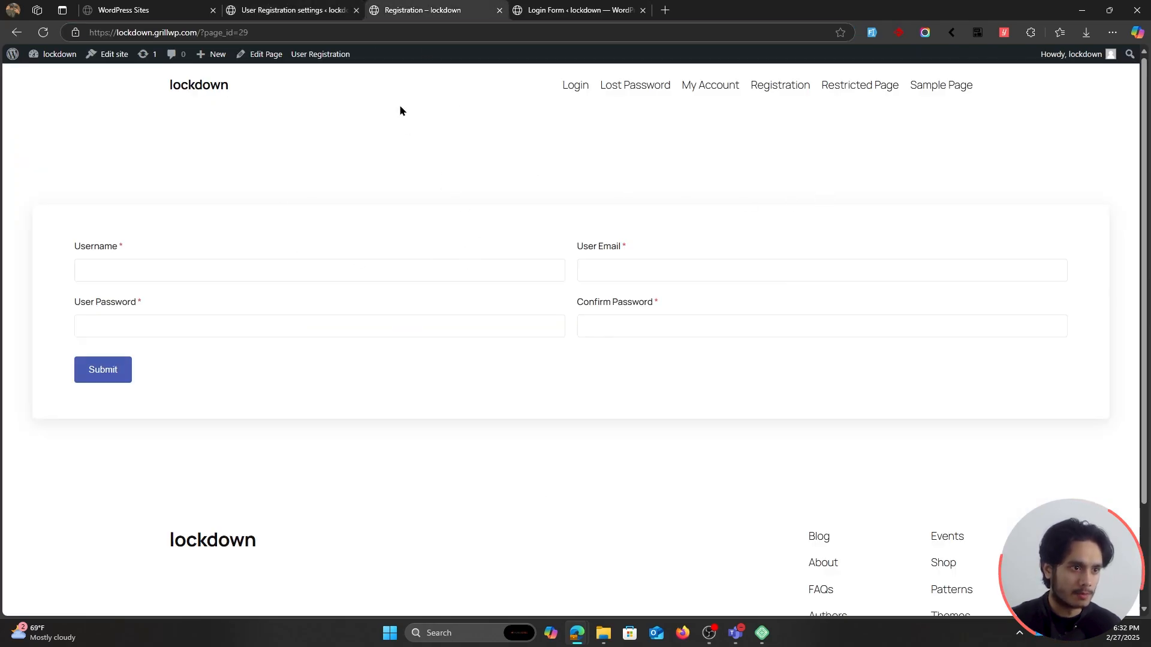
click(291, 10)
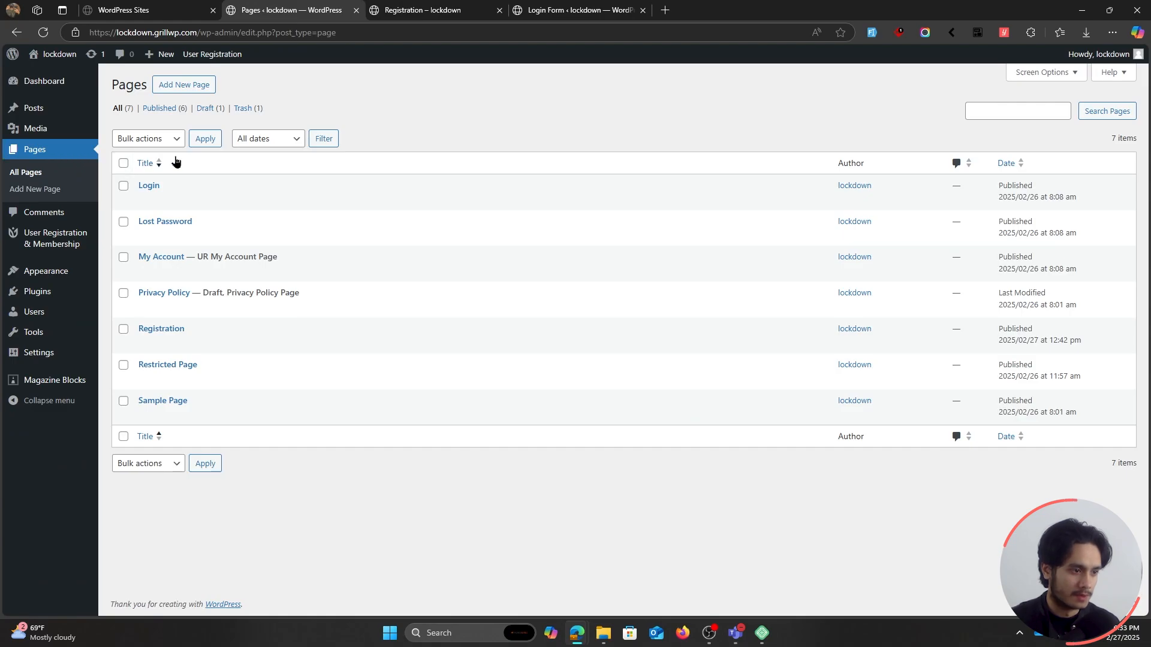
click(144, 343)
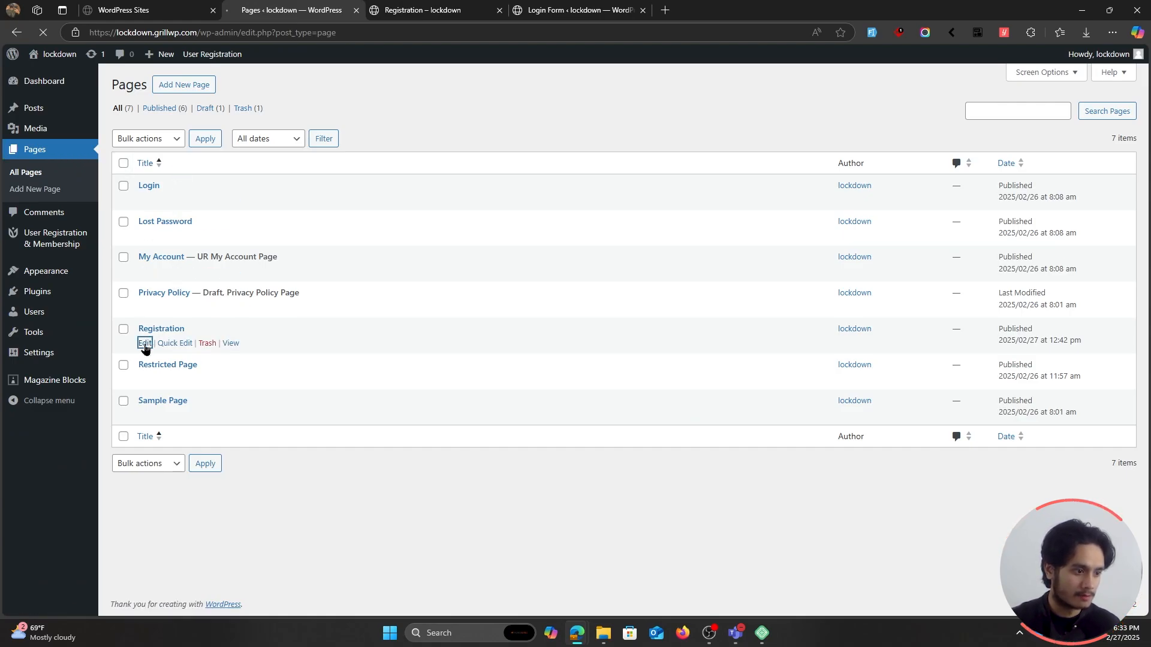
click(144, 343)
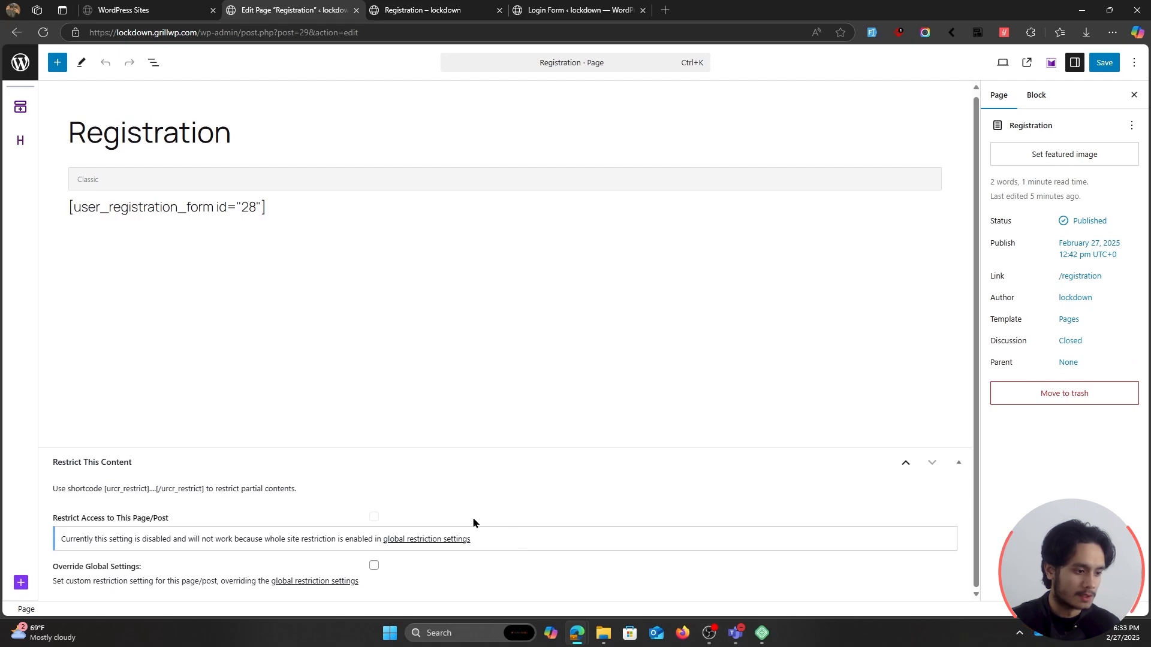
Override global restriction on Registration, allow access to Guest Users, and save
click(374, 565)
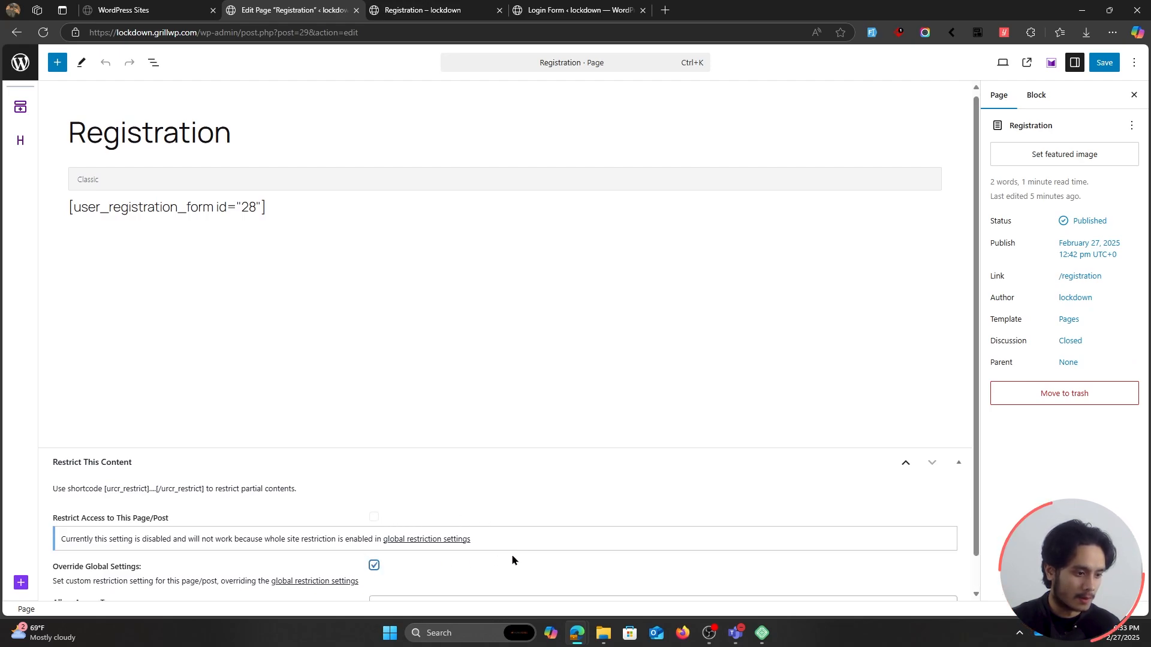
scroll(down, 3)
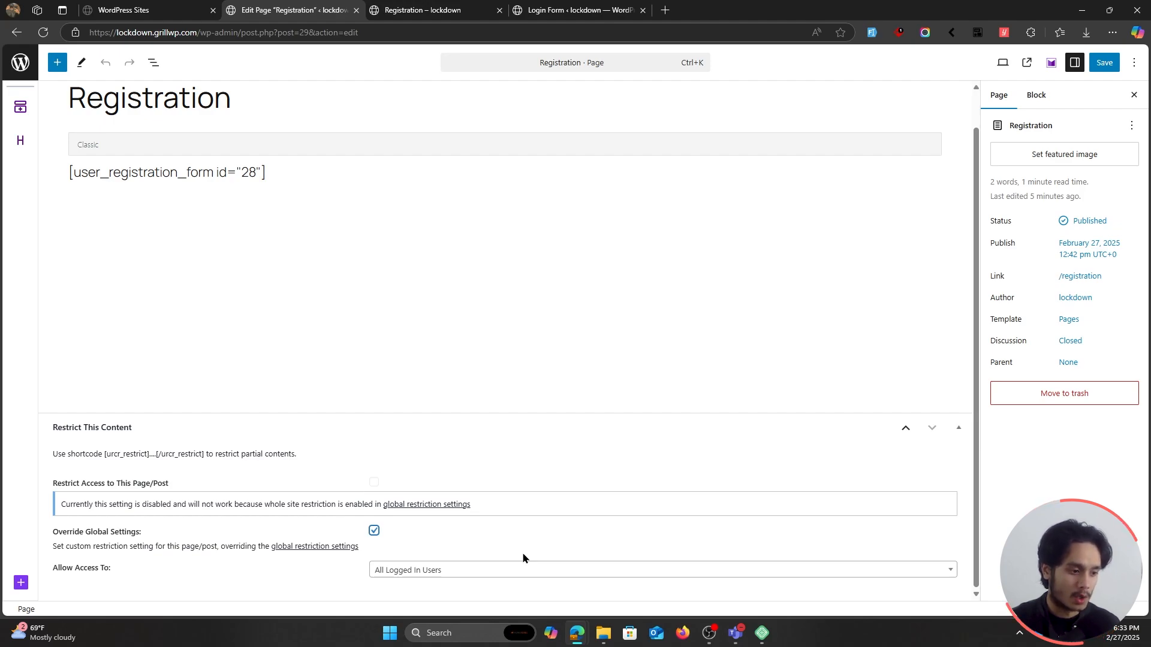
mouse_move(336, 542)
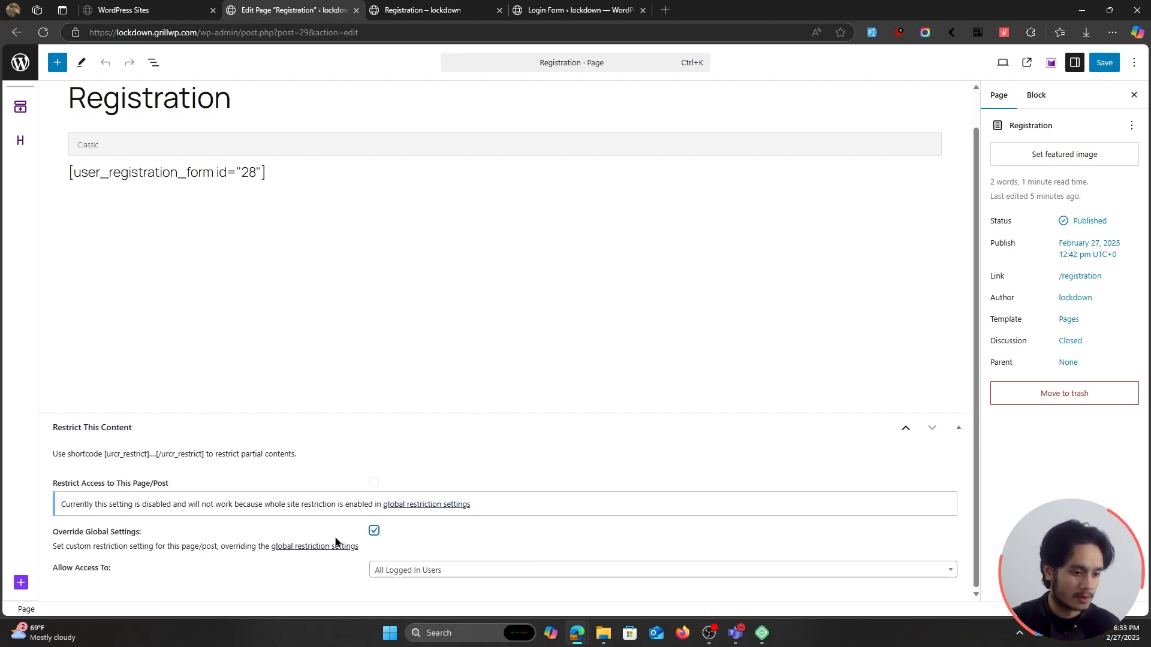
click(660, 571)
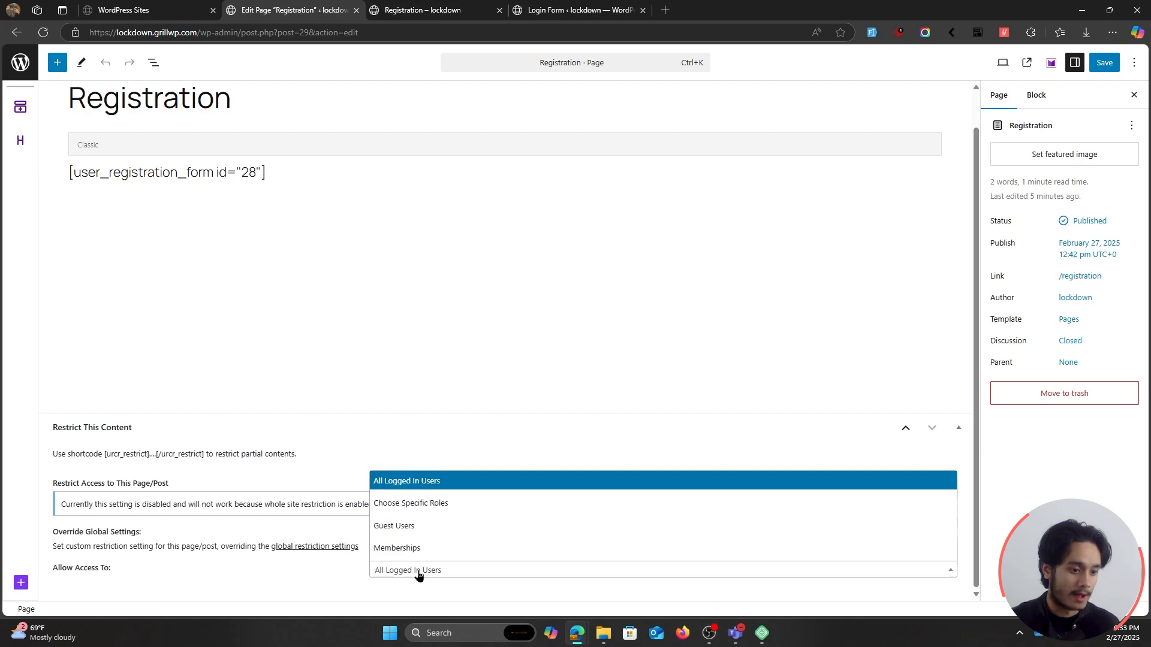
click(394, 525)
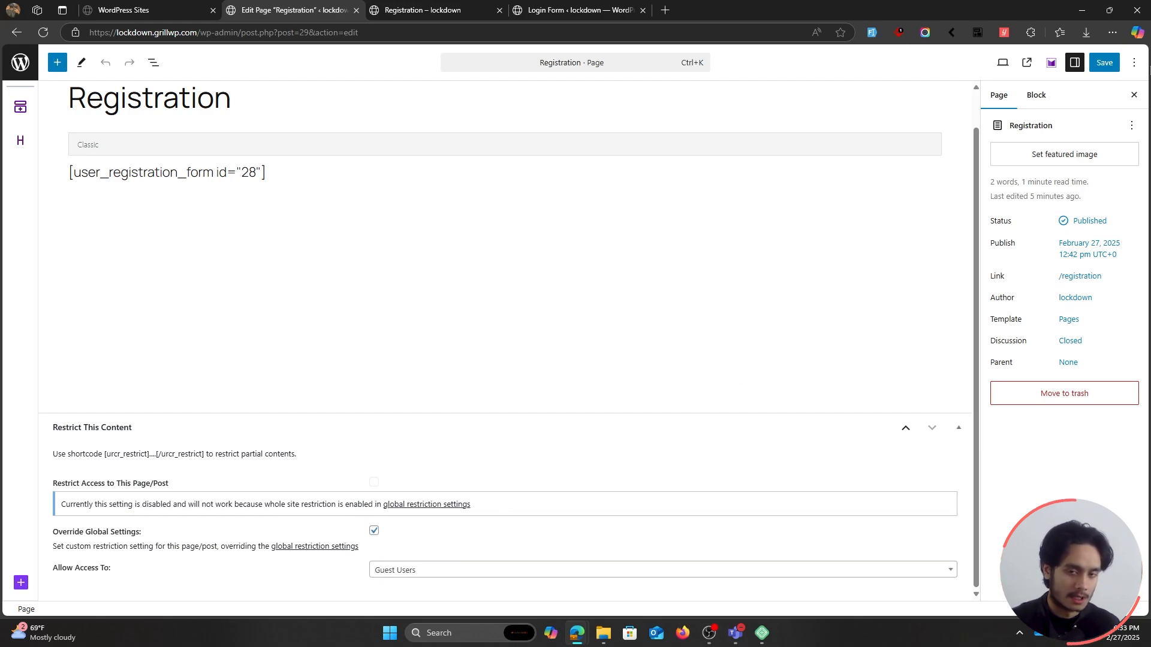
click(1103, 62)
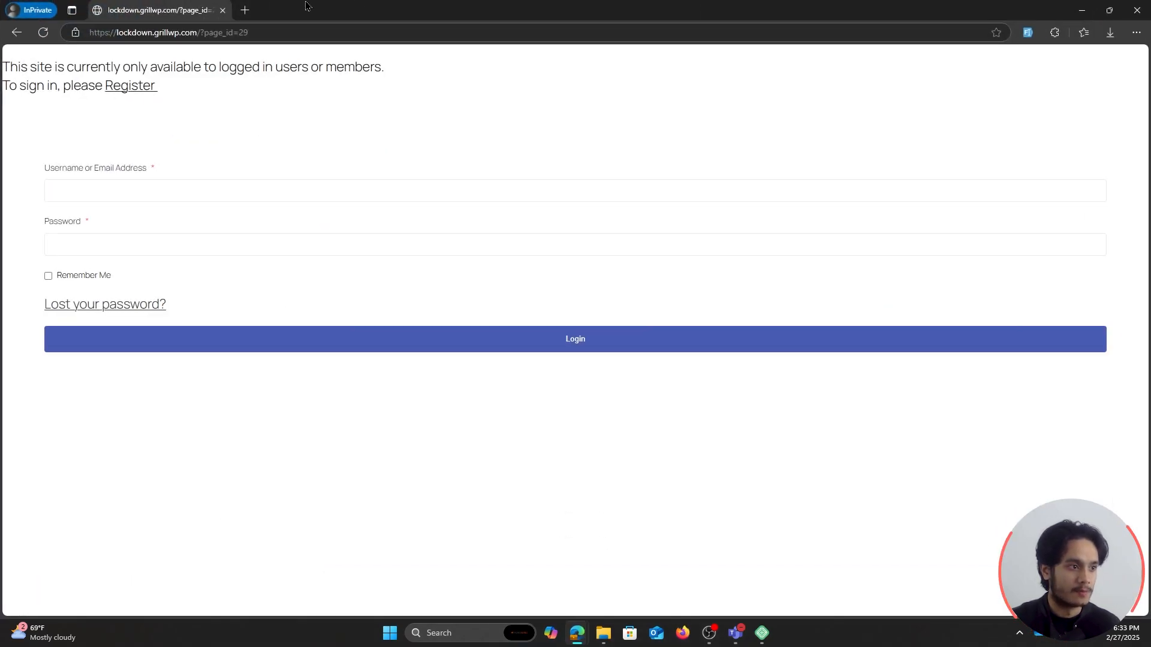
Follow the Register link on the lockout message to the registration form
click(130, 85)
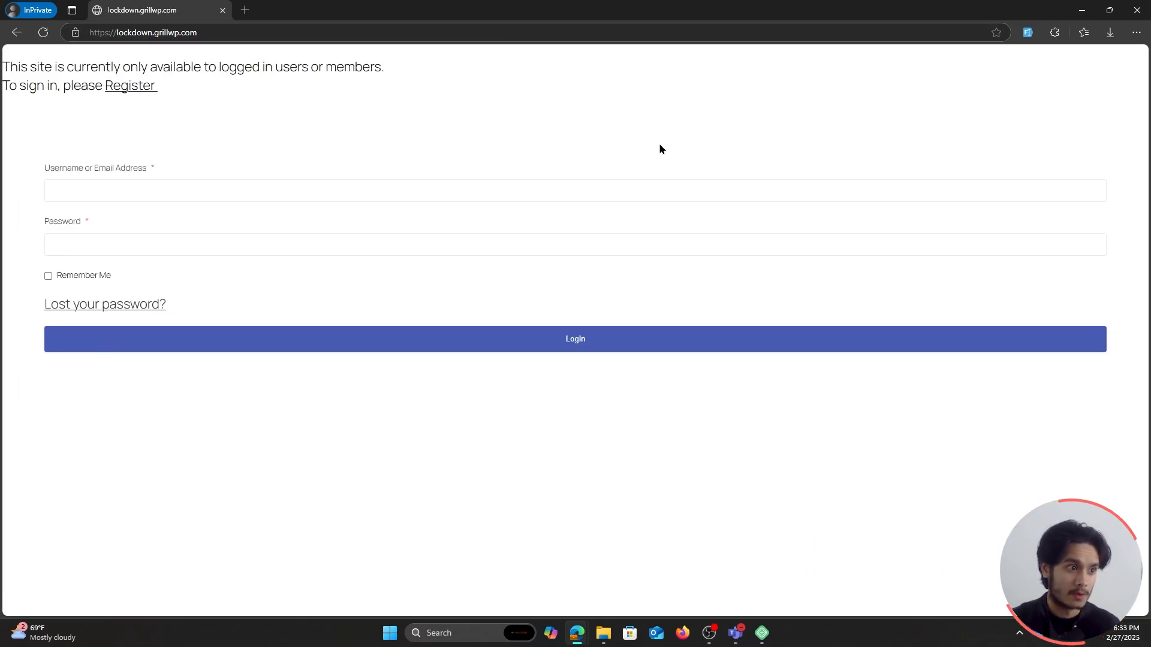
mouse_move(275, 121)
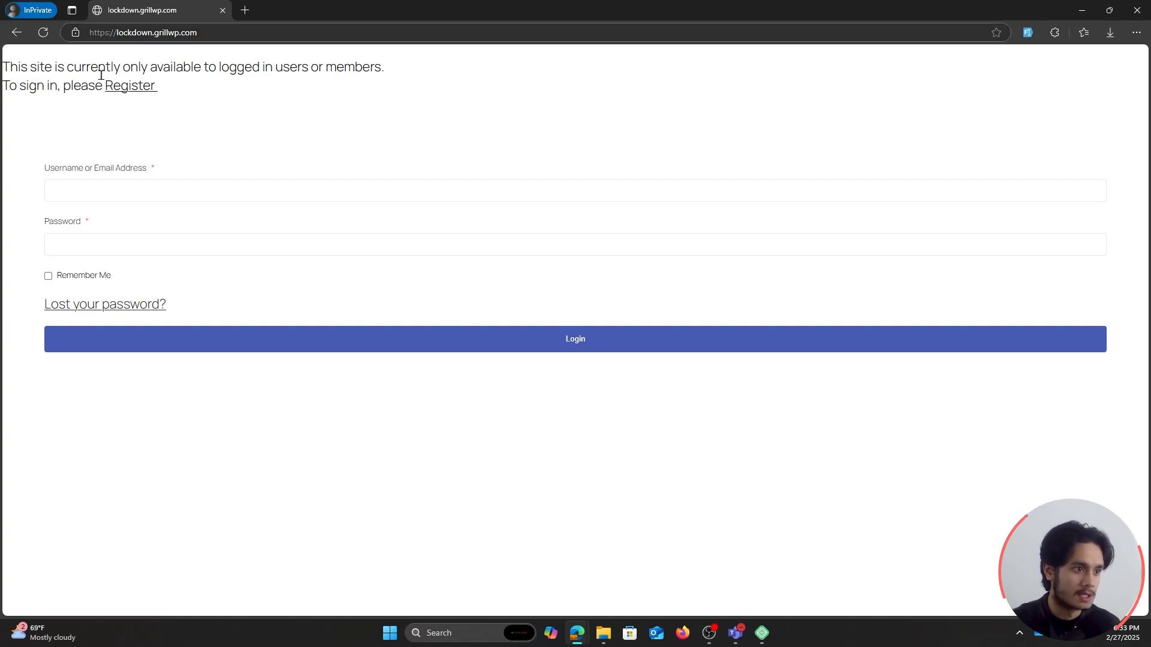
mouse_move(291, 161)
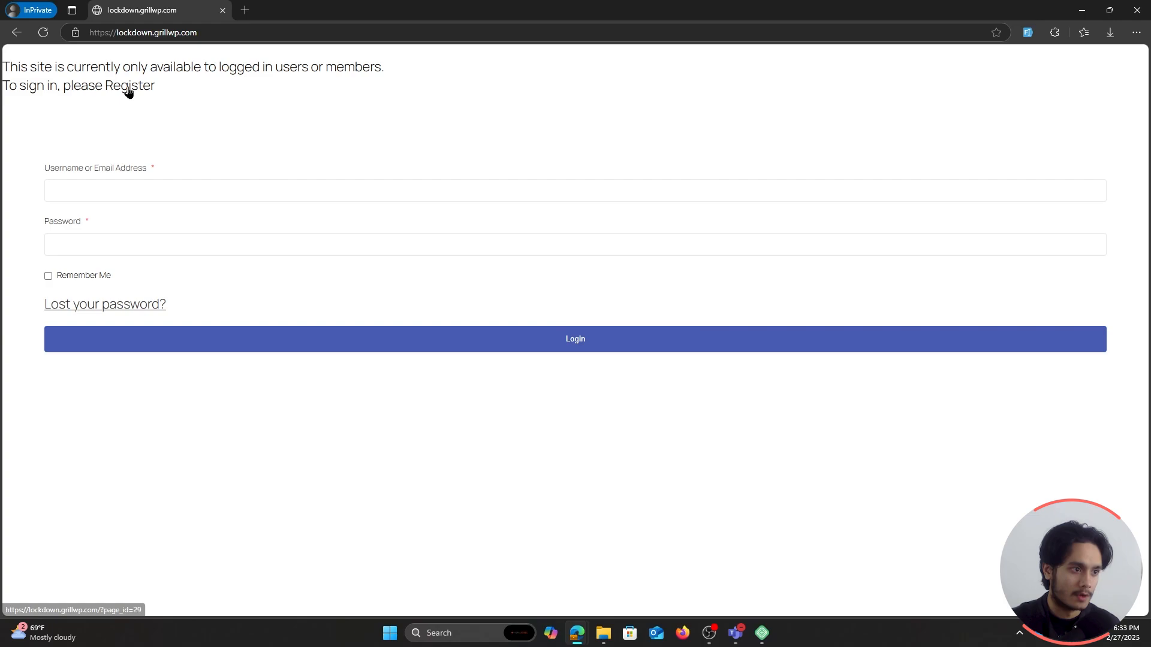
click(130, 85)
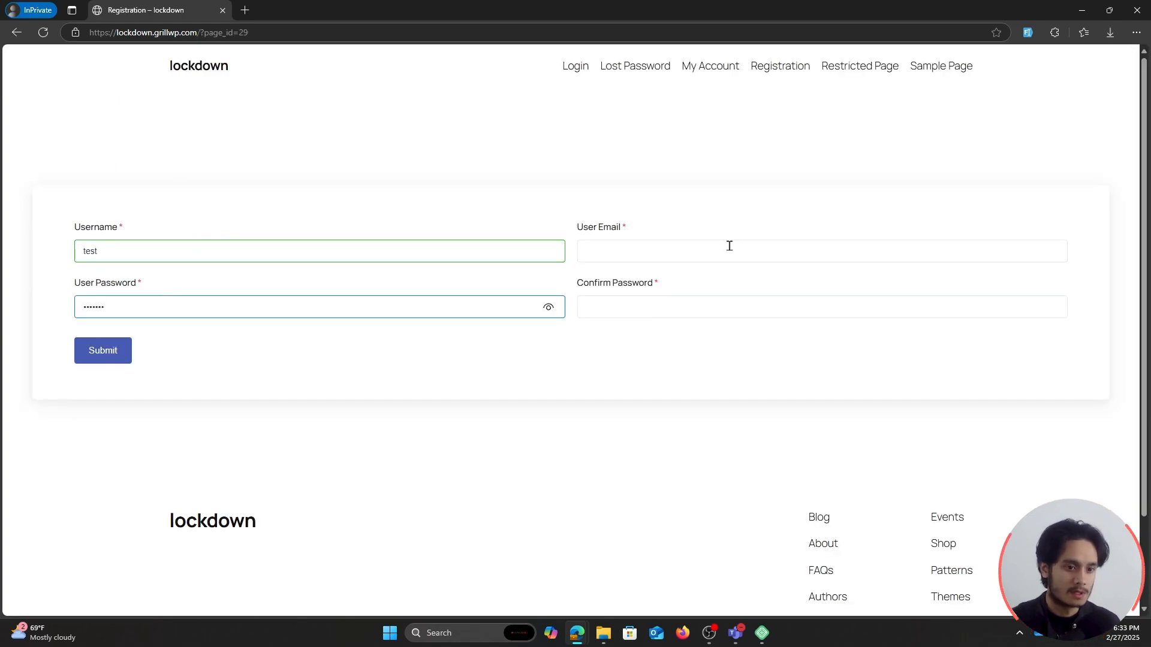
text(test@tes)
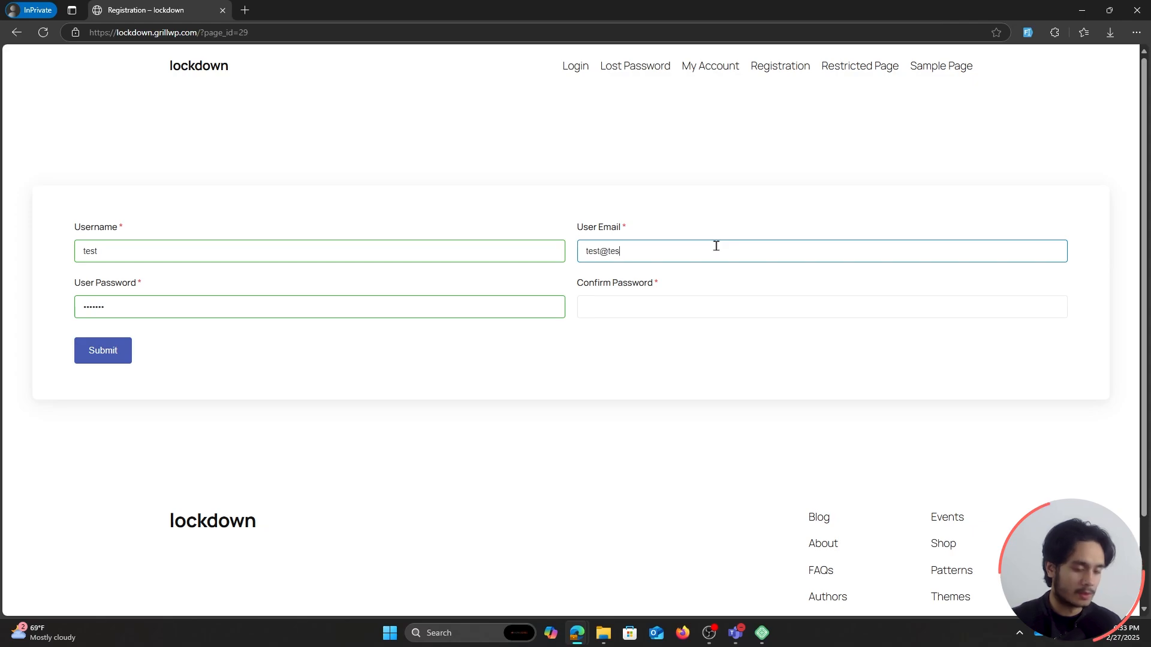
click(821, 307)
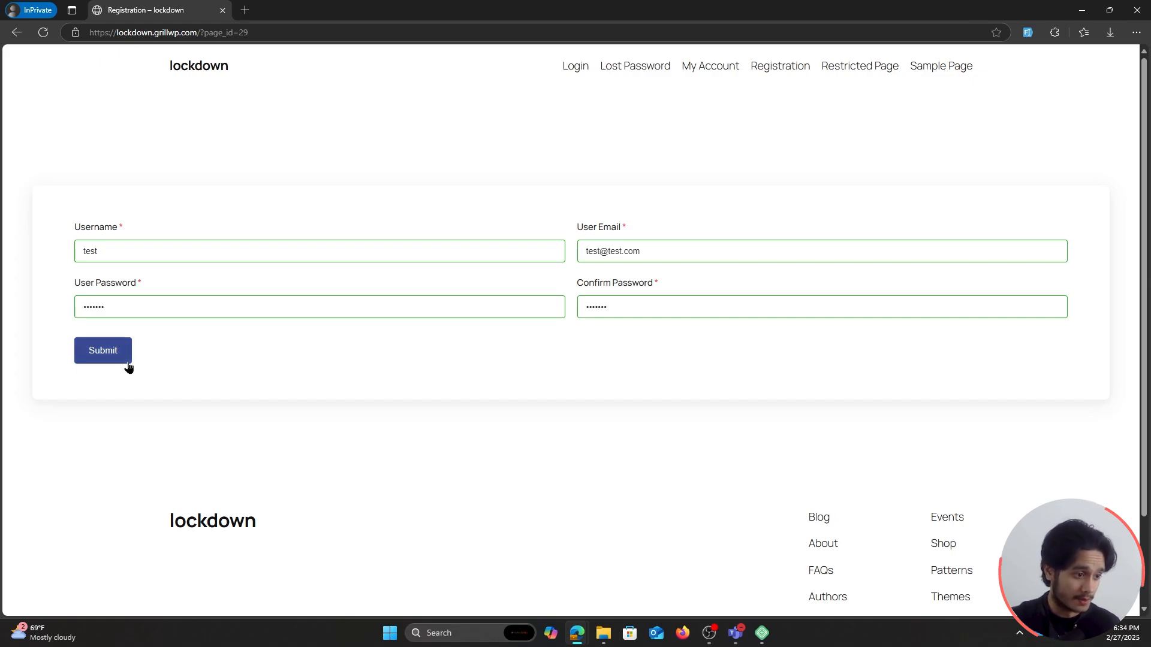
click(103, 350)
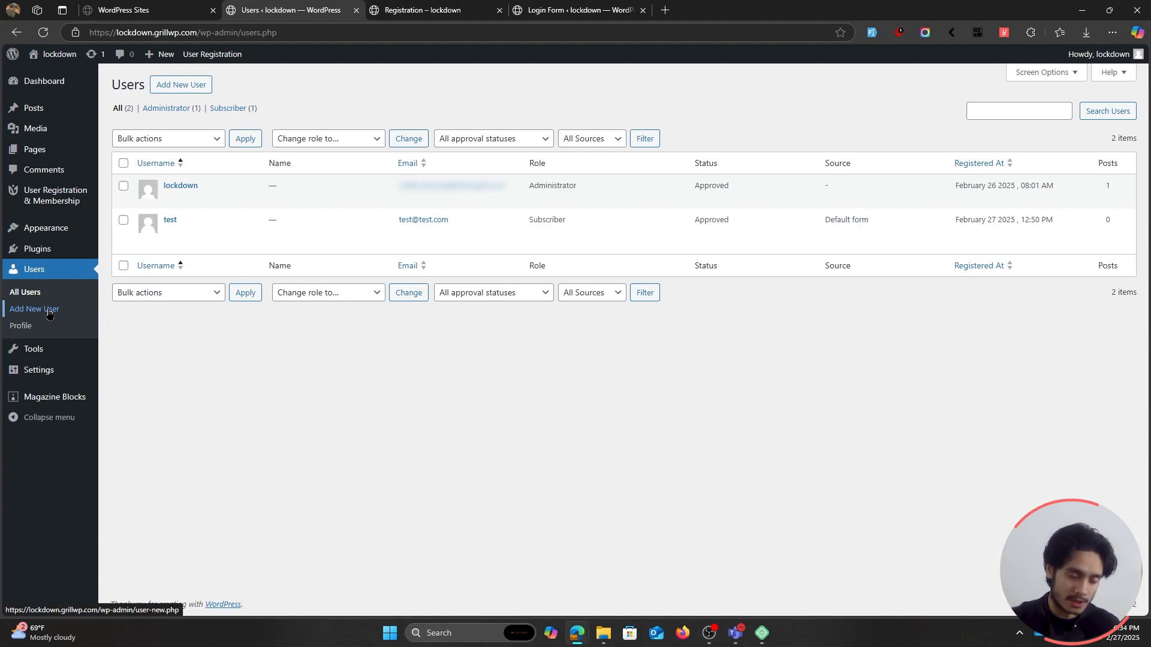
mouse_move(171, 220)
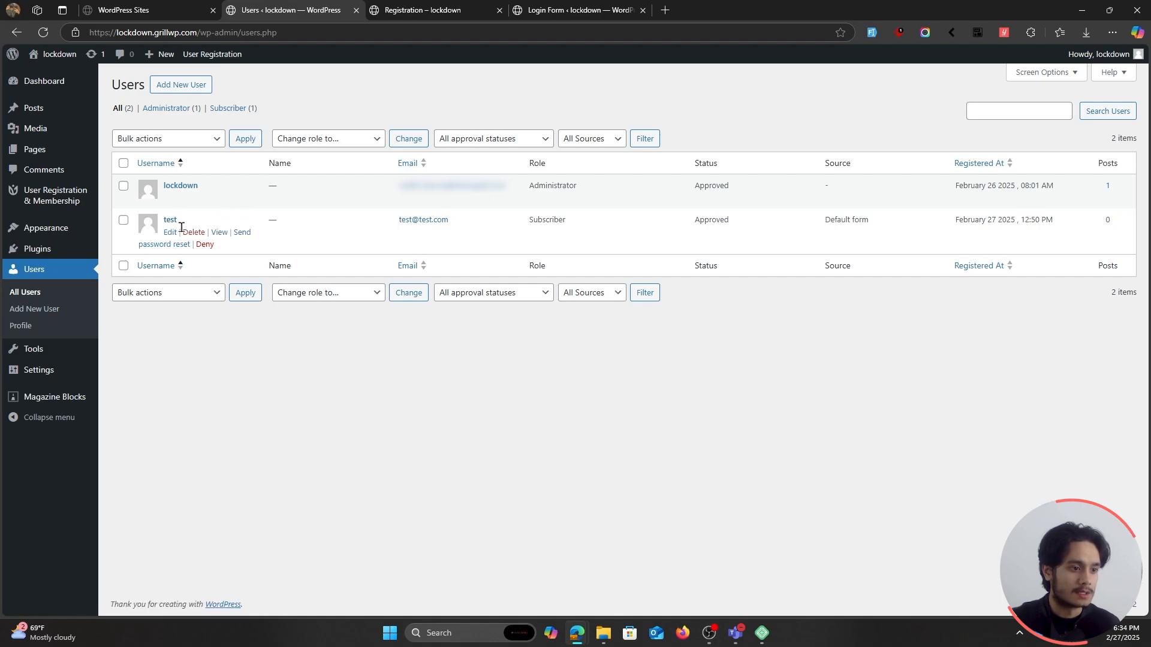
mouse_move(943, 241)
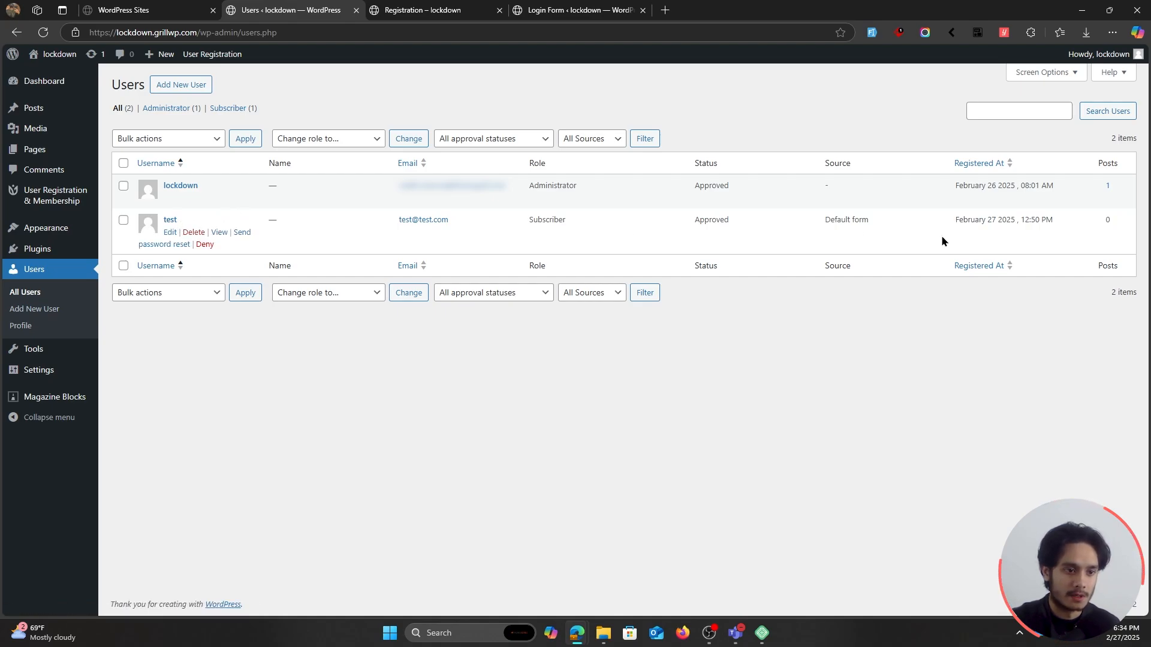
mouse_move(585, 229)
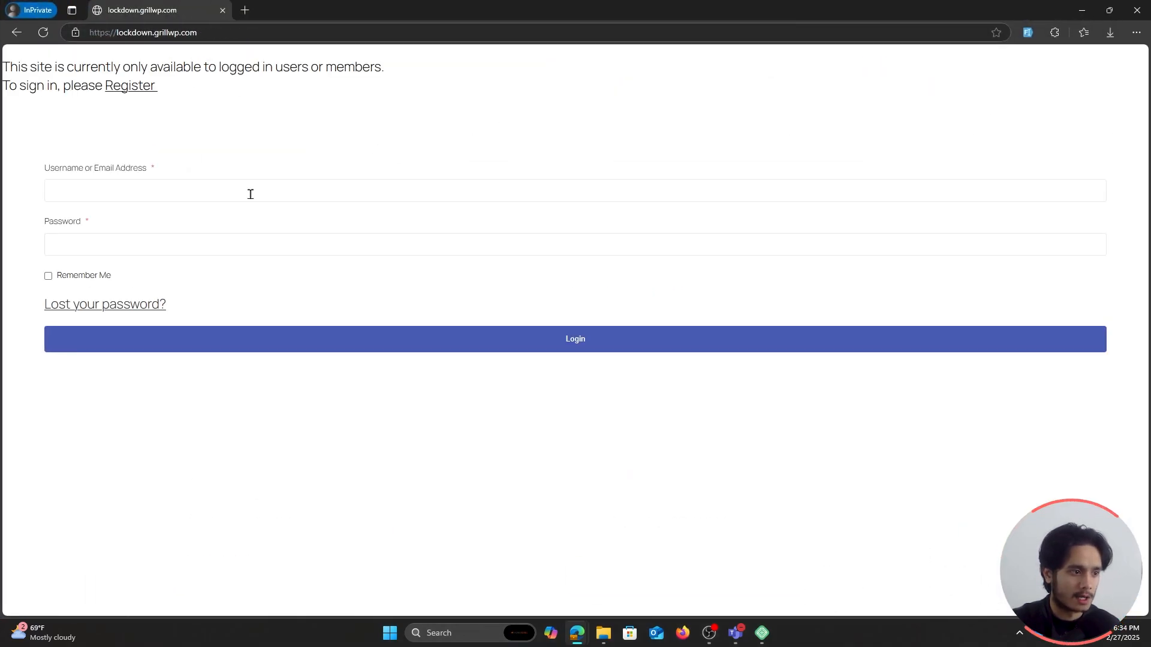
Log in from the lockout screen as 'test' with password 'password'
text(test)
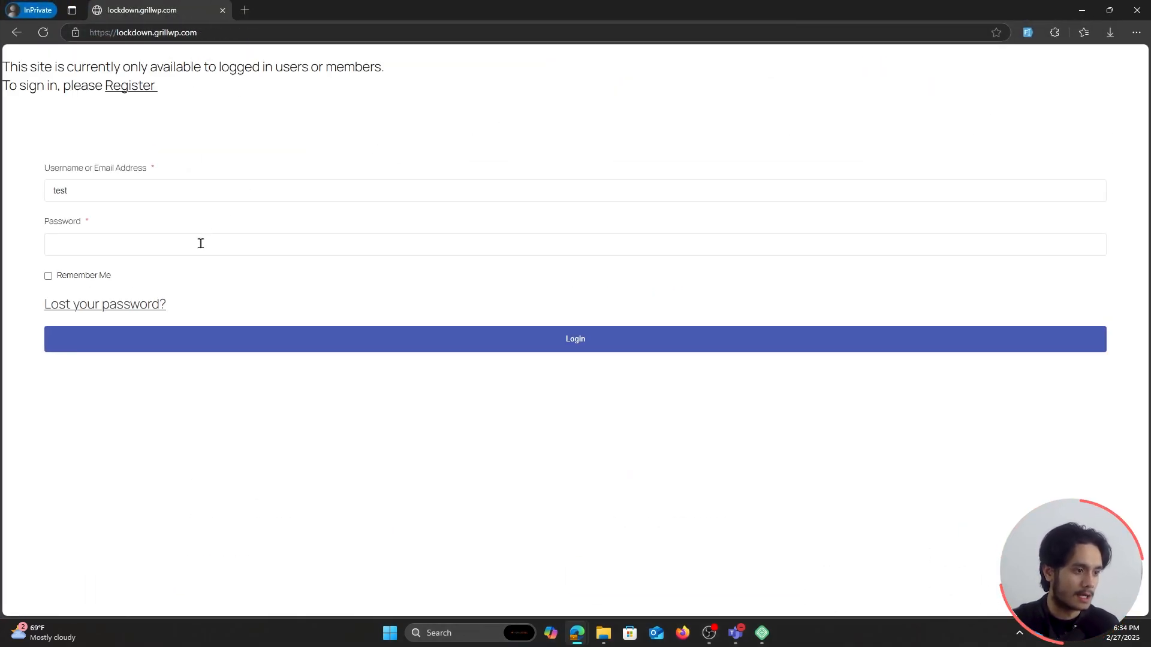
text(password)
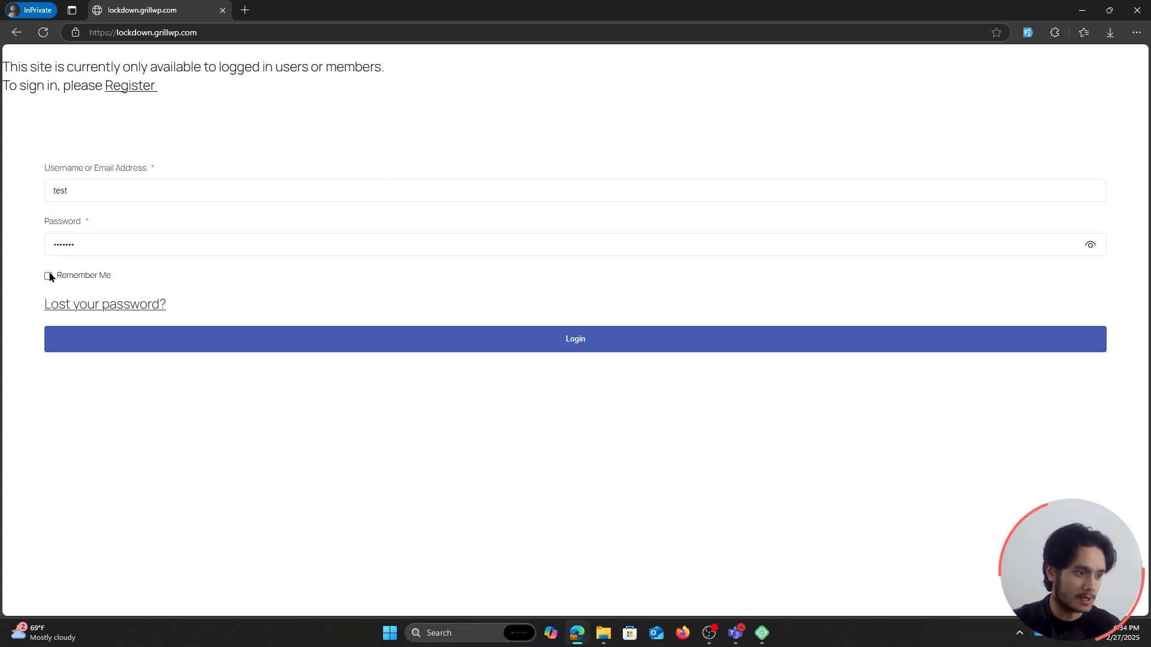
click(575, 338)
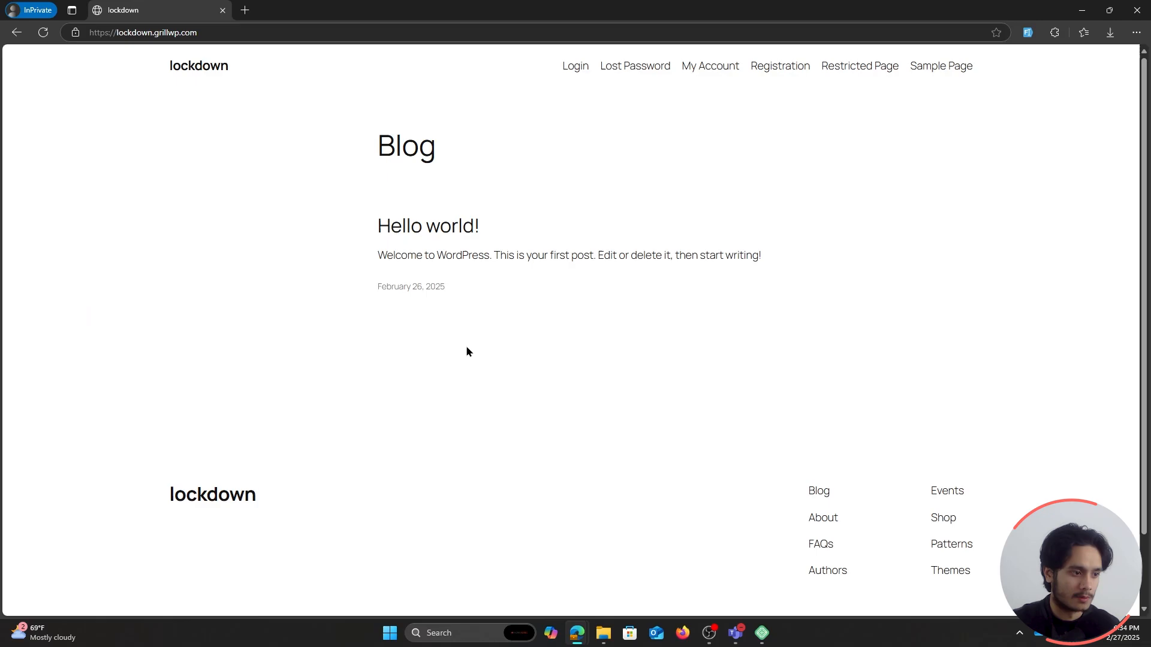
Visit My Account, Restricted Page and Sample Page, ending on My Account
click(709, 65)
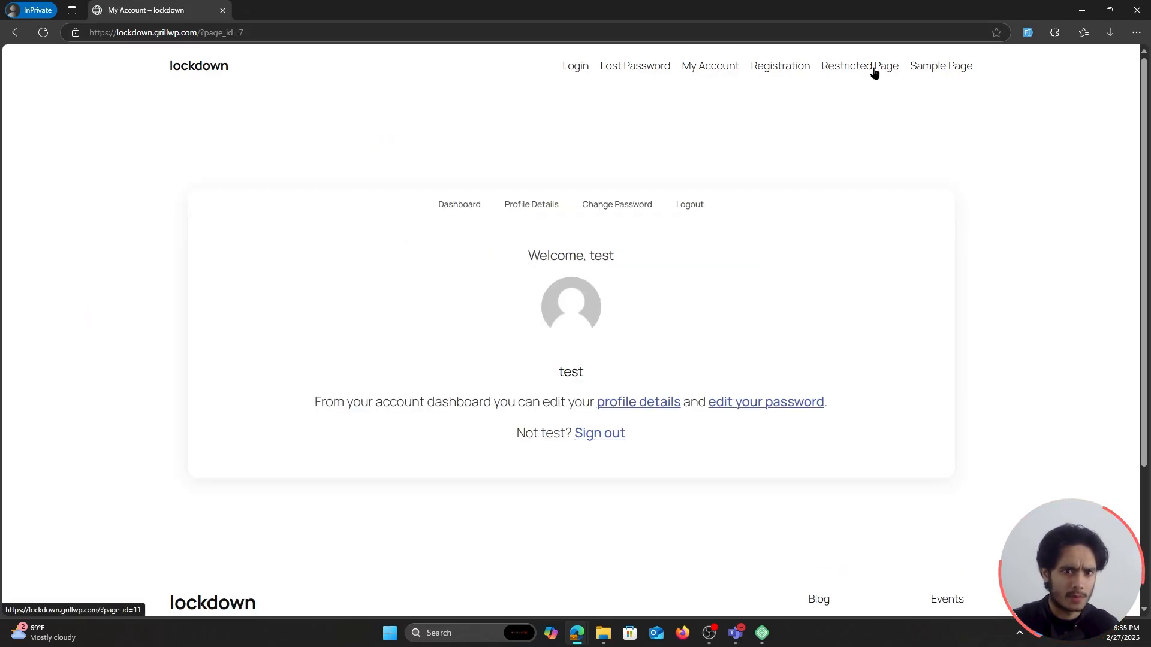
click(859, 65)
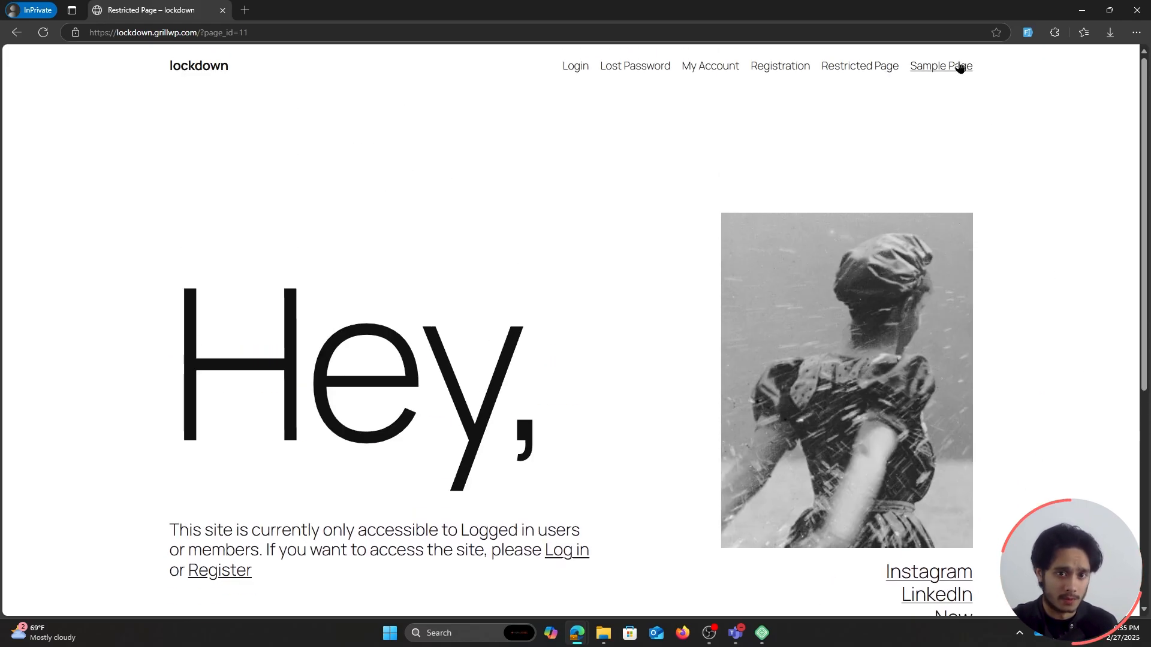
click(940, 65)
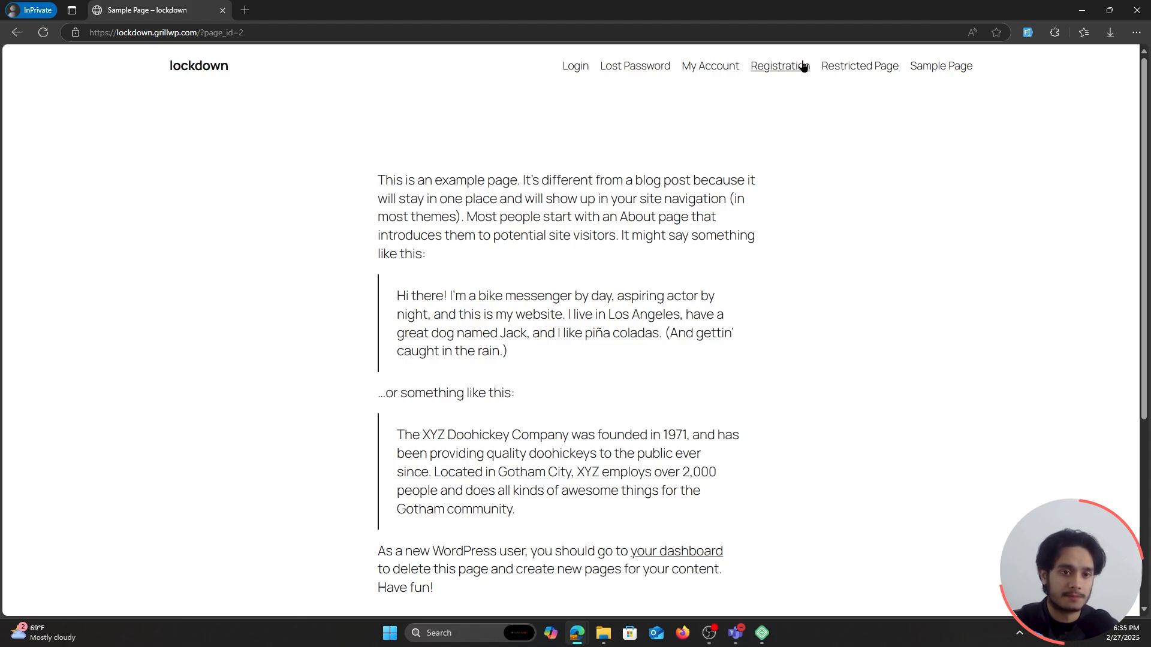
click(858, 66)
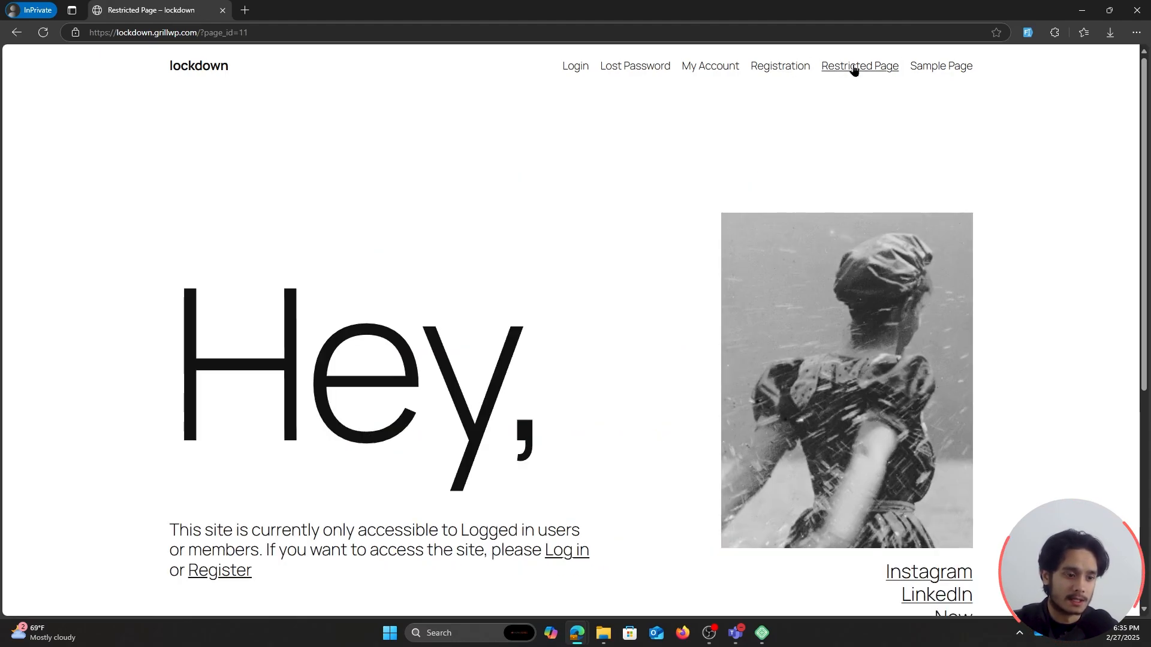
click(709, 66)
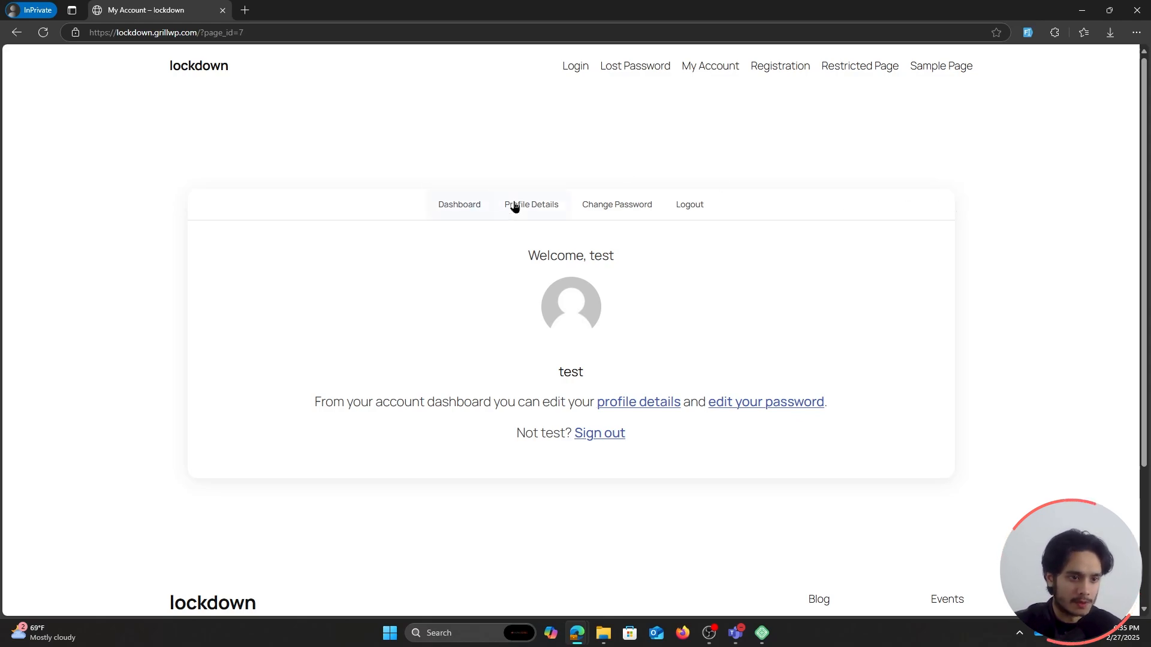
Show the test user's Profile Details, then restore down the private window
click(530, 203)
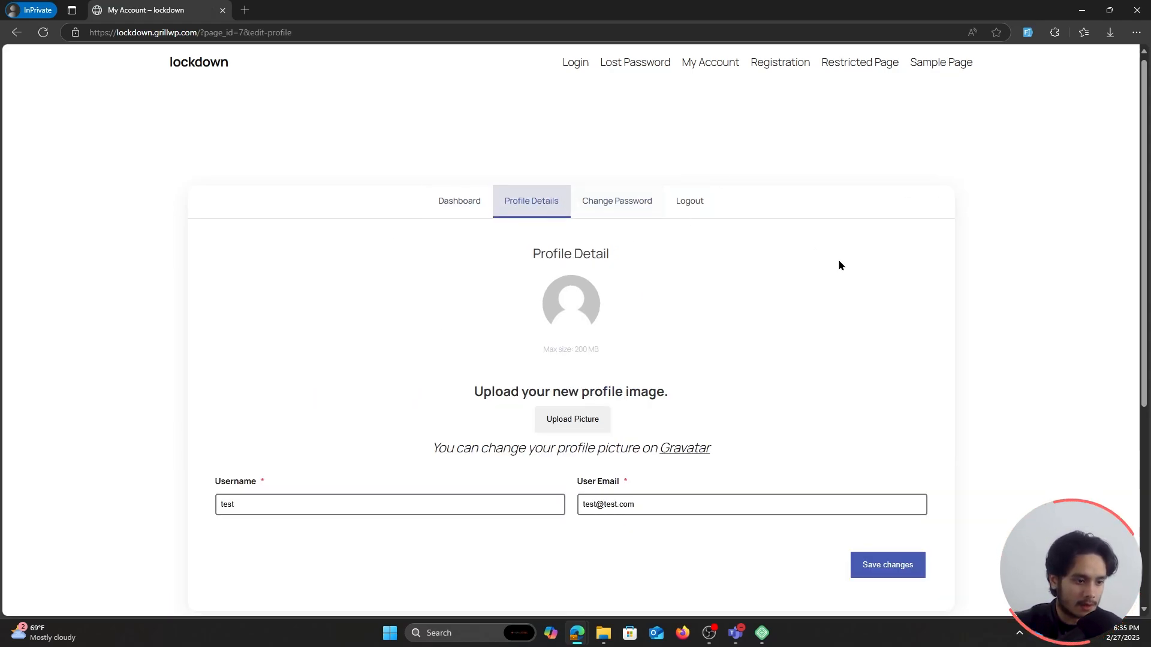
scroll(down, 3)
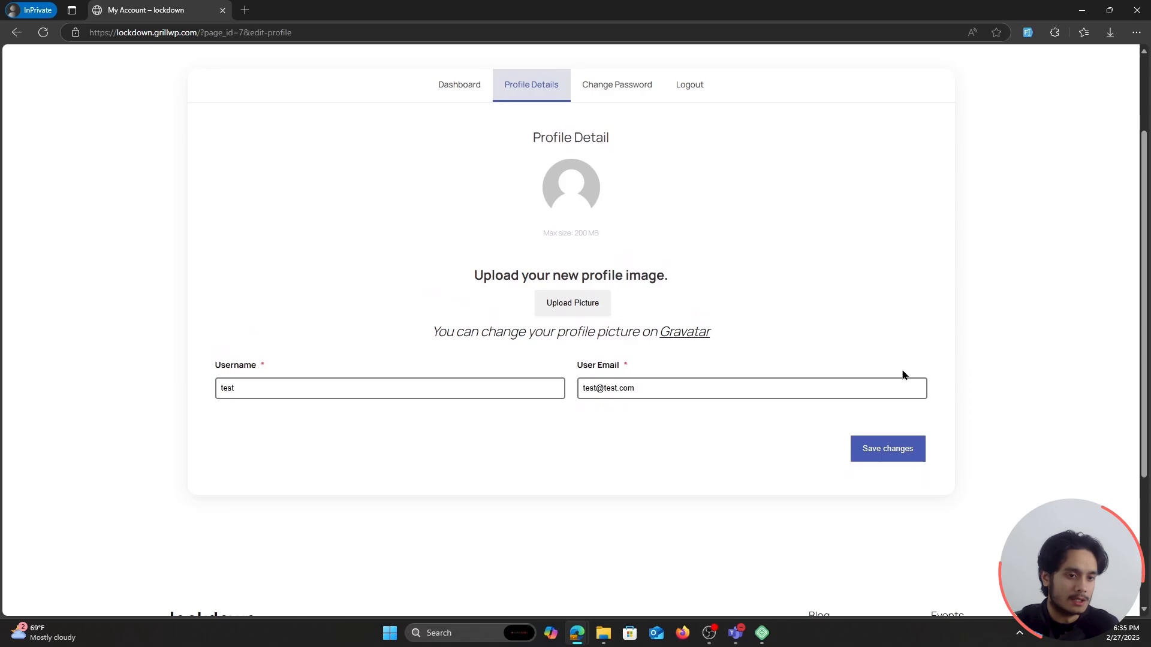
click(617, 84)
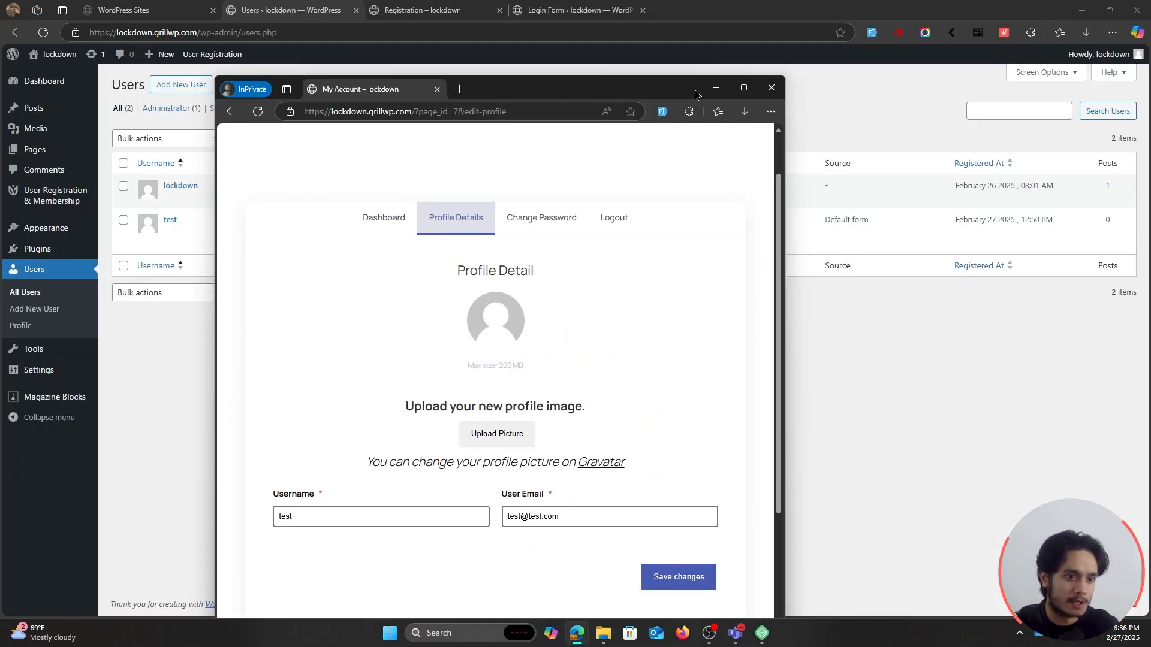
Open Default form for editing from User Registration & Membership's All Forms list
click(771, 88)
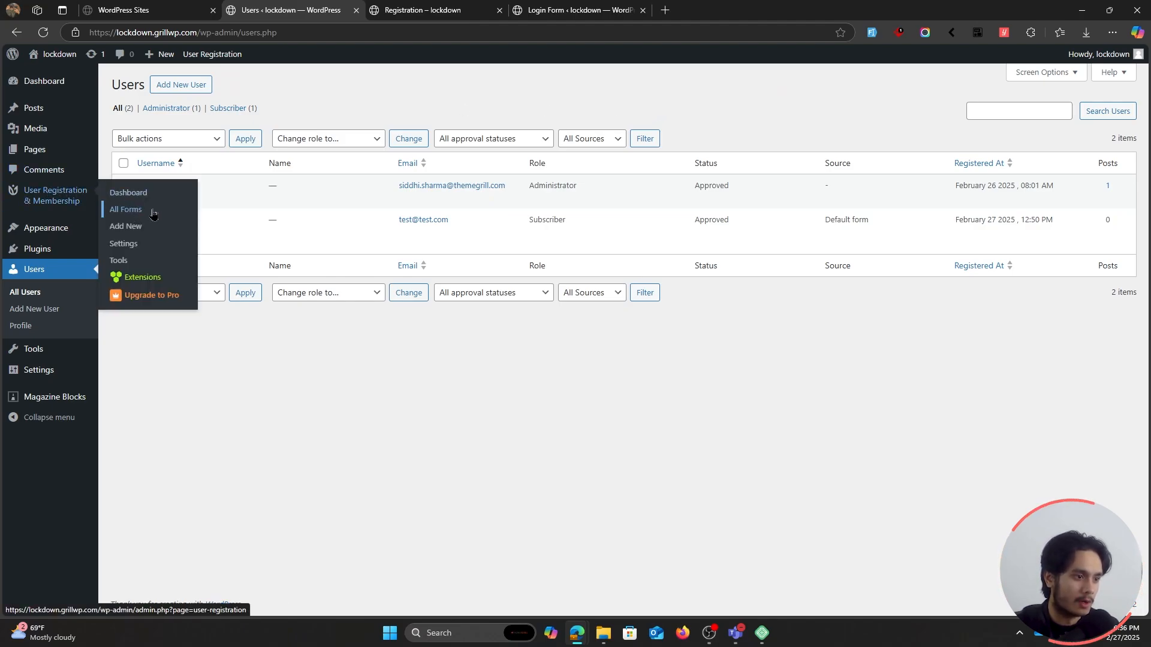
click(125, 210)
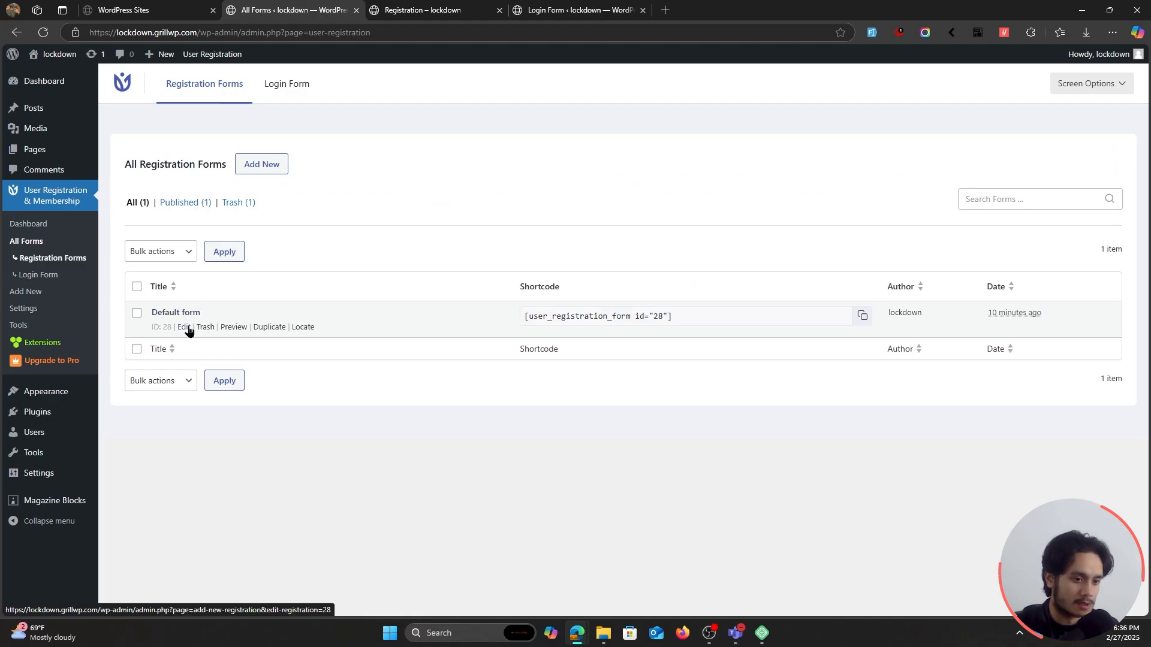
click(183, 327)
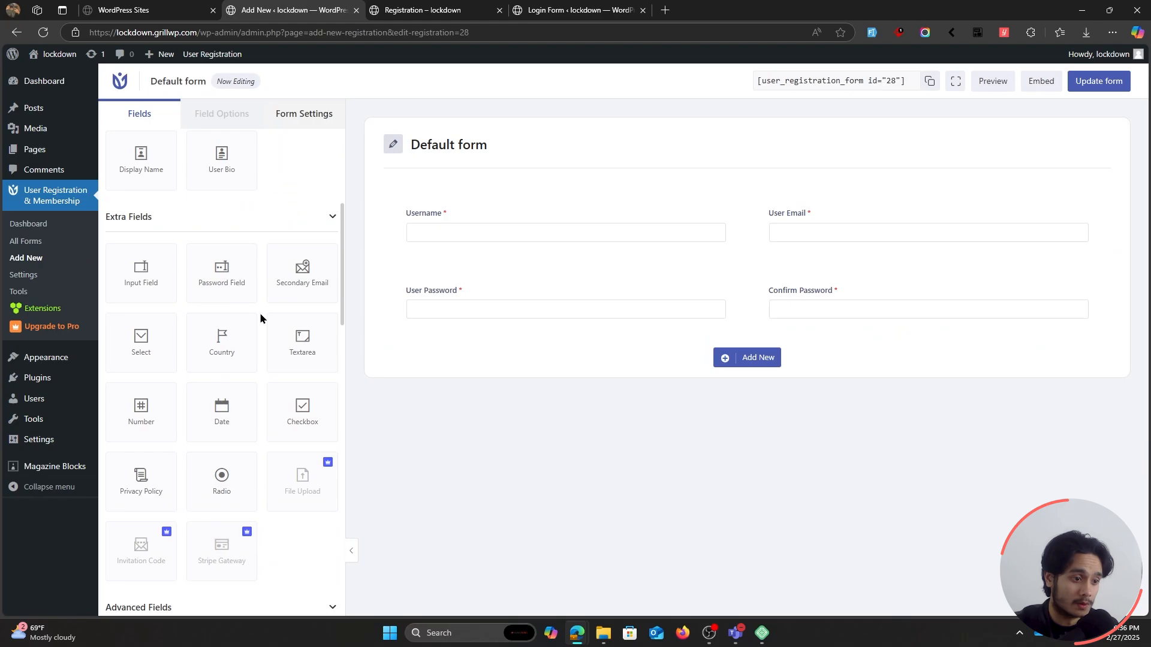
Scroll the form builder's Fields panel, then view the live Registration page
scroll(down, 3)
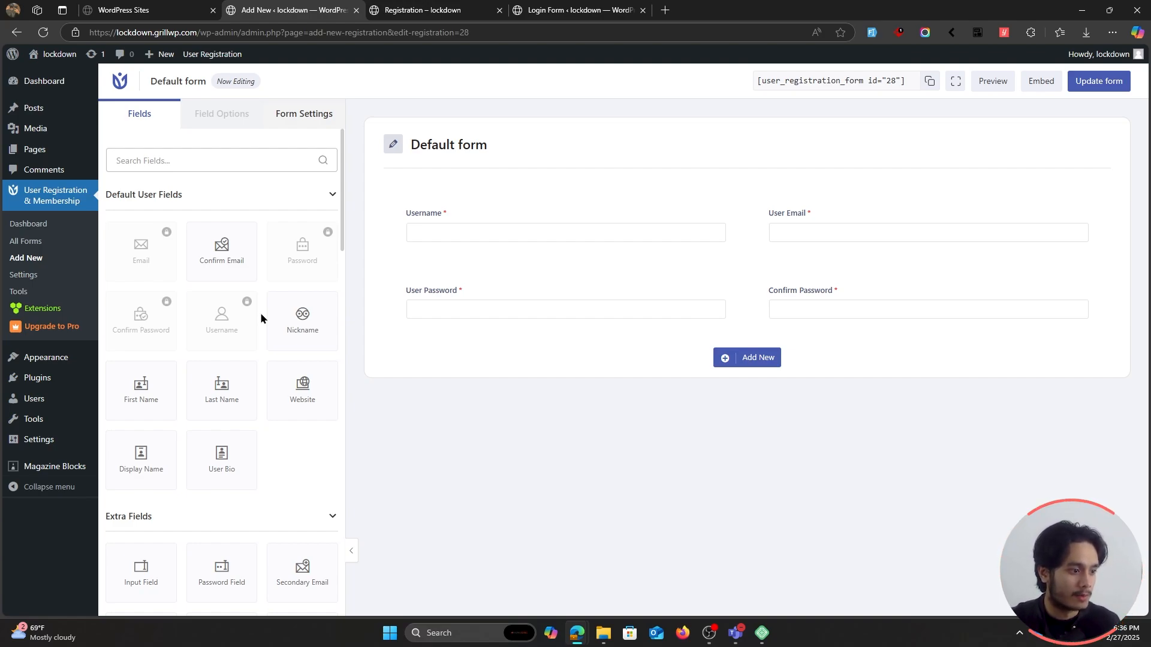
mouse_move(365, 388)
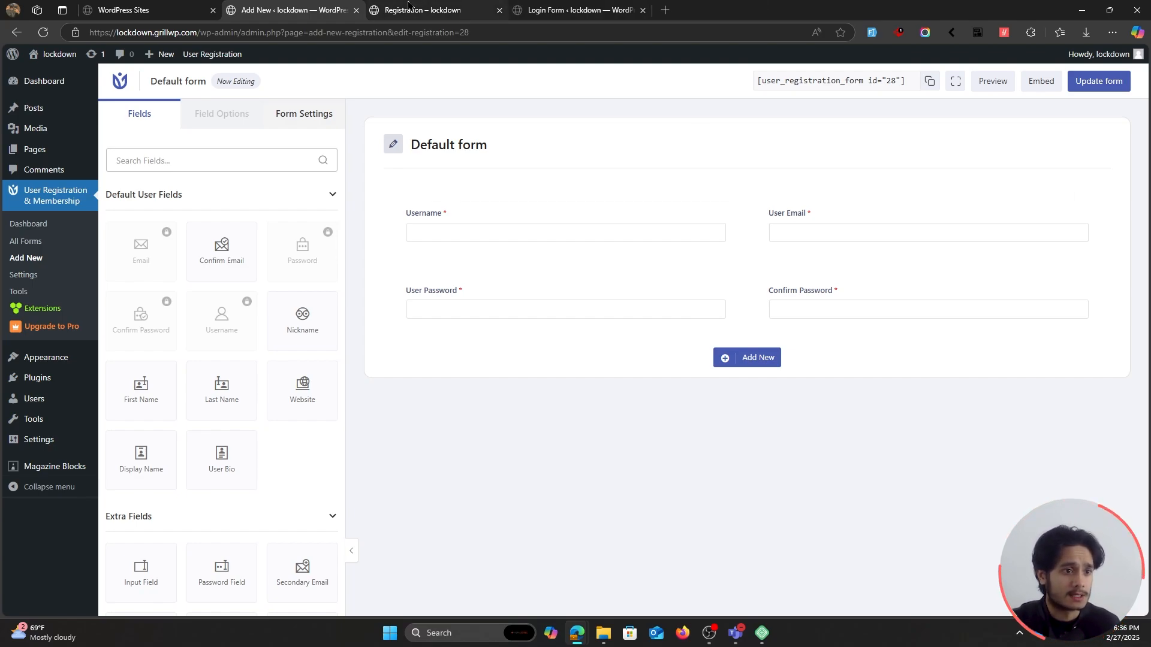
click(433, 10)
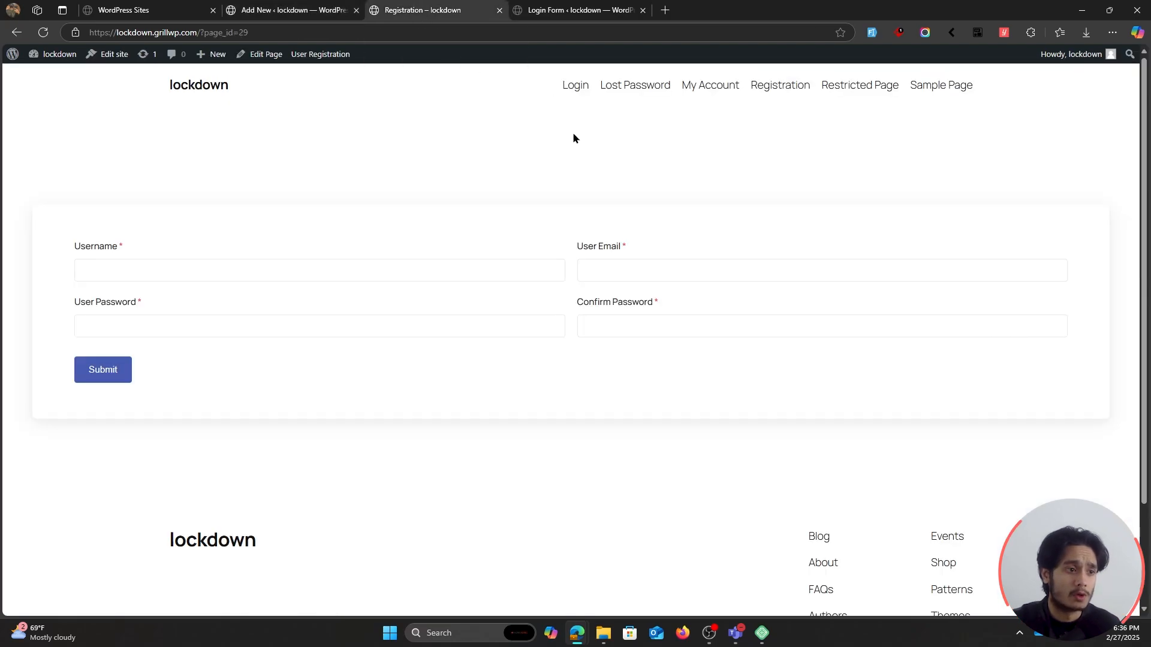